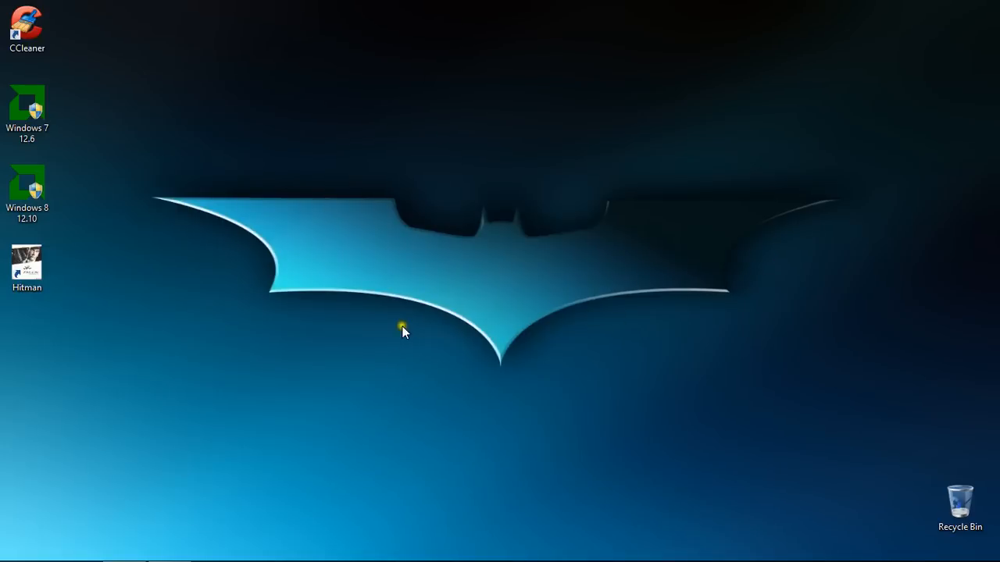
pyautogui.moveTo(424, 295)
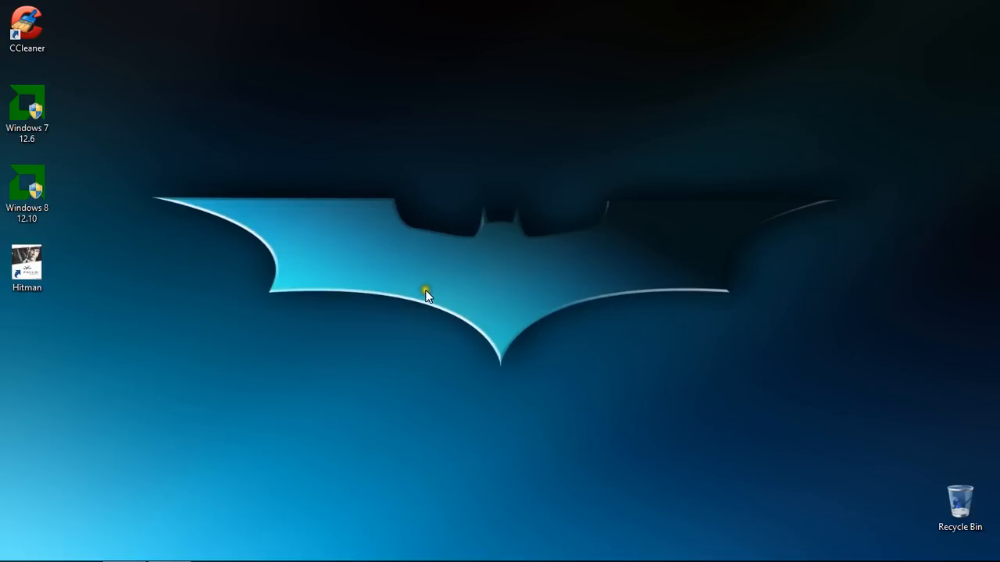
pyautogui.moveTo(427, 289)
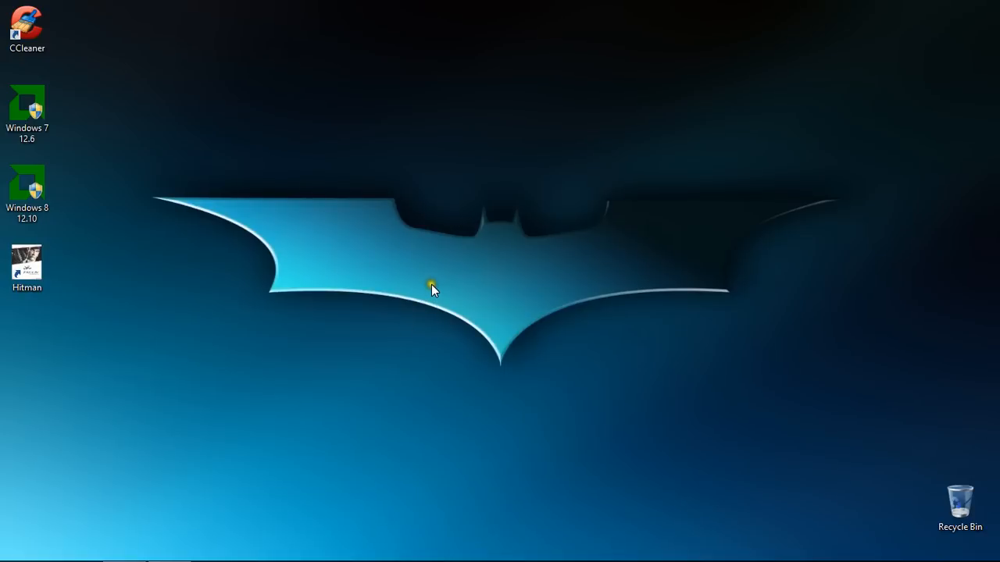
pyautogui.moveTo(444, 124)
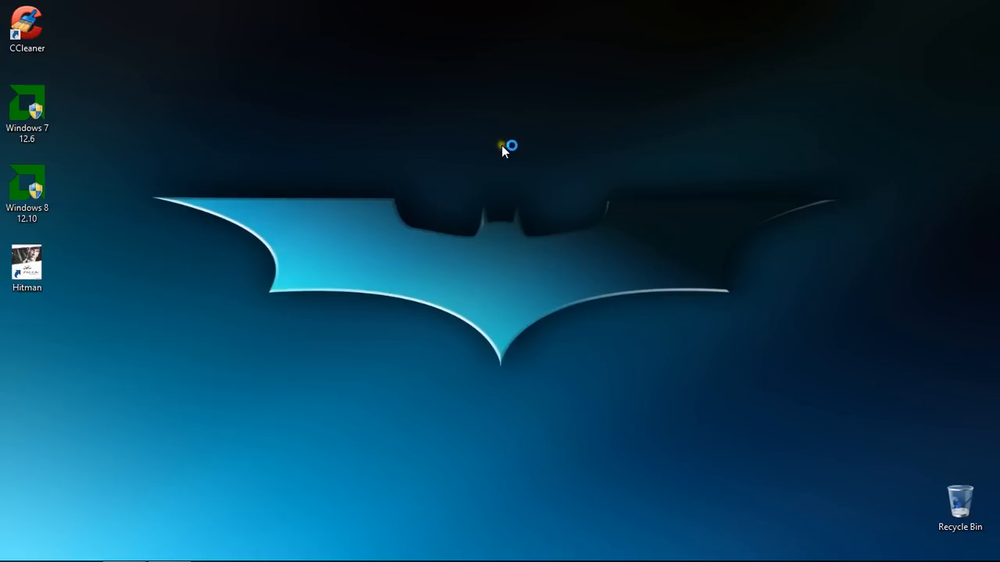
pyautogui.moveTo(489, 127)
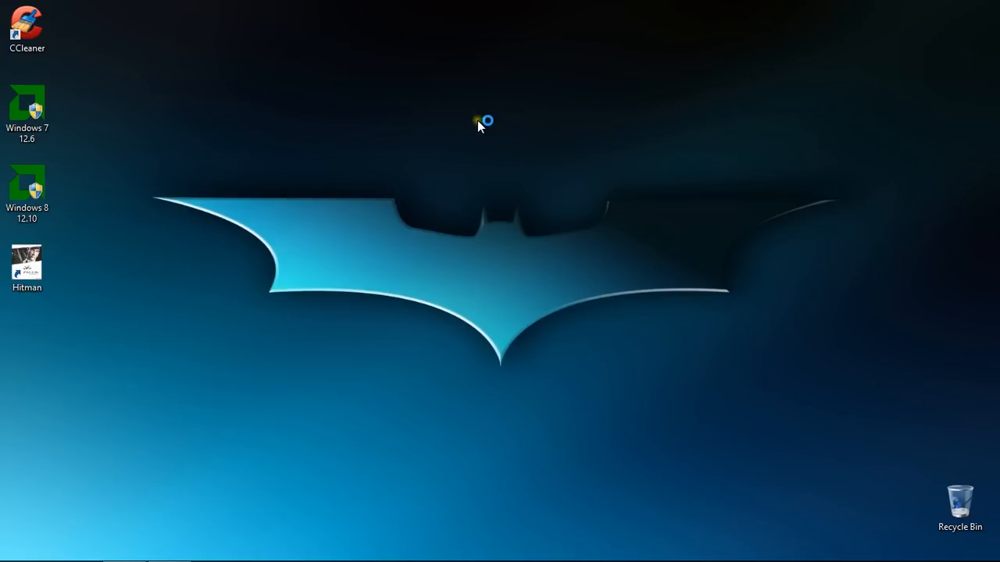
pyautogui.moveTo(452, 126)
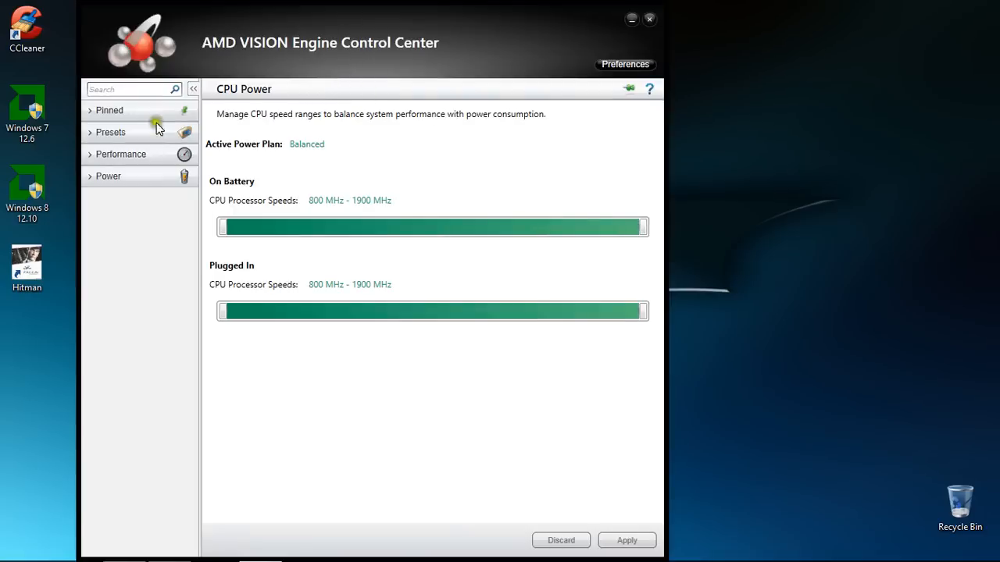
pyautogui.moveTo(144, 120)
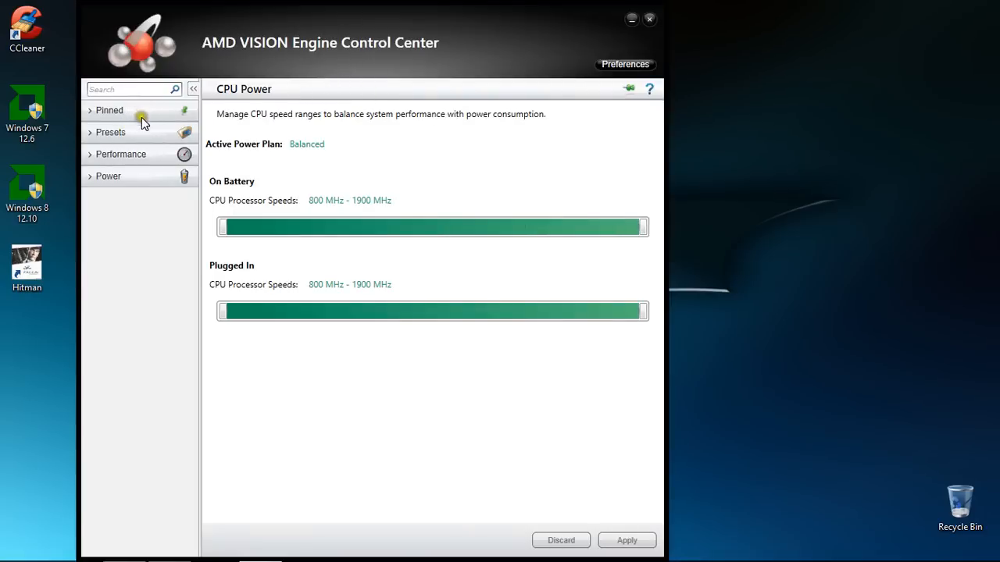
pyautogui.moveTo(139, 158)
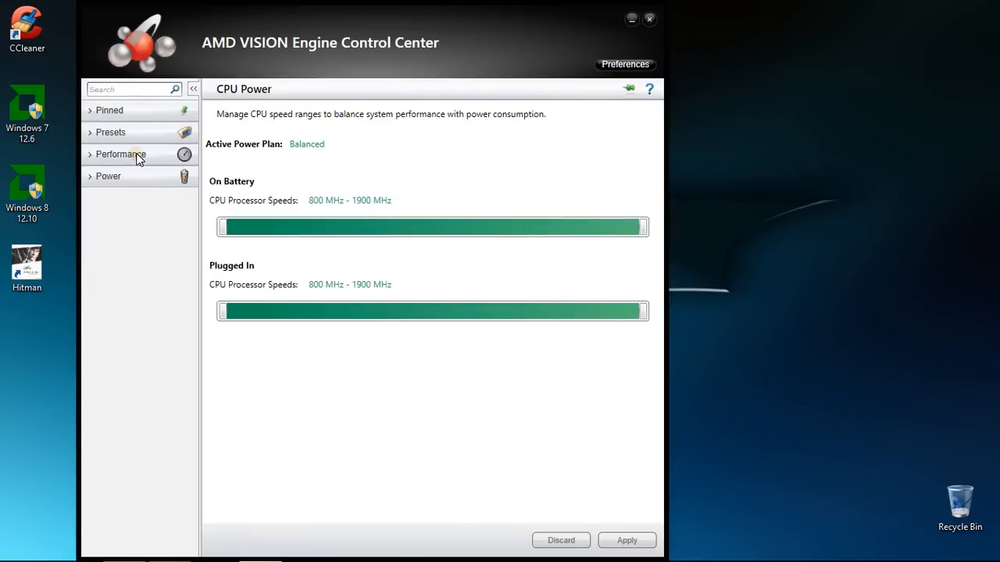
pyautogui.moveTo(303, 53)
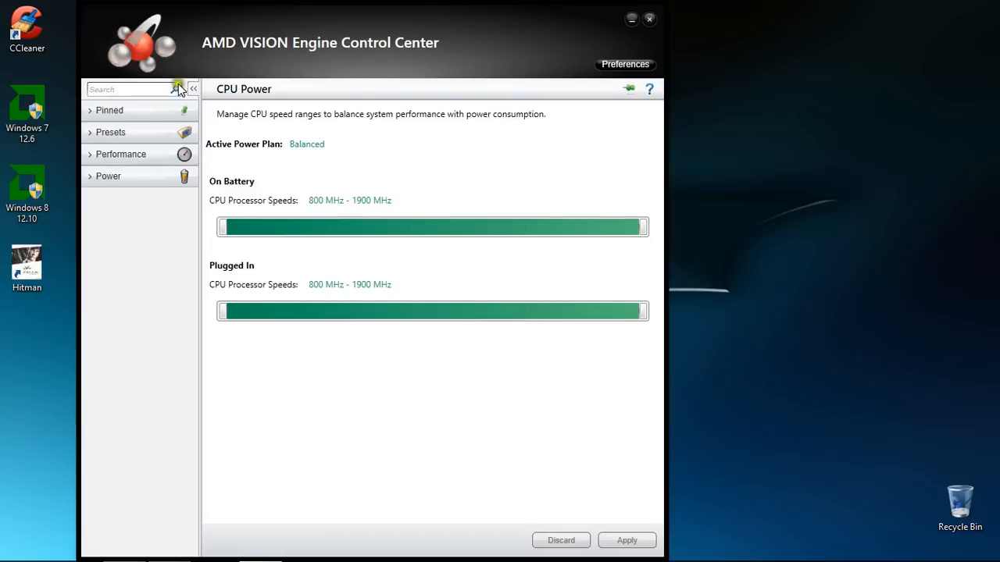
pyautogui.moveTo(164, 138)
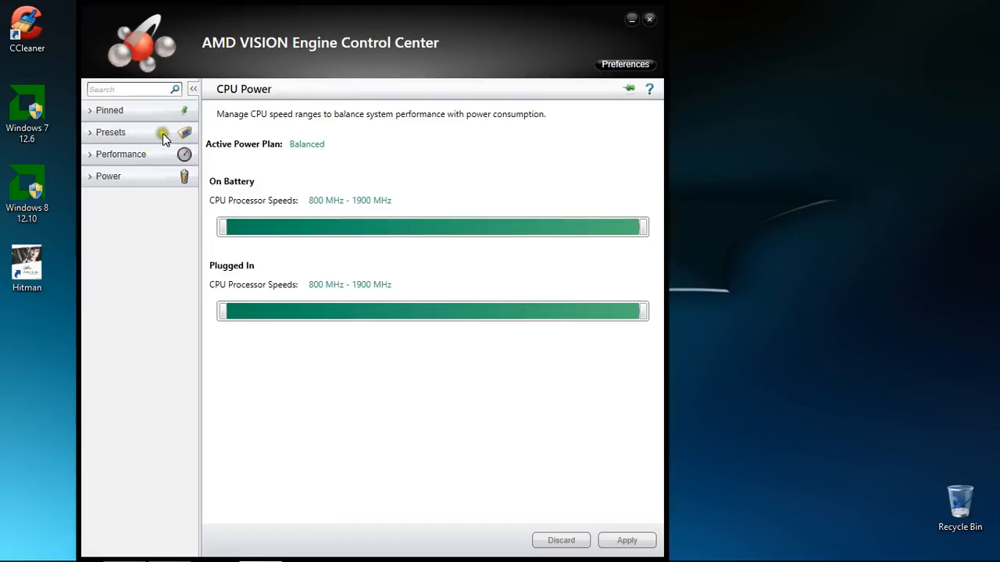
pyautogui.moveTo(127, 176)
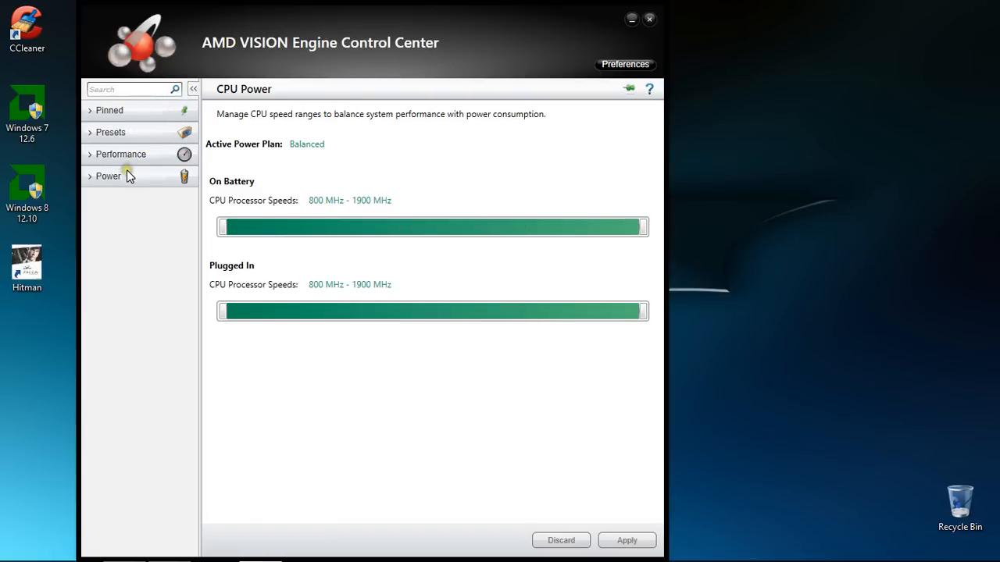
pyautogui.moveTo(133, 231)
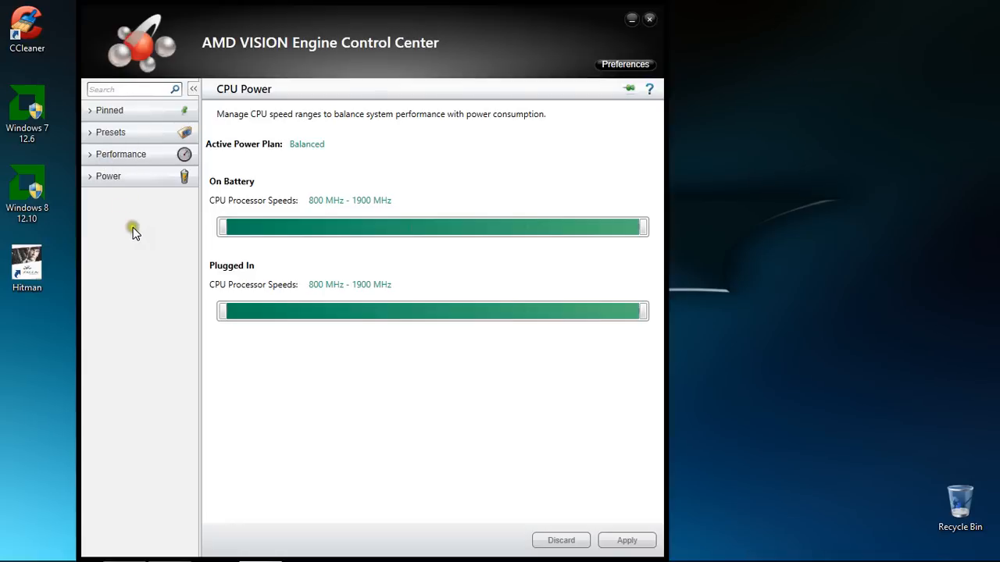
pyautogui.moveTo(97, 174)
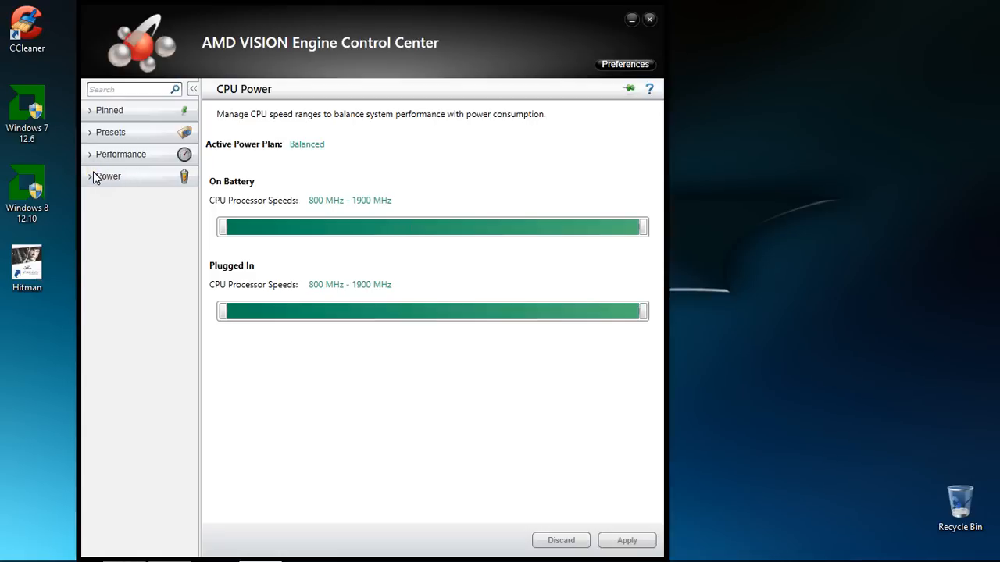
pyautogui.moveTo(126, 204)
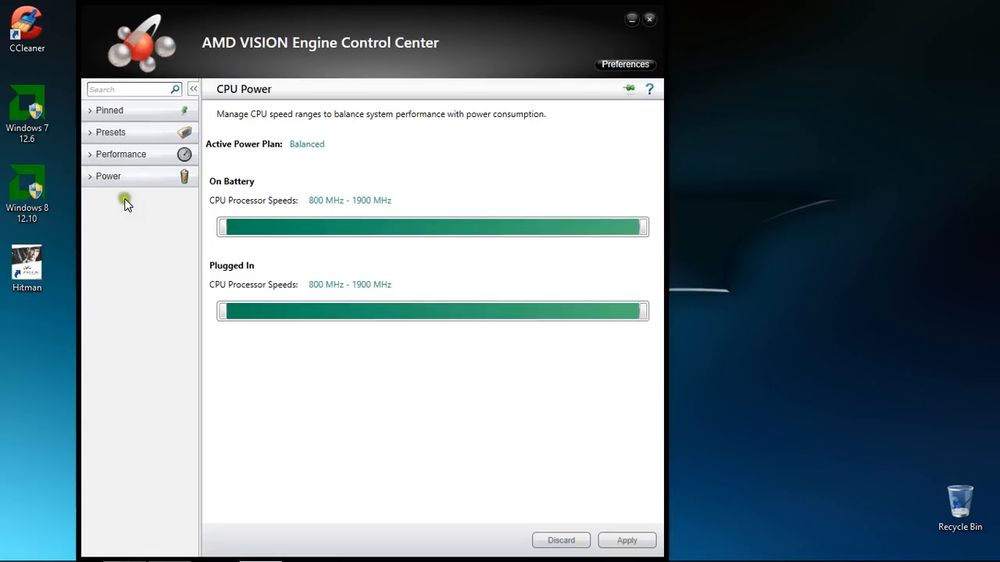
pyautogui.moveTo(576, 52)
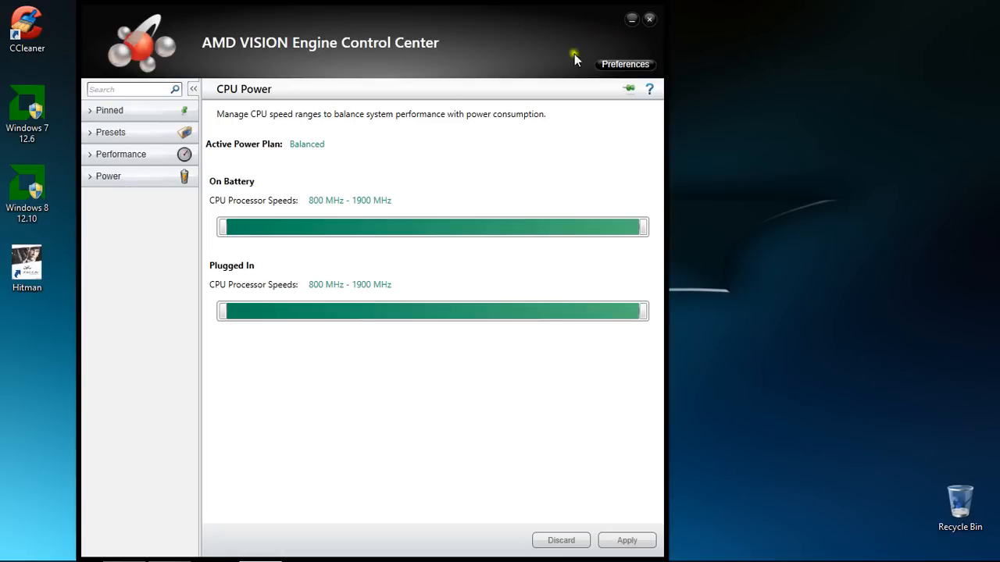
pyautogui.moveTo(153, 117)
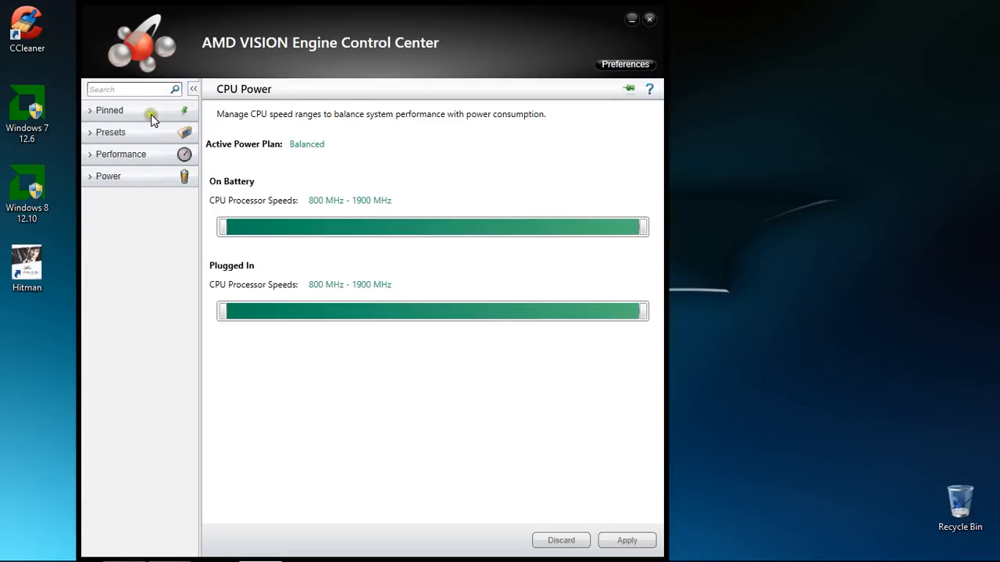
pyautogui.moveTo(648, 17)
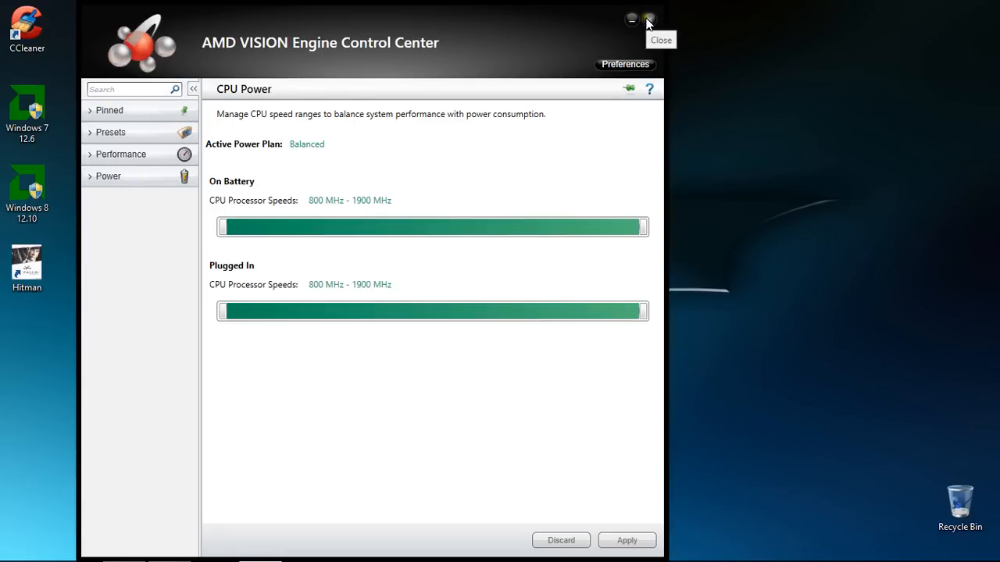
# Close the Control Center and select the Windows 7 12.6 installer on the desktop
pyautogui.click(649, 19)
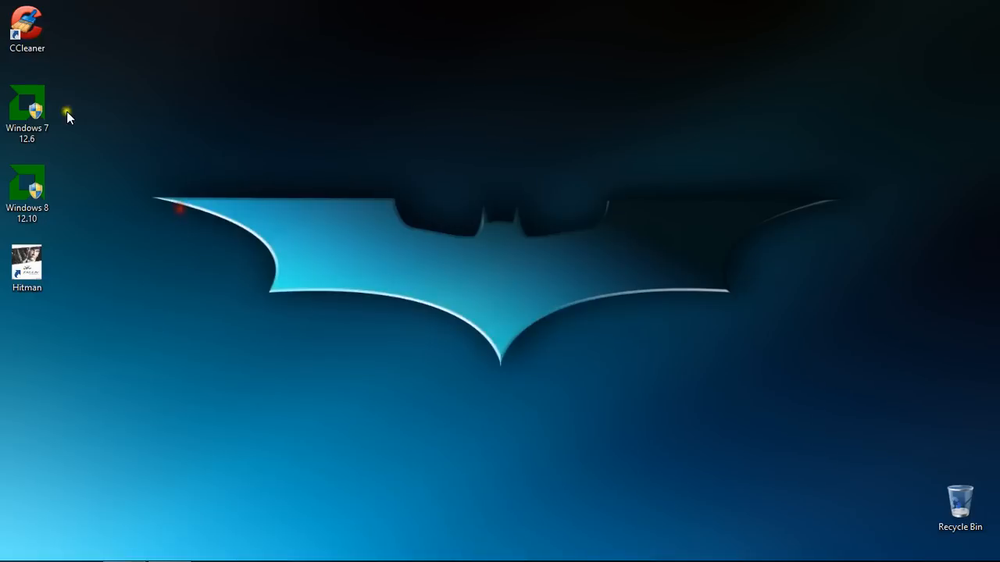
pyautogui.click(27, 101)
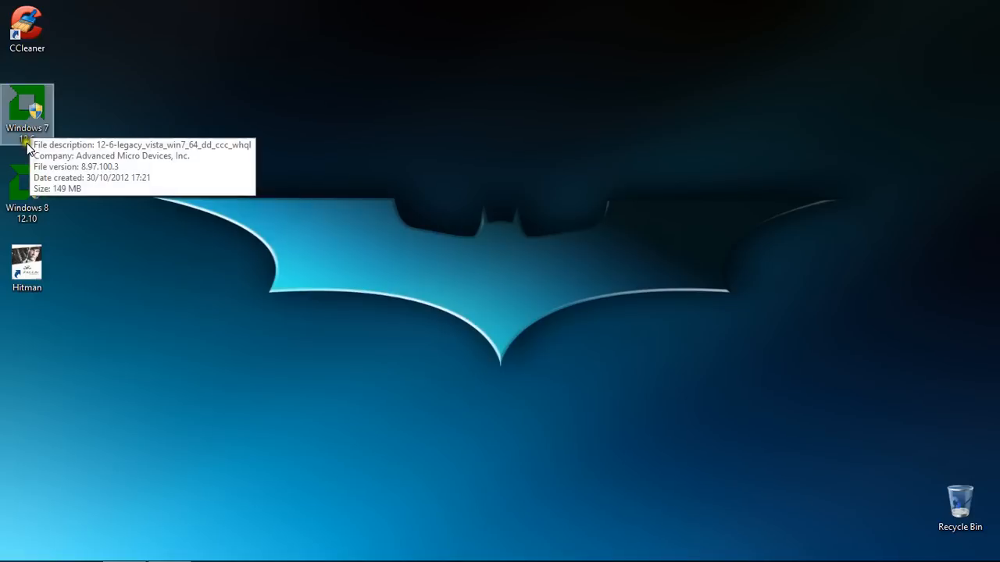
pyautogui.moveTo(54, 228)
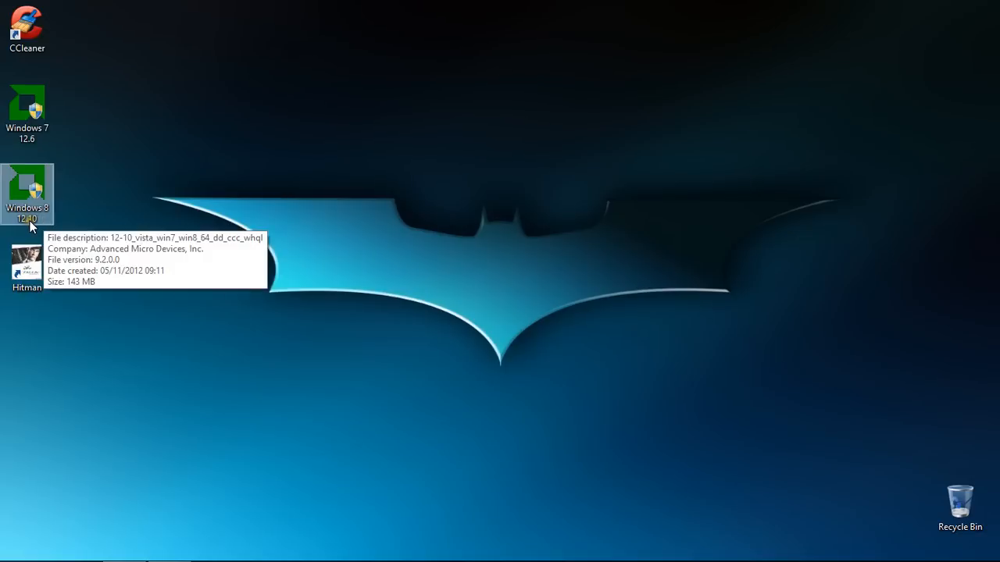
pyautogui.moveTo(10, 222)
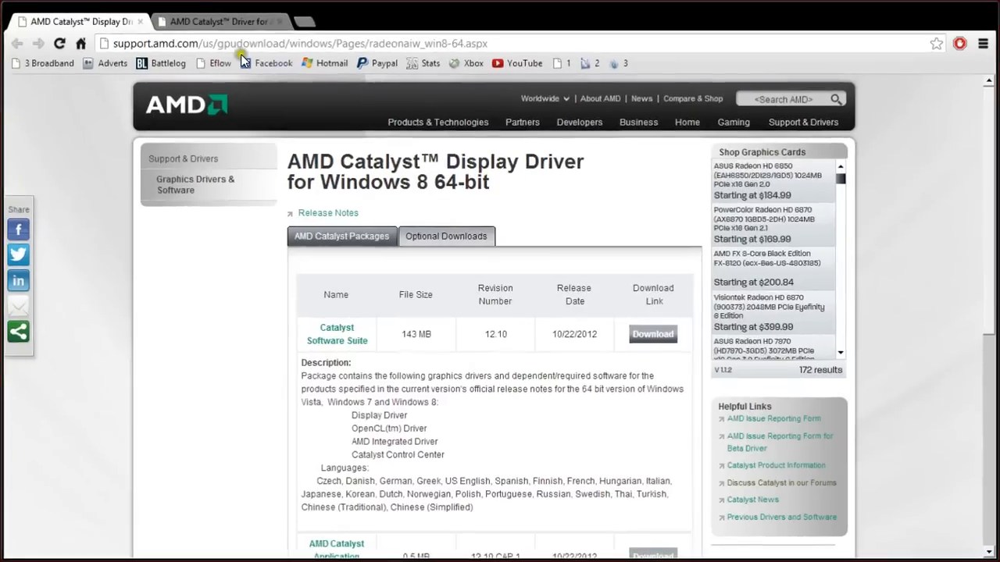
# View the legacy Catalyst 12.6 driver page in Chrome's second tab, then leave Chrome
pyautogui.click(78, 16)
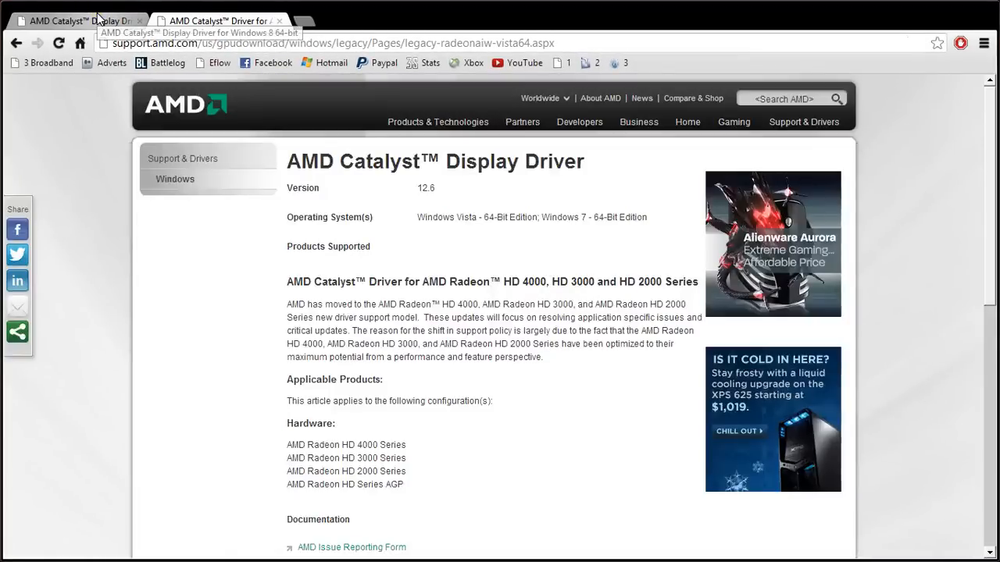
pyautogui.click(218, 20)
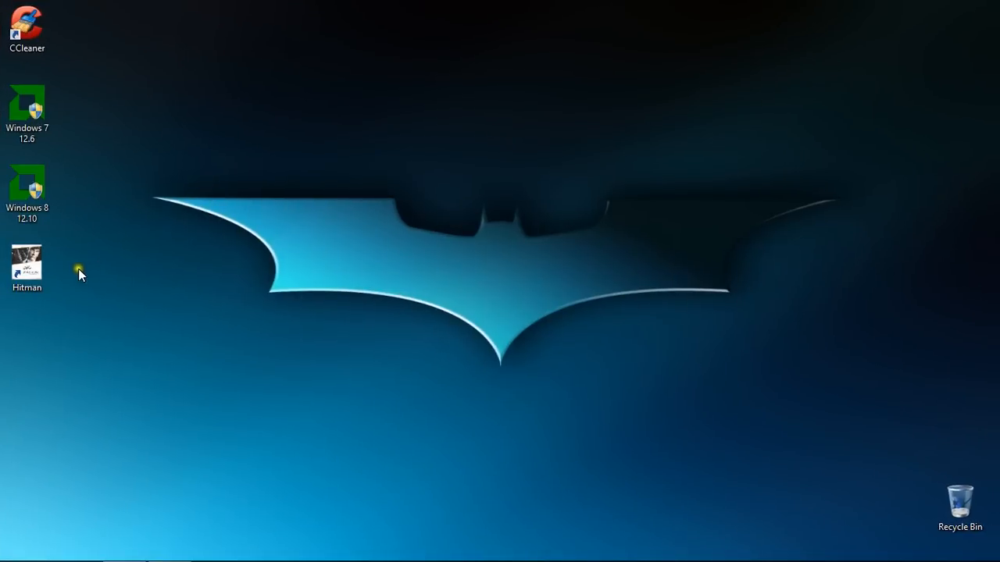
pyautogui.moveTo(26, 269)
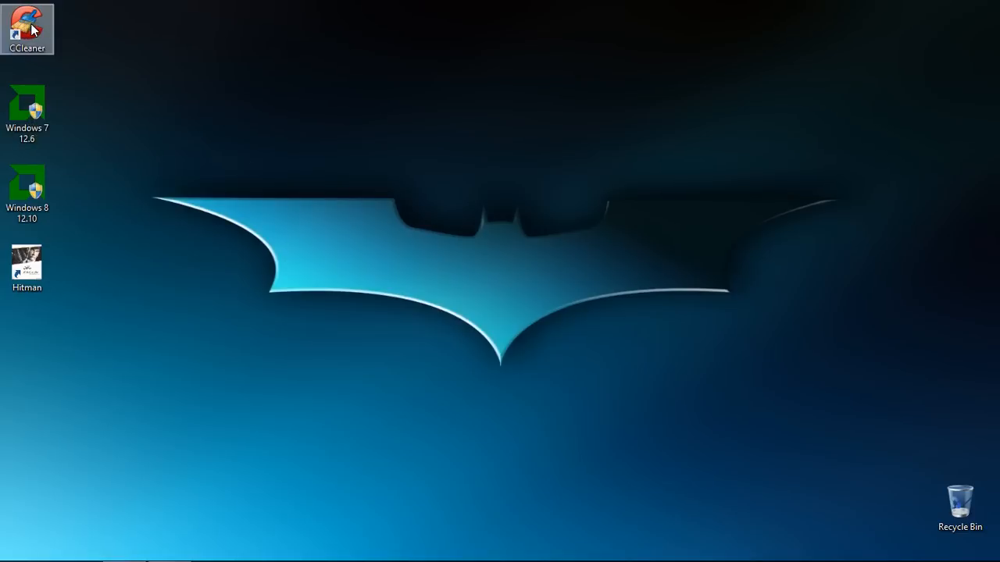
pyautogui.moveTo(29, 30)
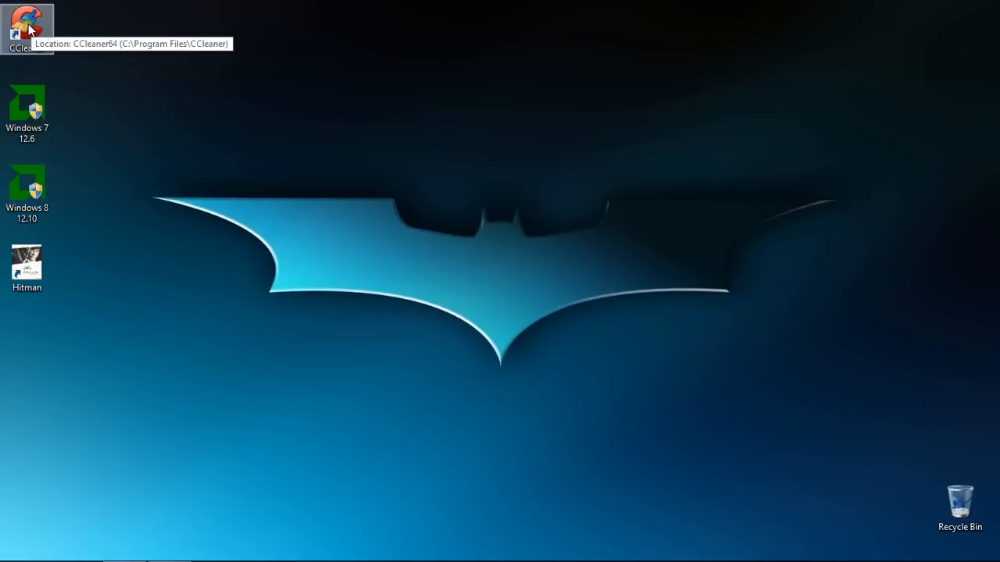
pyautogui.moveTo(65, 31)
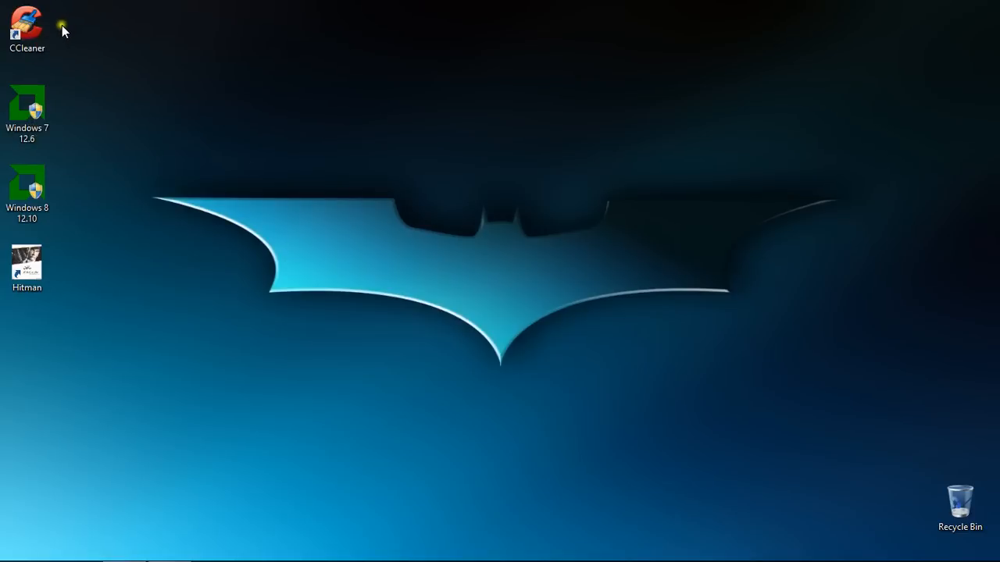
pyautogui.moveTo(33, 26)
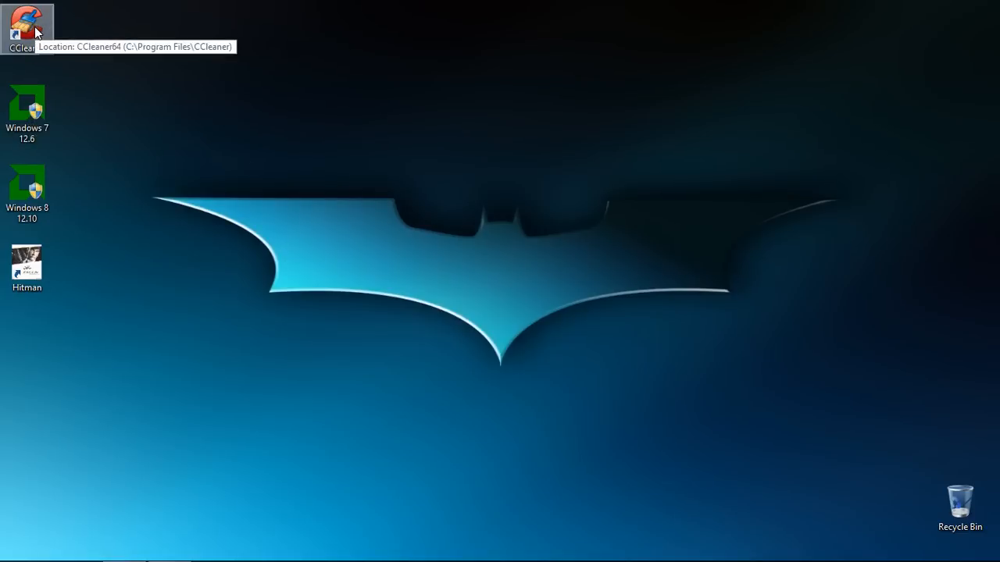
pyautogui.moveTo(513, 453)
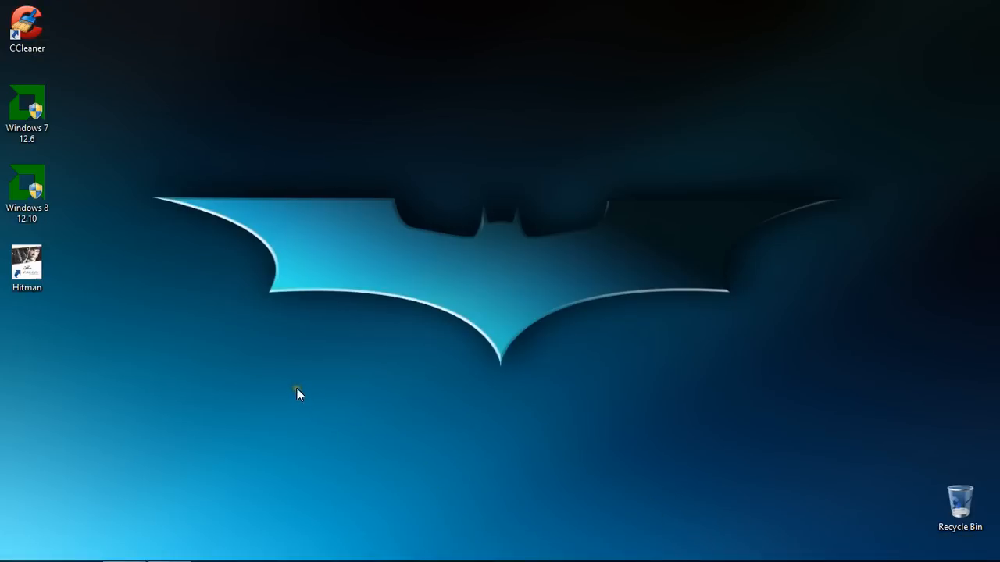
# Start the AMD Catalyst Install Manager change wizard from Programs and Features, past its welcome page
pyautogui.click(26, 185)
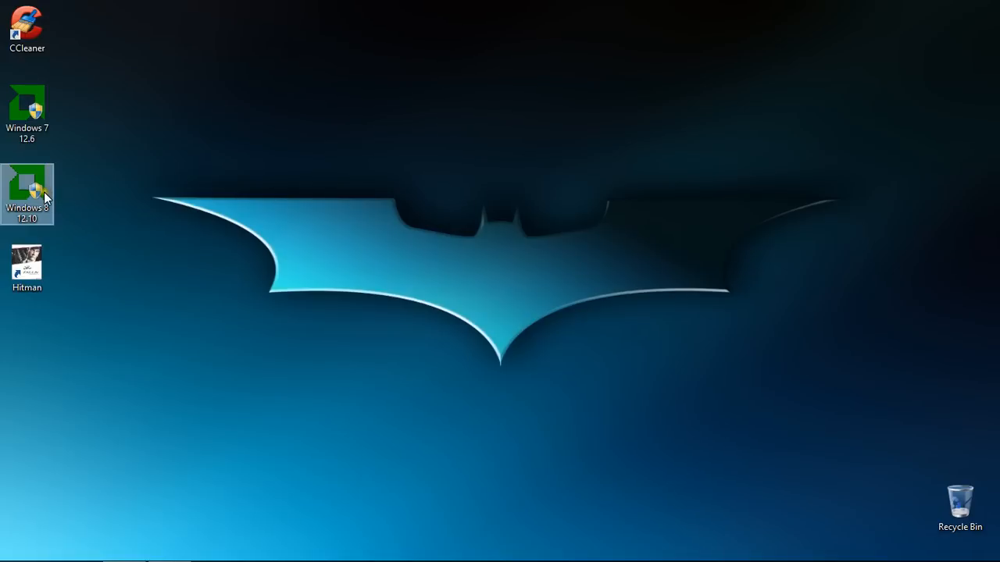
pyautogui.moveTo(33, 186)
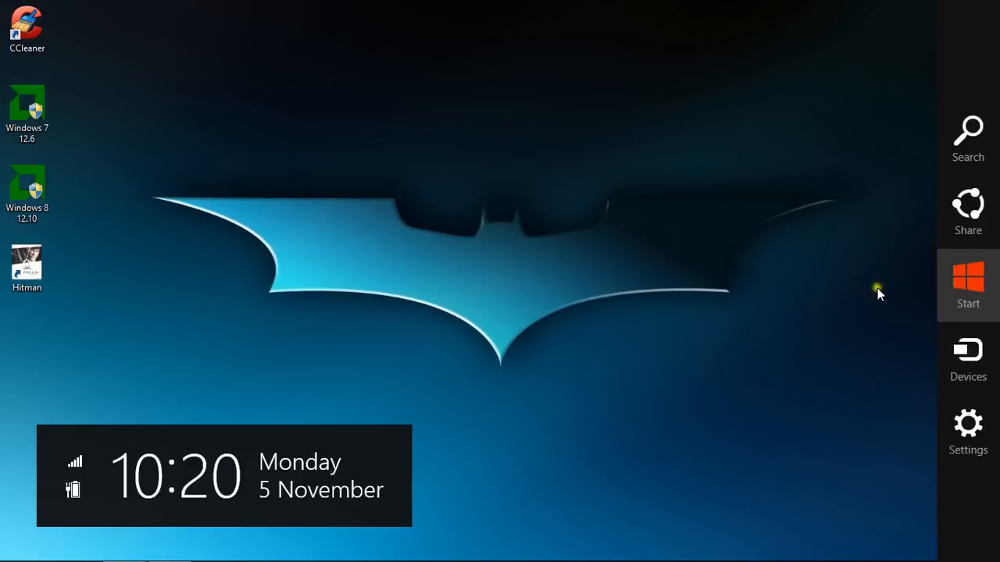
pyautogui.click(968, 424)
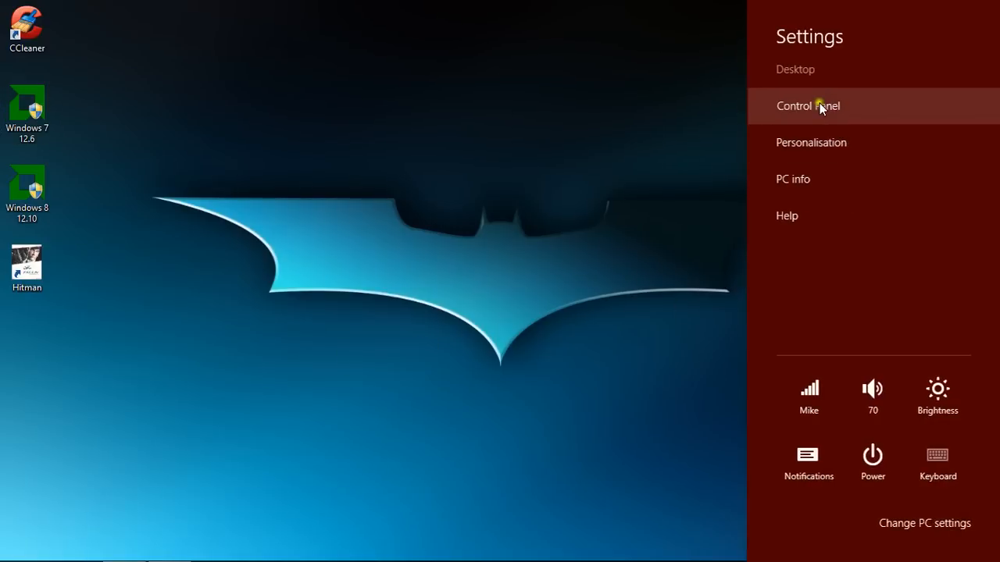
pyautogui.click(808, 106)
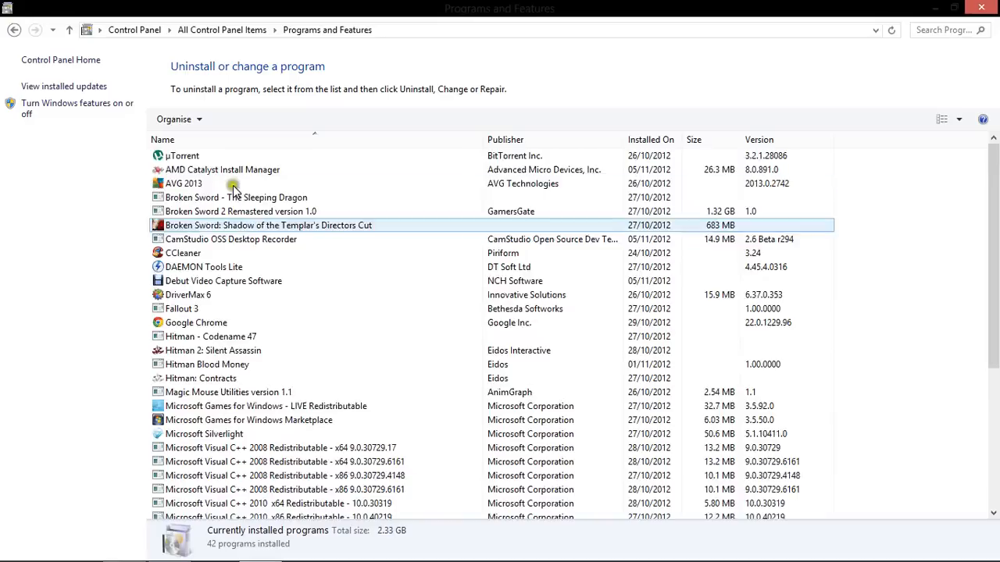
pyautogui.click(222, 169)
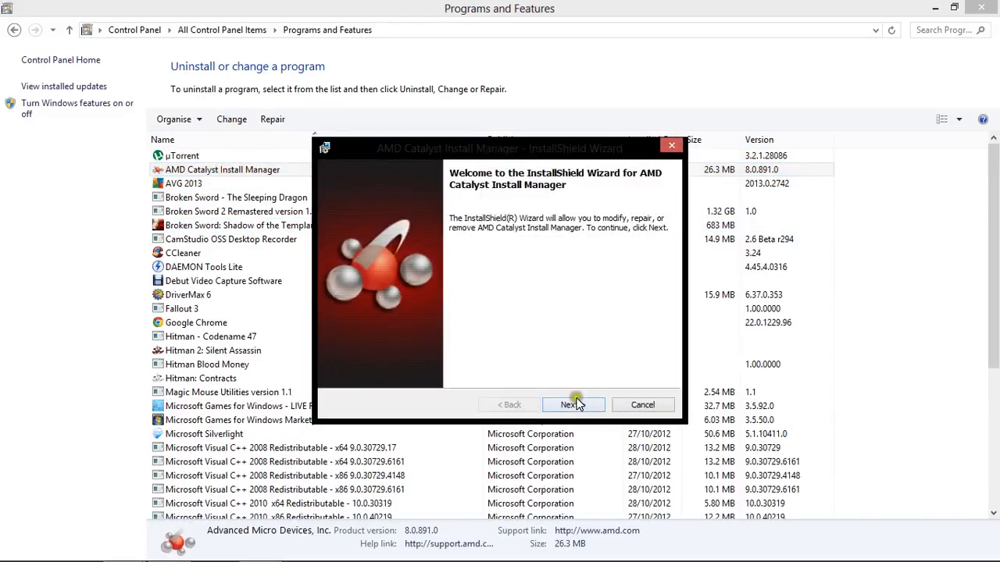
pyautogui.click(573, 405)
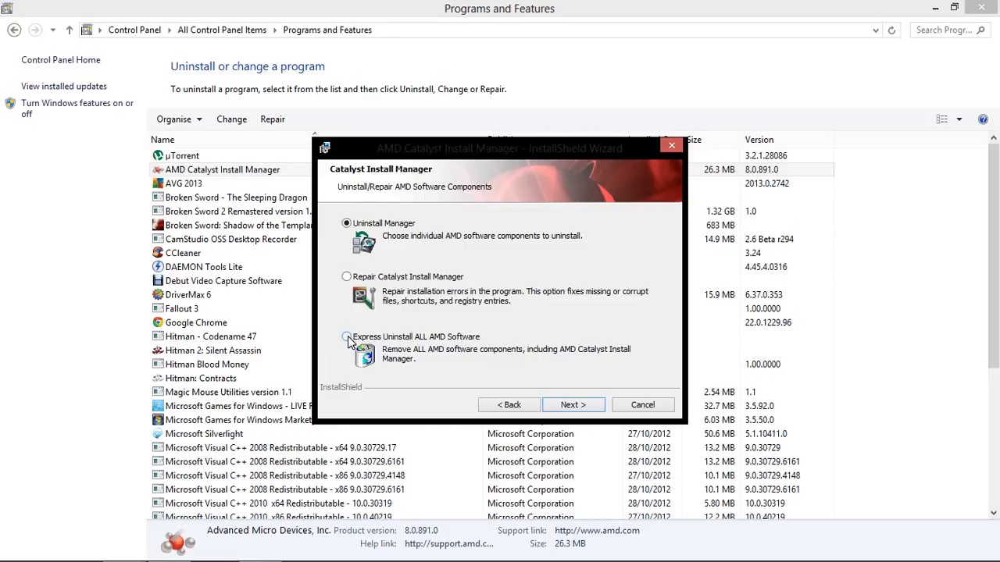
# Run Express Uninstall of all AMD software, confirming component removal and Install Manager deletion
pyautogui.click(346, 337)
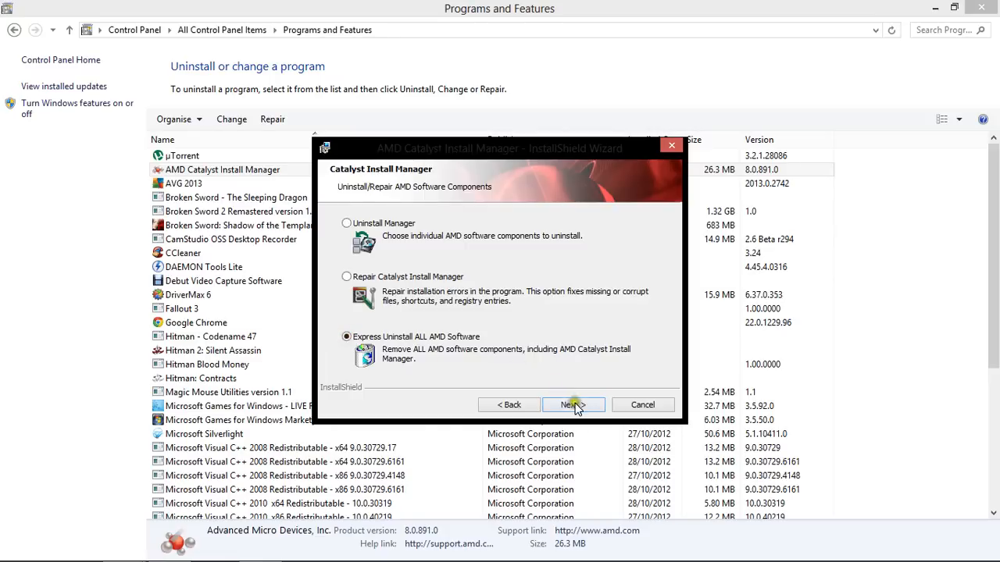
pyautogui.click(573, 405)
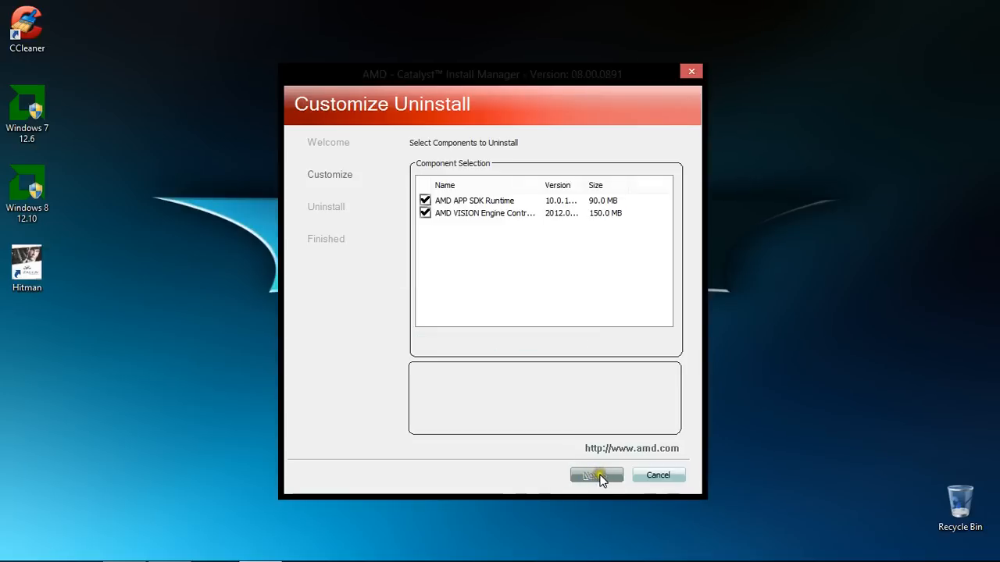
pyautogui.click(596, 475)
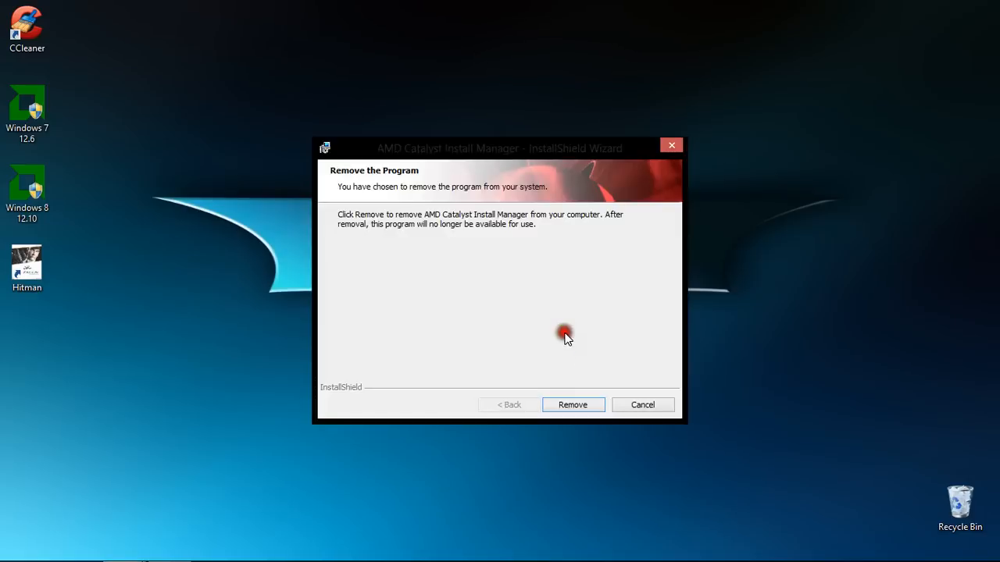
pyautogui.click(573, 405)
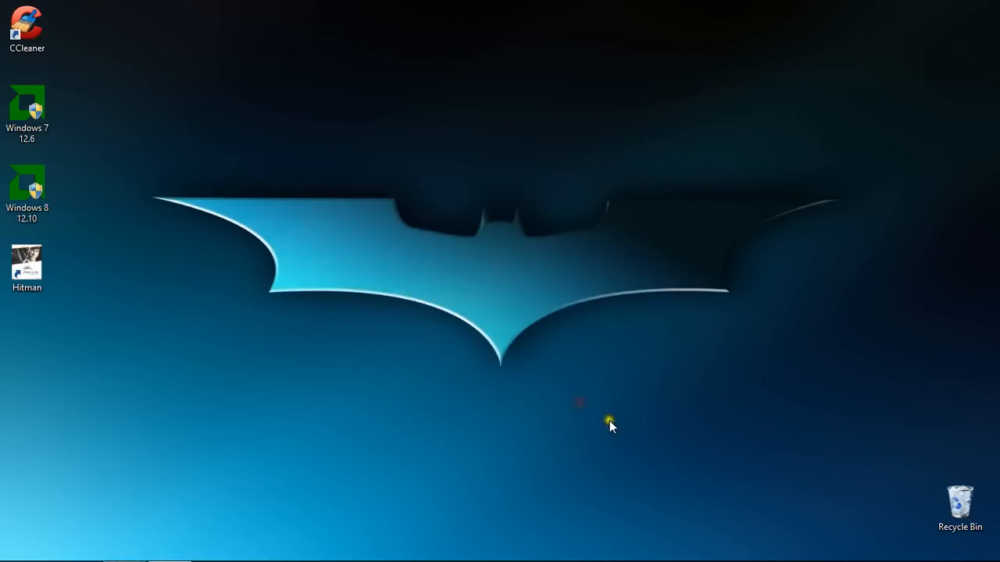
pyautogui.moveTo(558, 401)
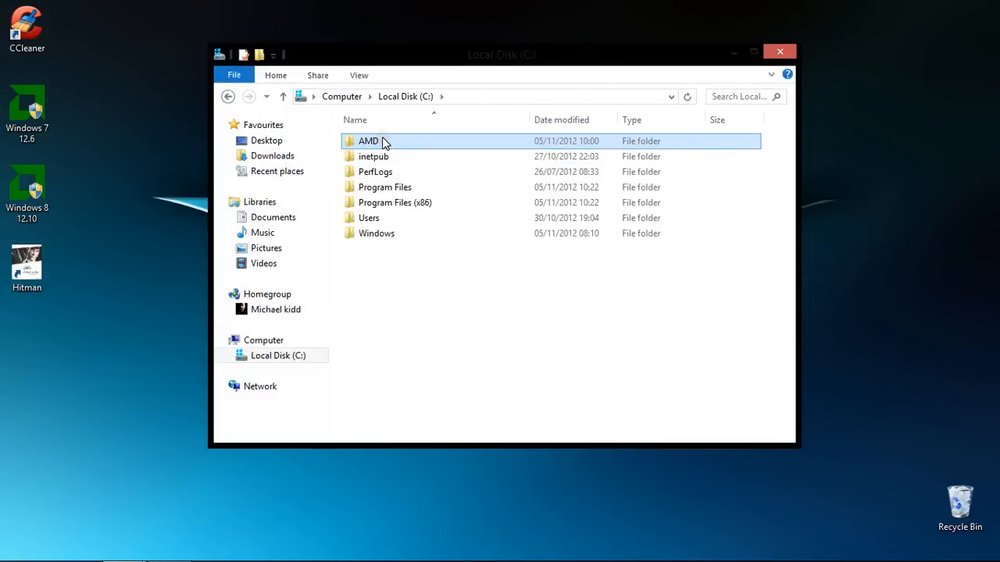
pyautogui.moveTo(384, 141)
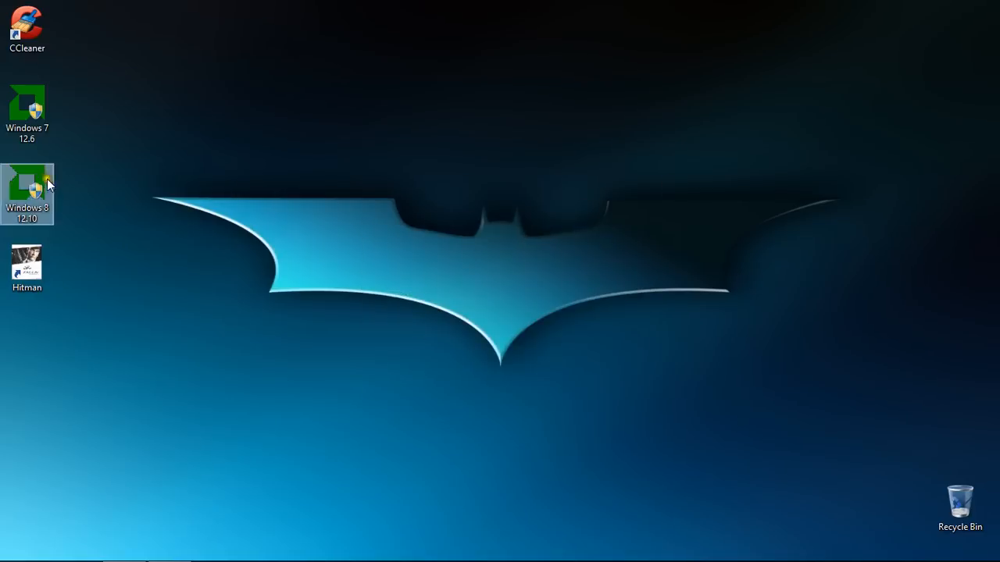
# Launch CCleaner from its desktop shortcut and scan the Registry for issues
pyautogui.click(28, 23)
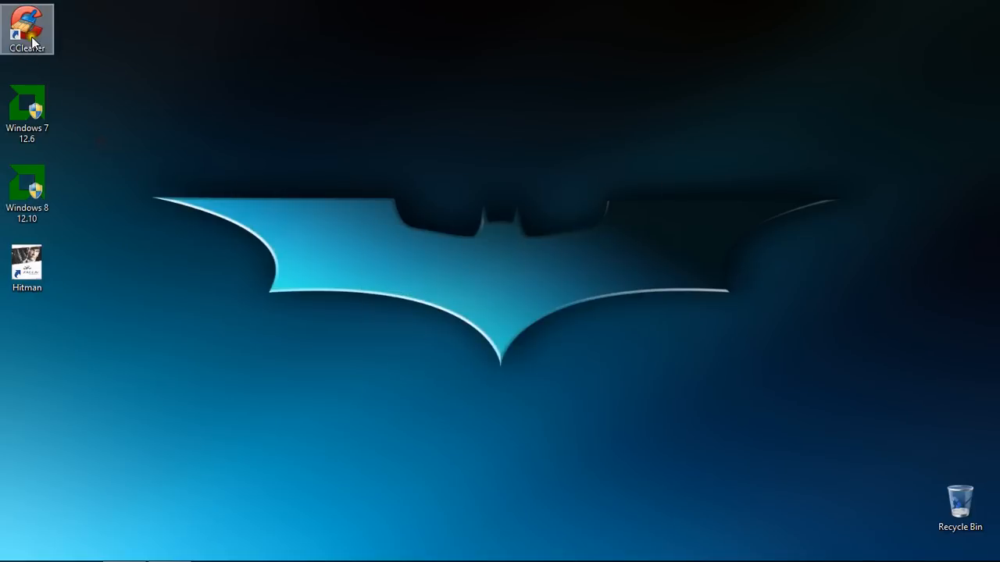
pyautogui.doubleClick(26, 24)
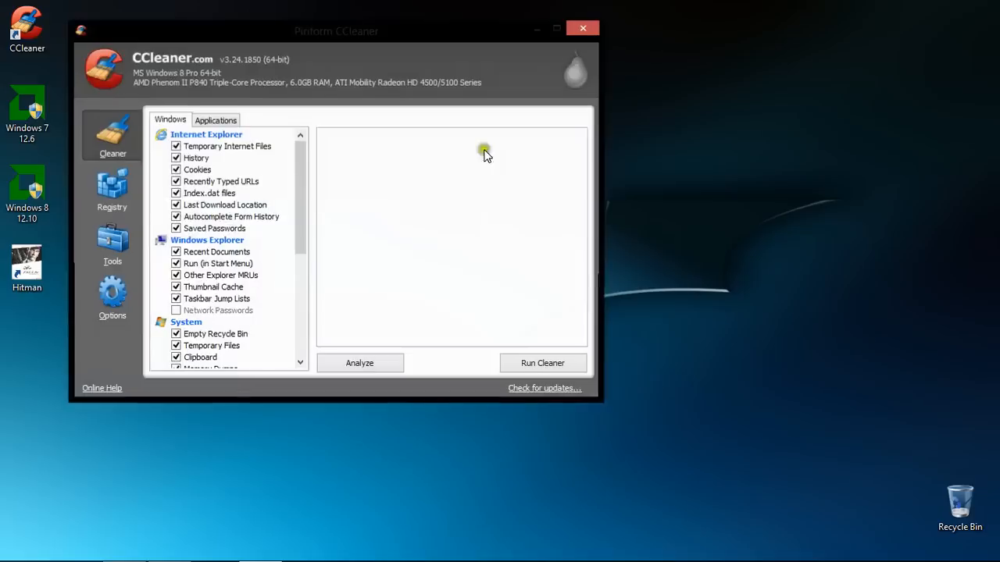
pyautogui.click(111, 187)
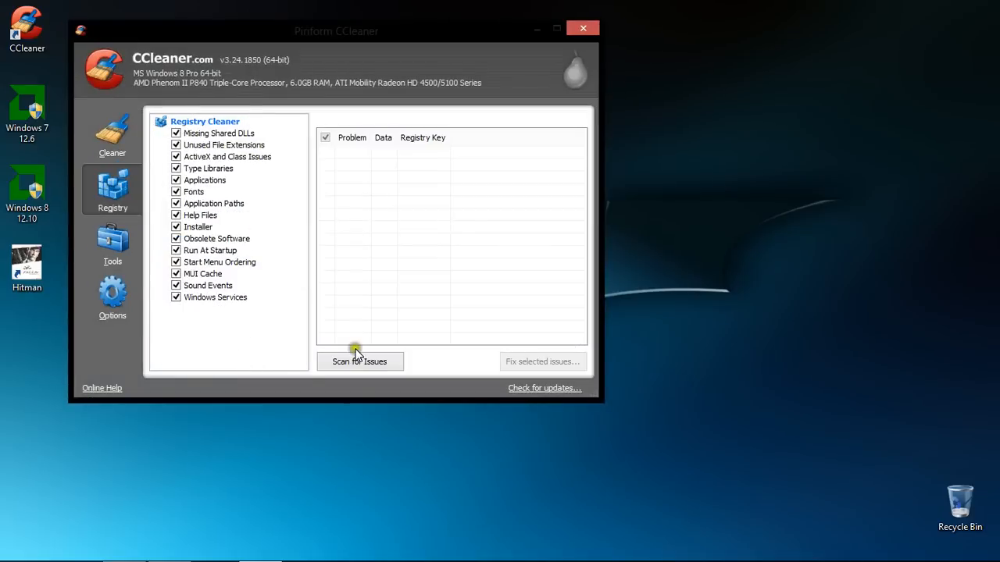
pyautogui.click(359, 362)
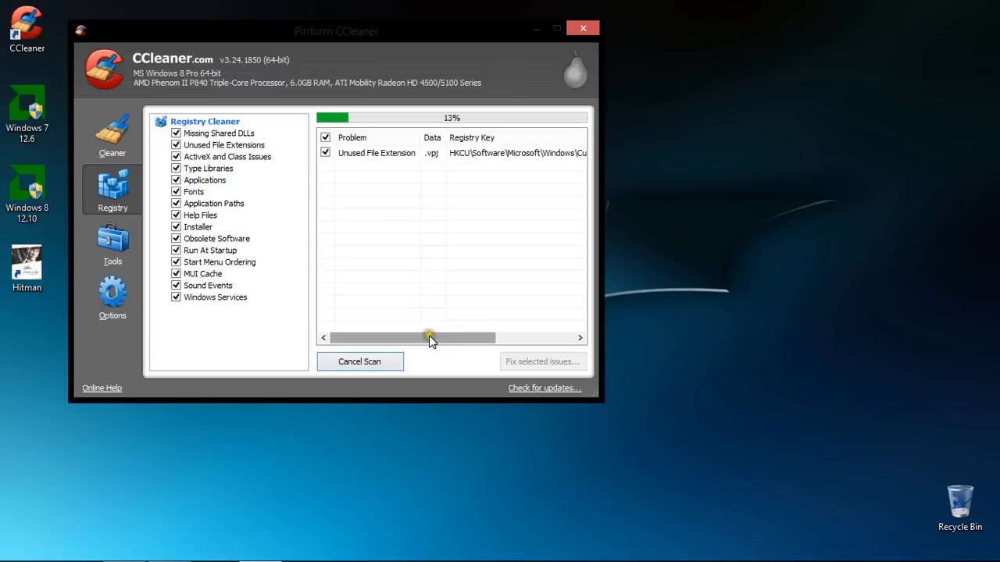
pyautogui.moveTo(430, 338); pyautogui.dragTo(449, 337)
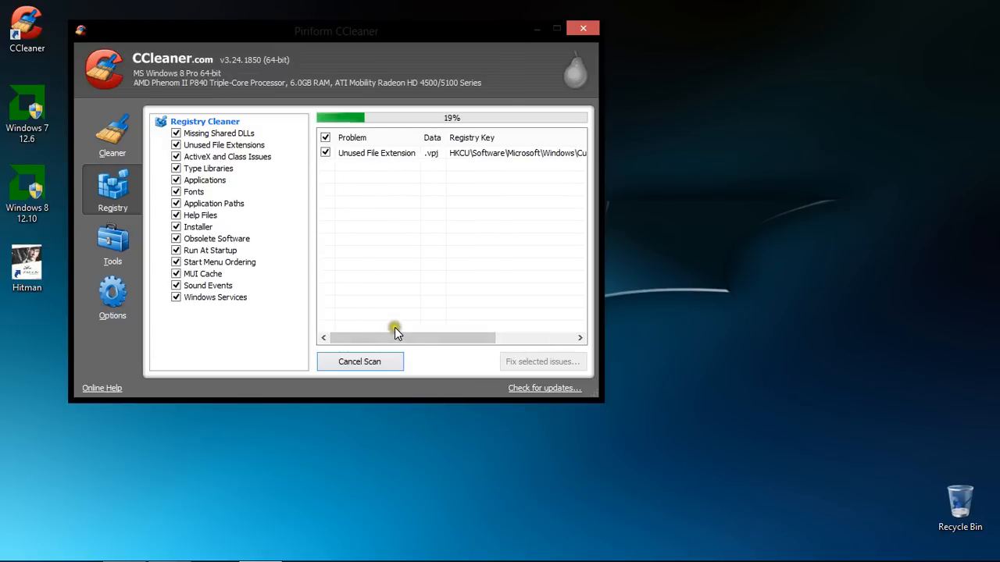
pyautogui.moveTo(399, 322)
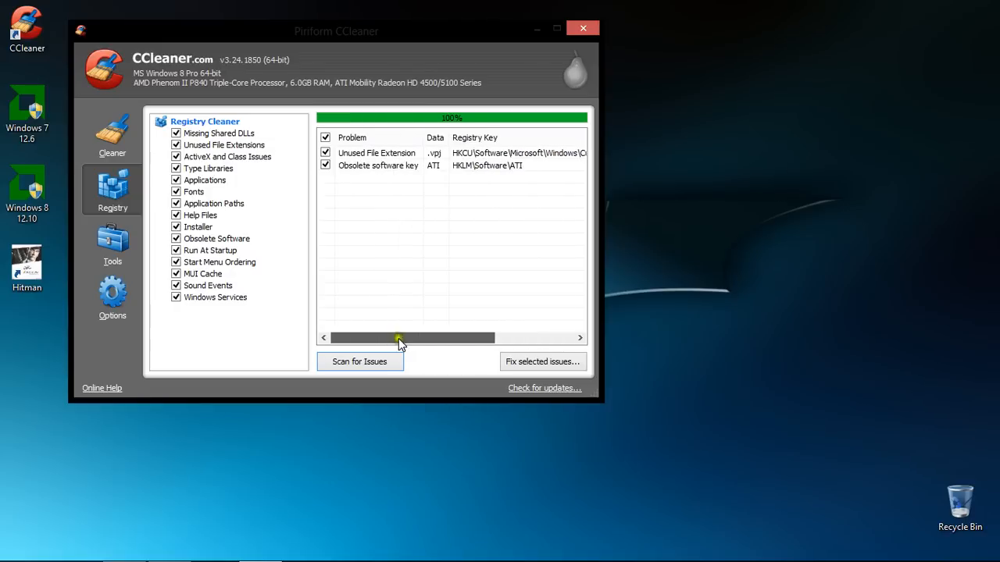
pyautogui.moveTo(380, 171)
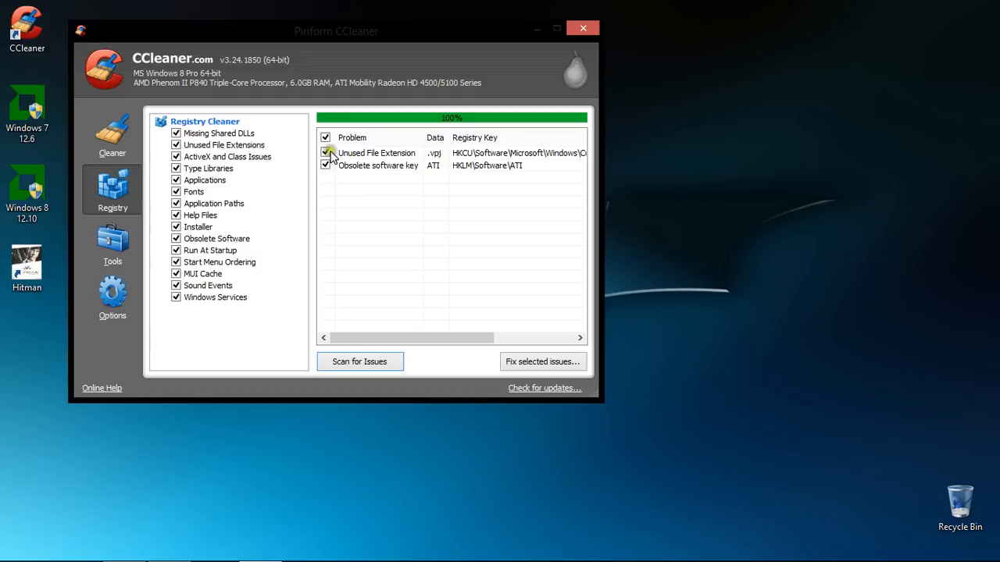
# Fix all registry issues without a backup, dismiss the results, and close CCleaner
pyautogui.click(376, 152)
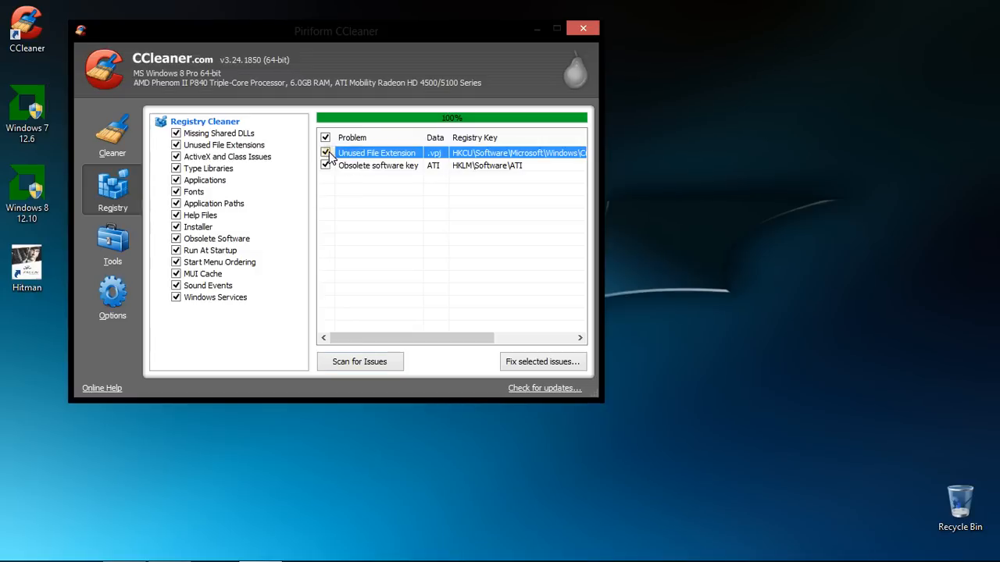
pyautogui.click(543, 361)
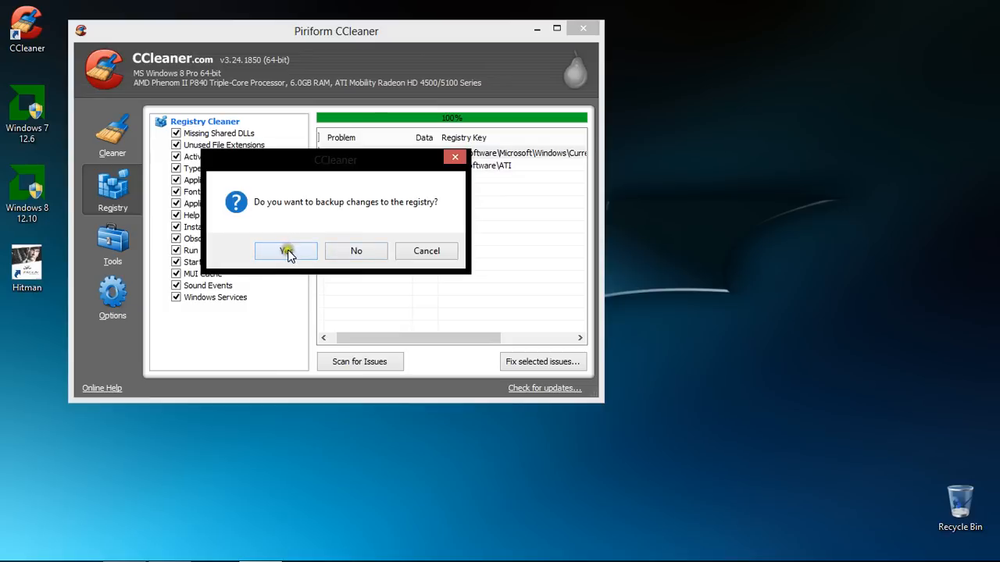
pyautogui.click(286, 251)
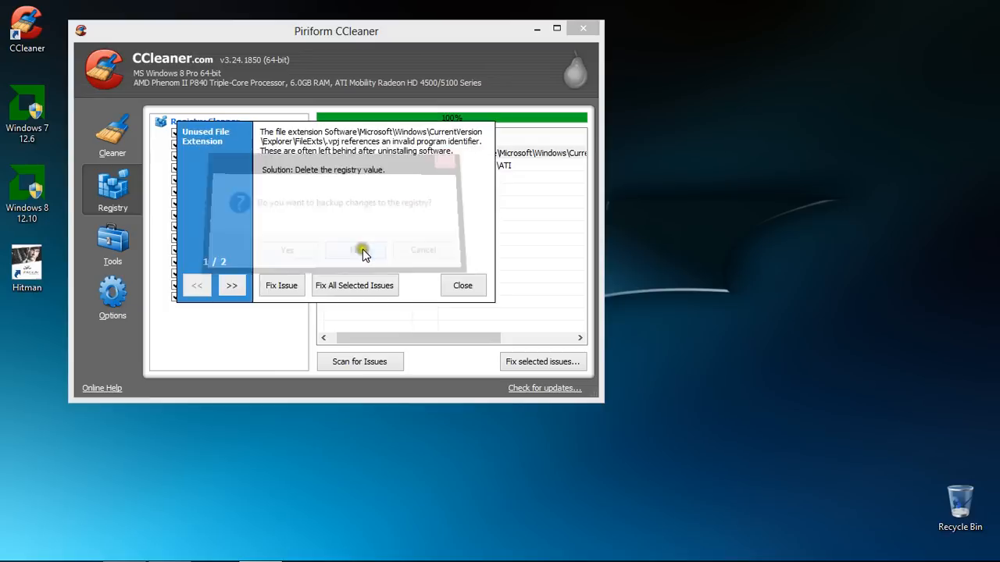
pyautogui.click(361, 250)
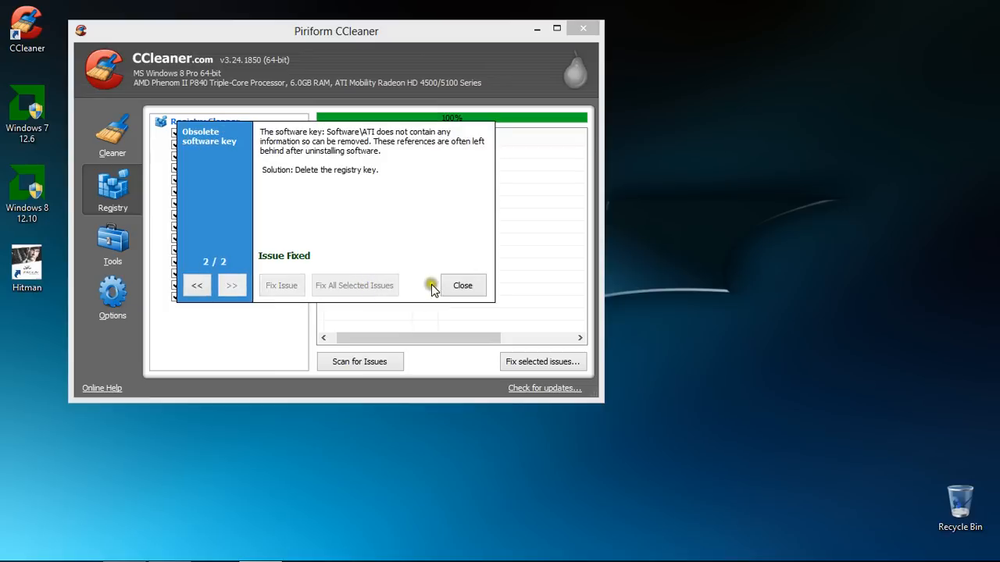
pyautogui.click(463, 285)
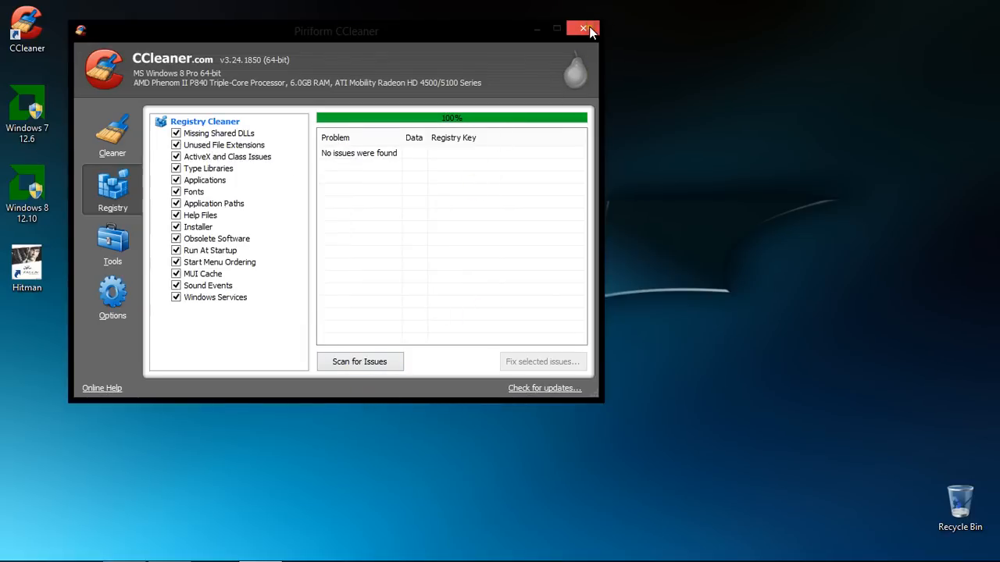
pyautogui.click(587, 29)
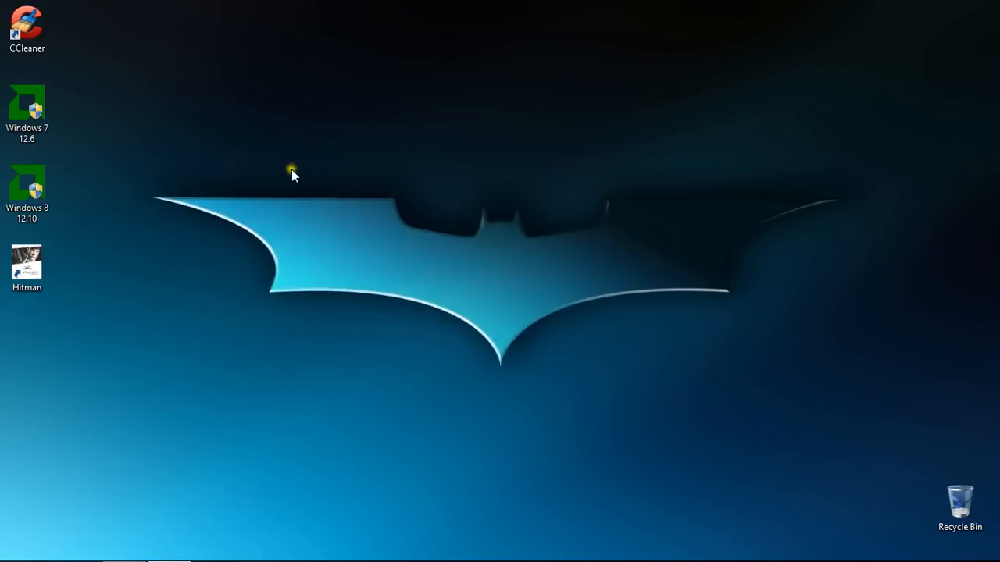
# Open the desktop context menu, visit Start and return, then select the Windows 7 12.6 package
pyautogui.rightClick(450, 72)
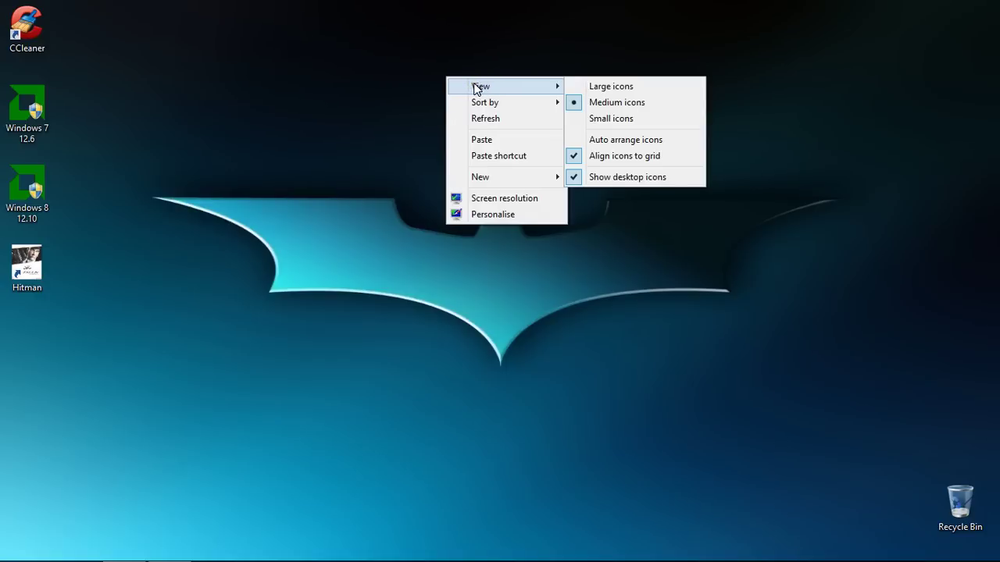
pyautogui.click(267, 434)
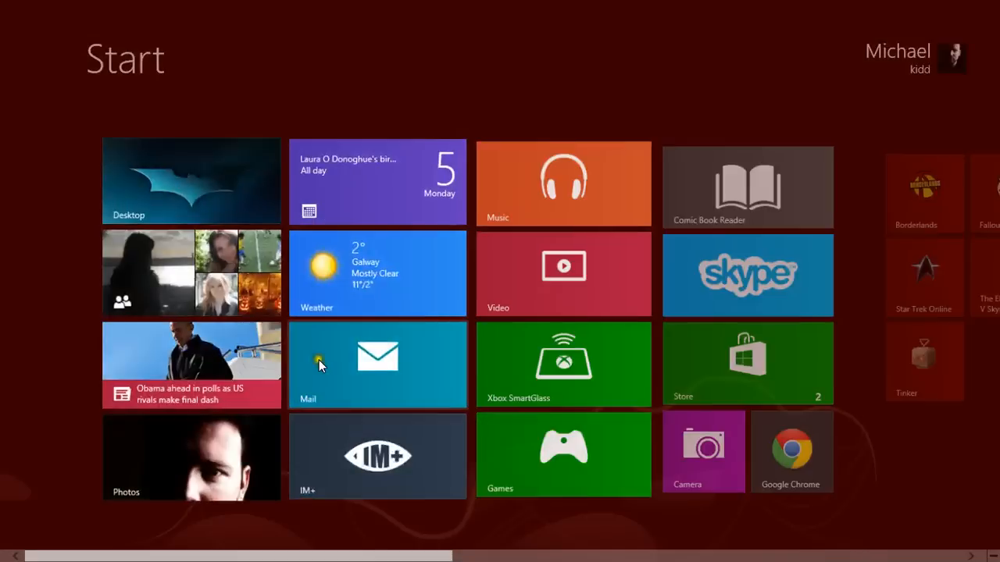
pyautogui.click(190, 181)
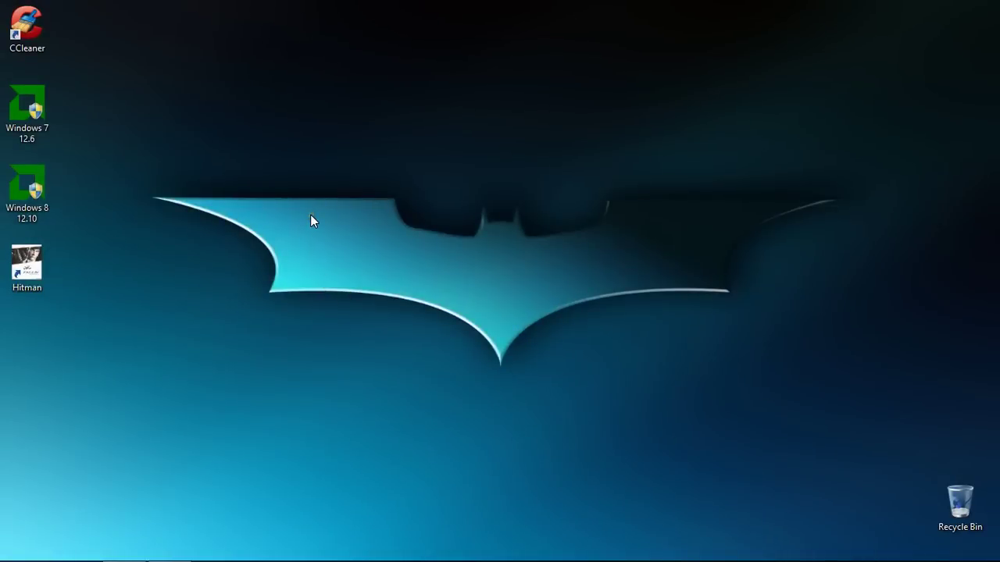
pyautogui.click(27, 106)
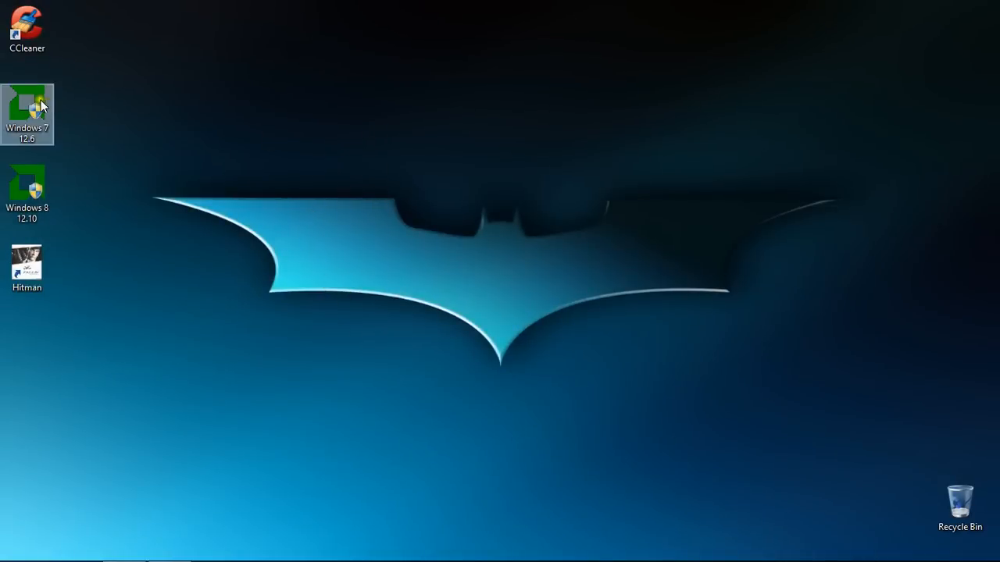
pyautogui.moveTo(31, 102)
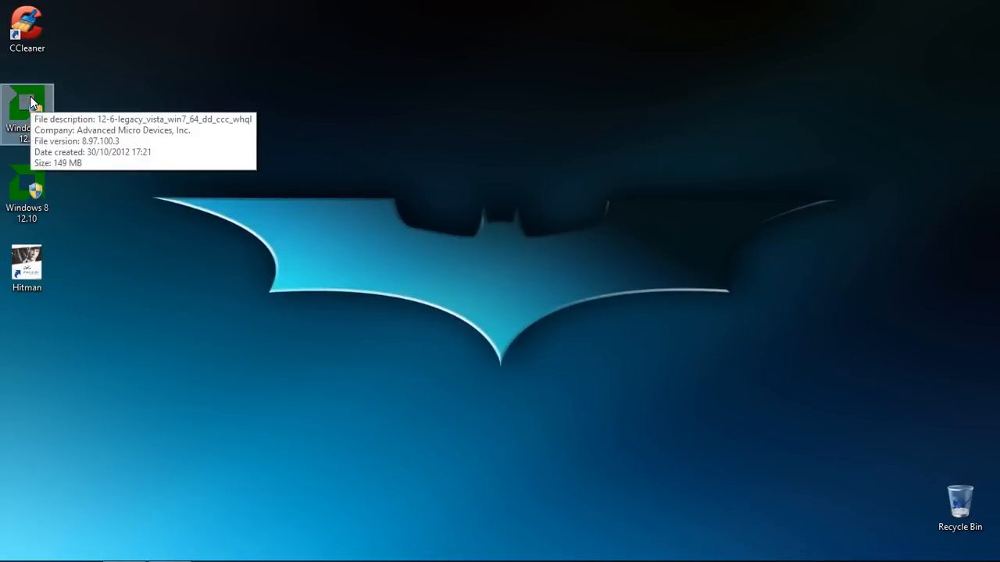
pyautogui.moveTo(577, 289)
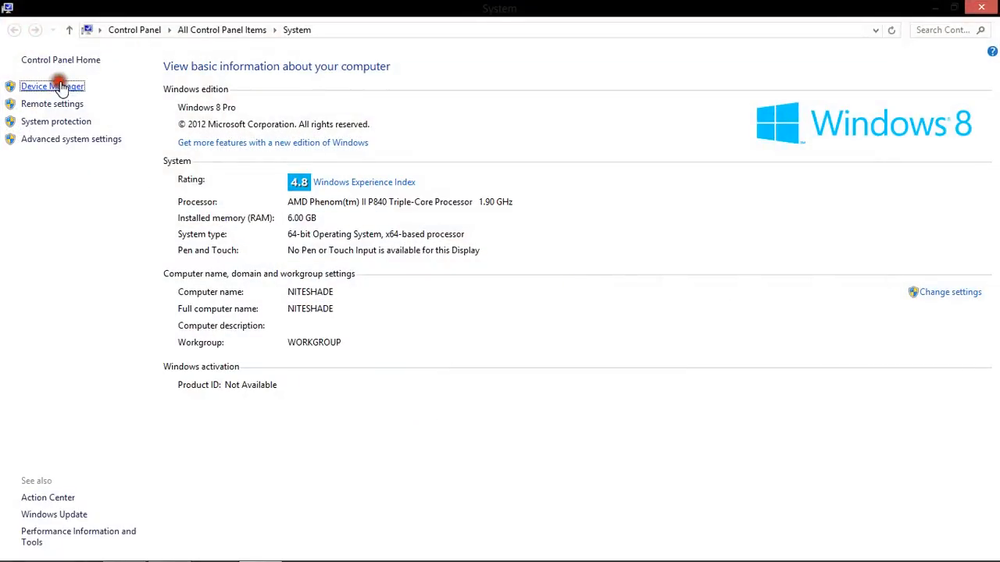
# Open Device Manager, expand Display adapters and select the ATI Mobility Radeon HD 4500/5100 Series
pyautogui.click(56, 86)
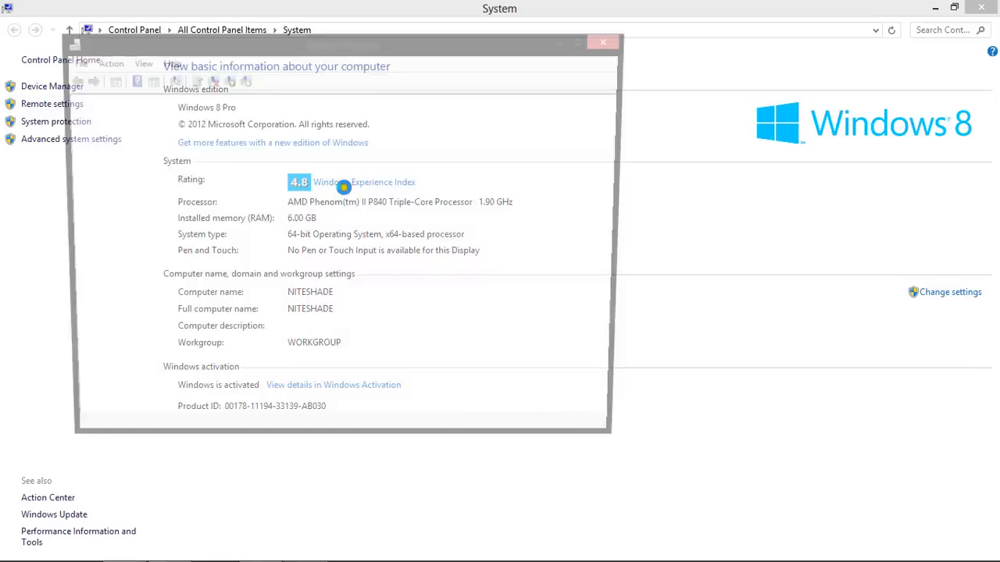
pyautogui.click(49, 85)
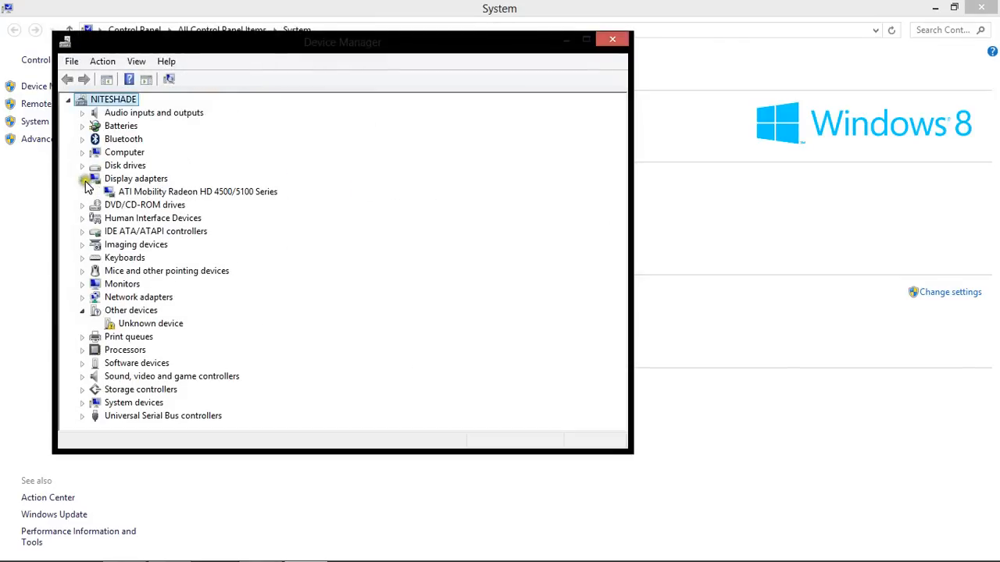
pyautogui.click(197, 191)
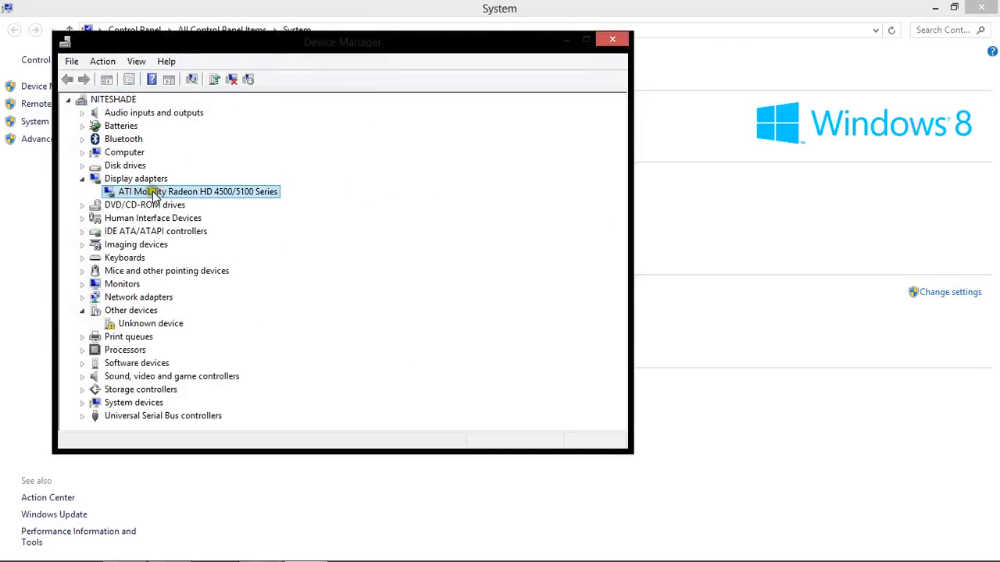
pyautogui.moveTo(198, 195)
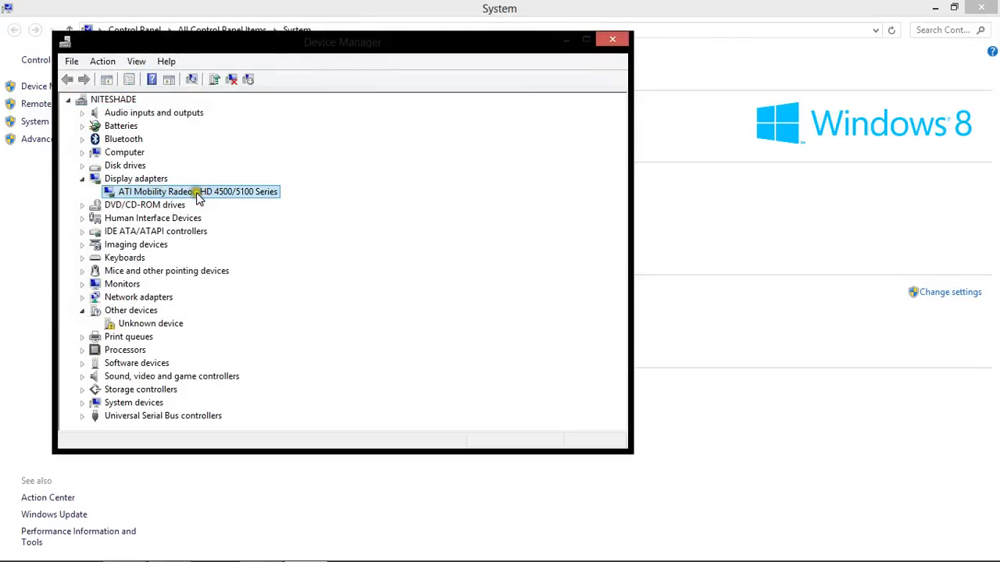
pyautogui.moveTo(222, 192)
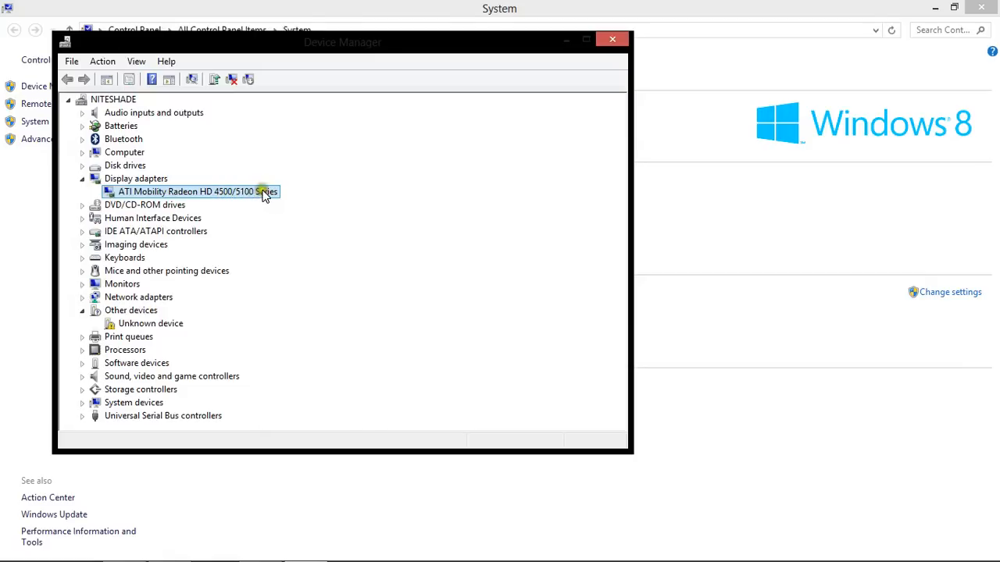
pyautogui.moveTo(247, 197)
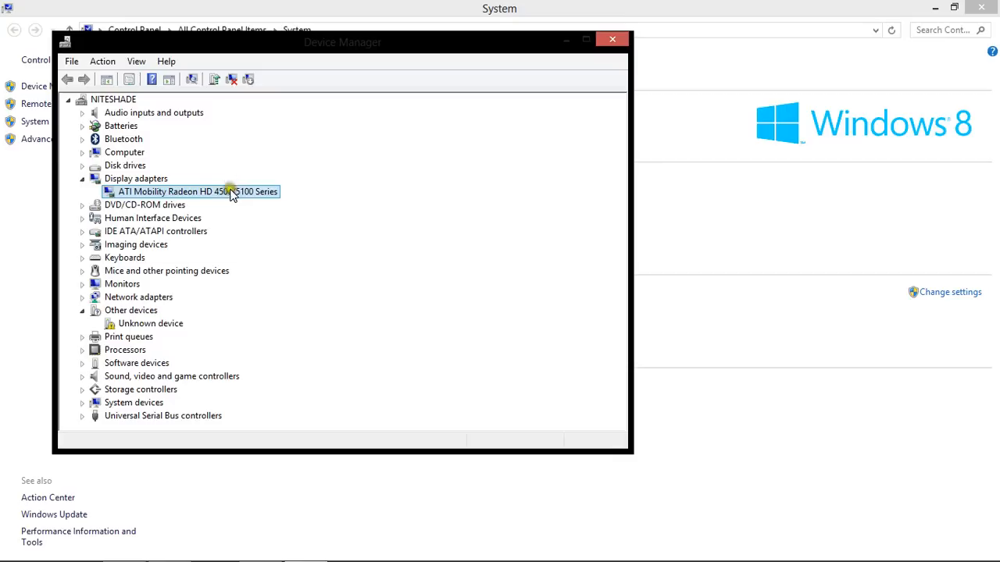
pyautogui.moveTo(244, 200)
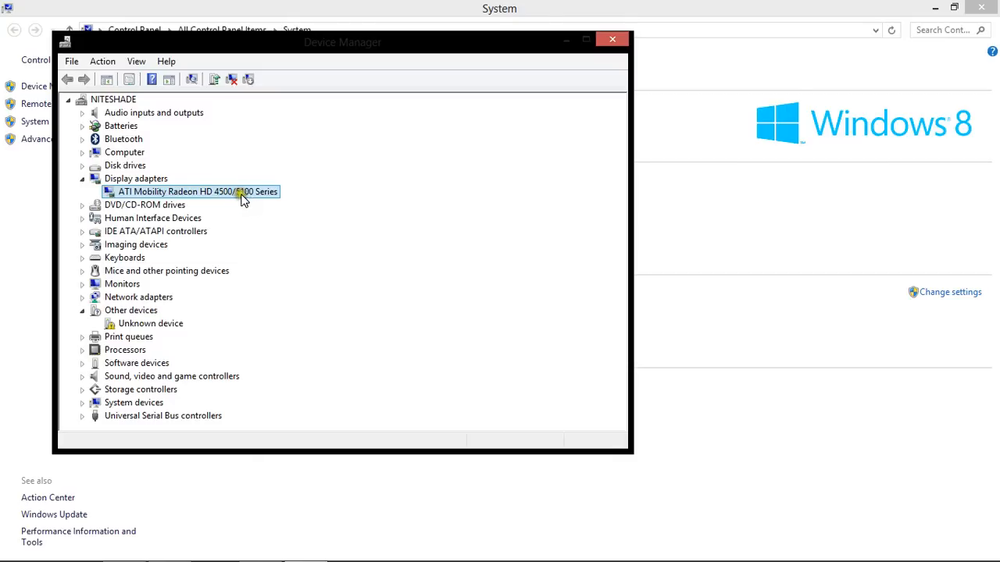
# Uninstall the ATI Mobility Radeon HD 4500/5100 Series, also deleting its driver software
pyautogui.rightClick(197, 191)
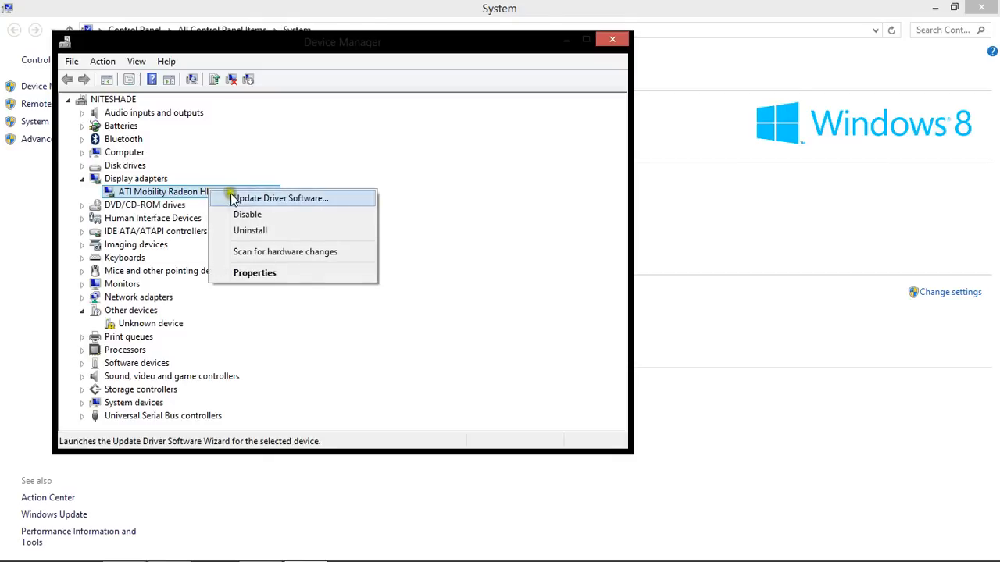
pyautogui.click(249, 230)
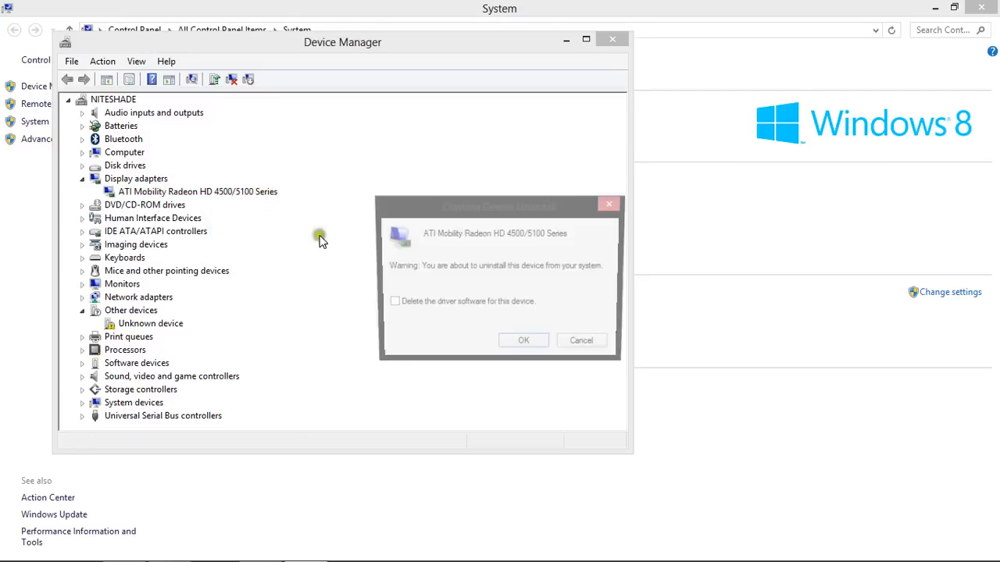
pyautogui.click(389, 304)
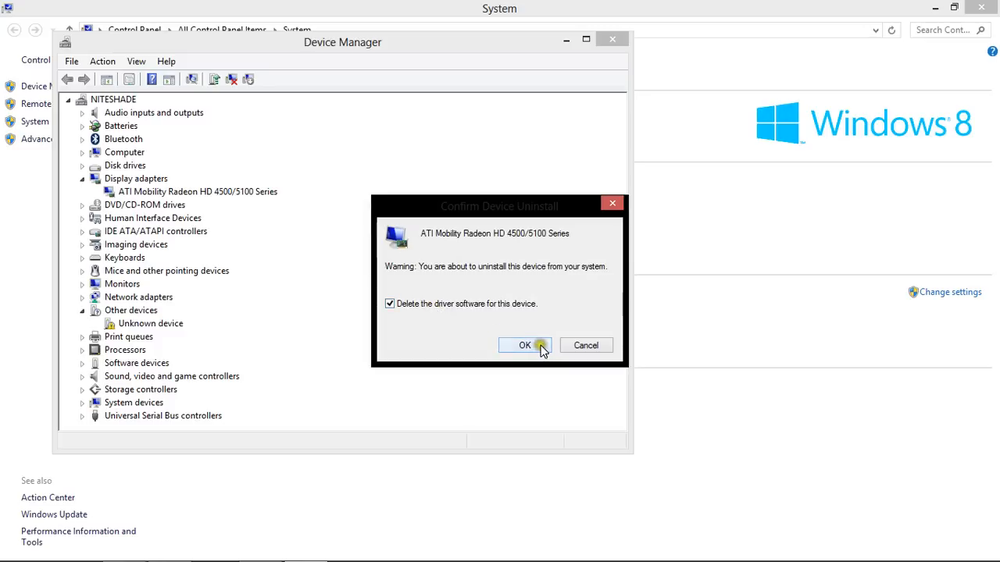
pyautogui.moveTo(464, 315)
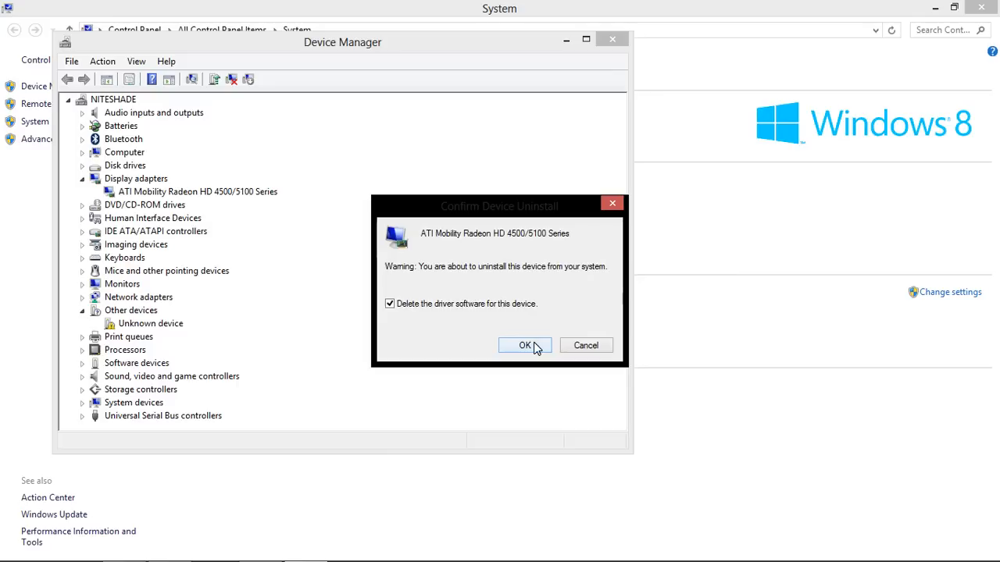
pyautogui.click(524, 345)
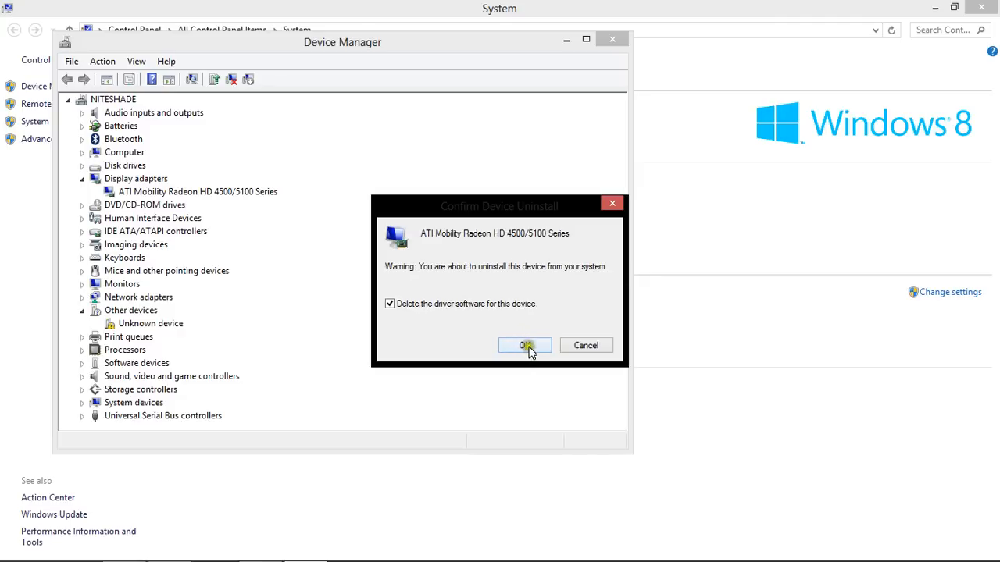
pyautogui.click(524, 345)
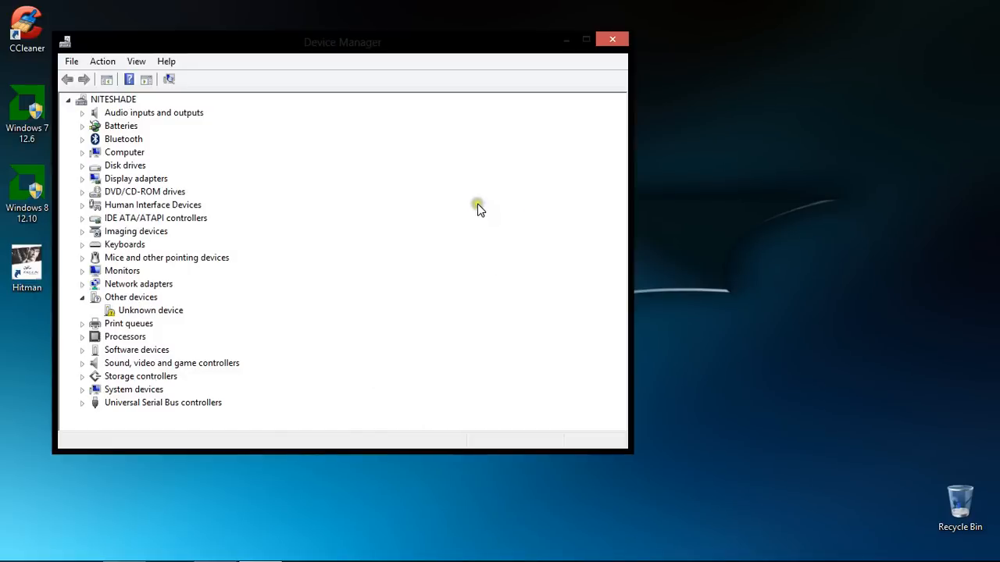
pyautogui.moveTo(259, 219)
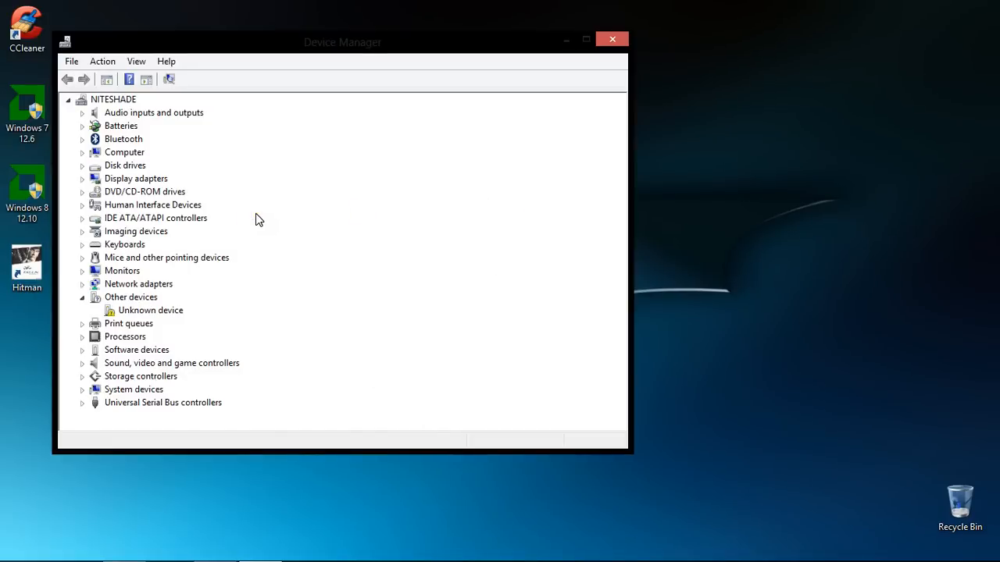
pyautogui.moveTo(188, 117)
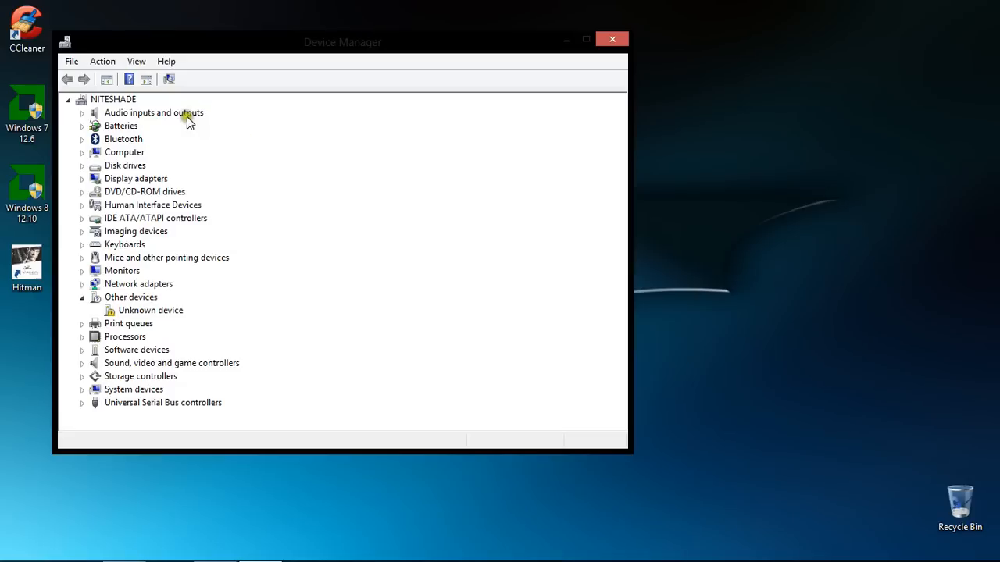
pyautogui.moveTo(80, 178)
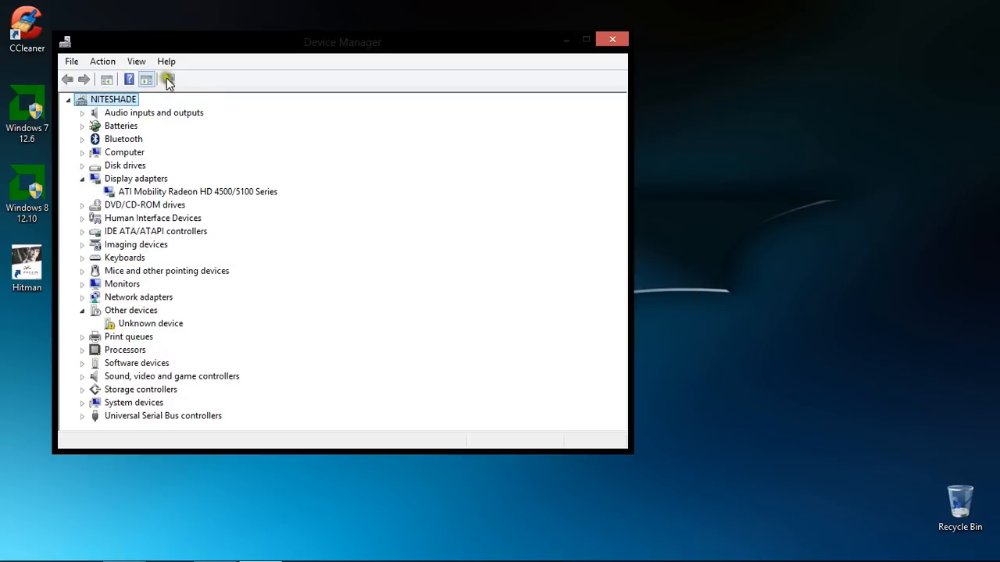
pyautogui.moveTo(167, 79)
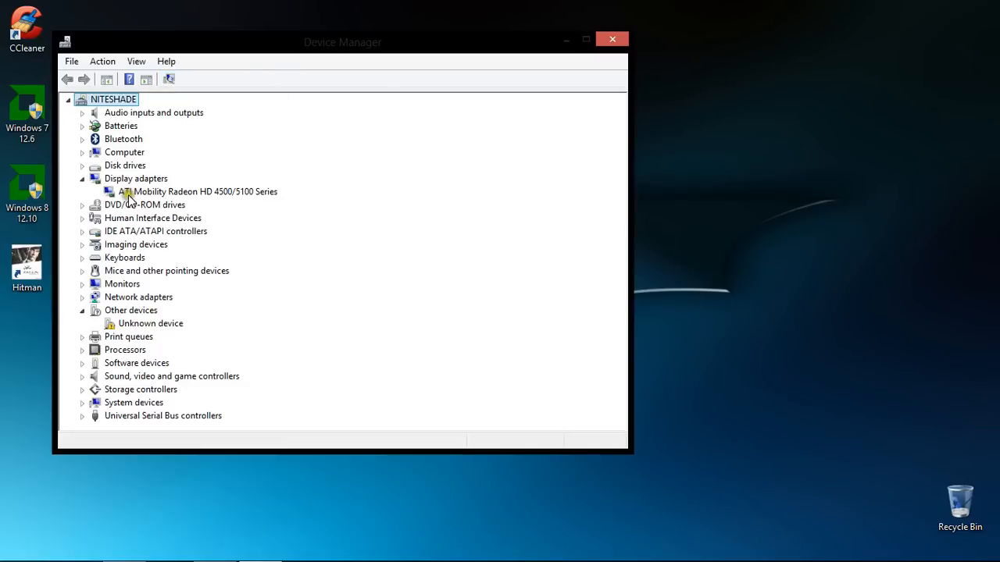
pyautogui.moveTo(201, 191)
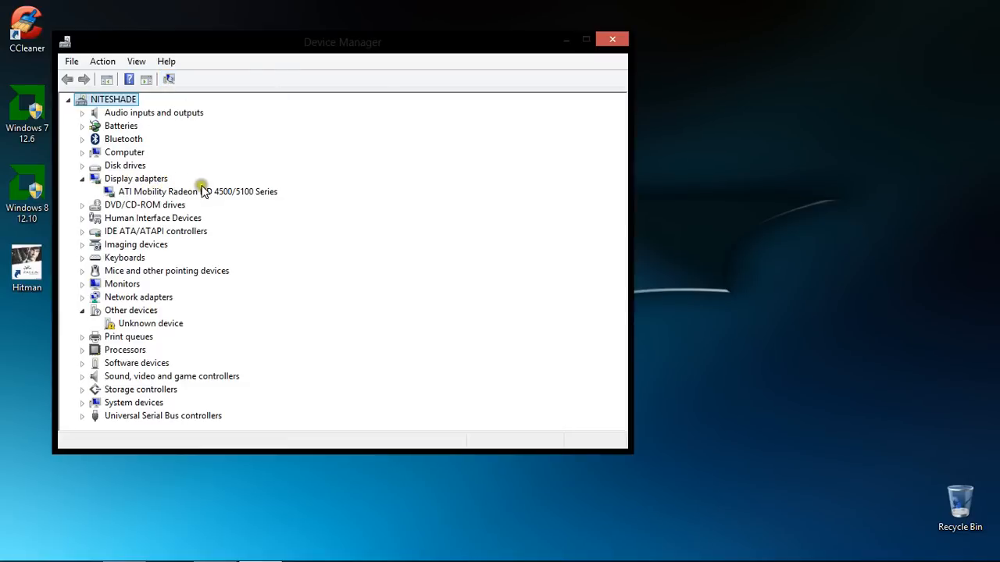
pyautogui.moveTo(167, 78)
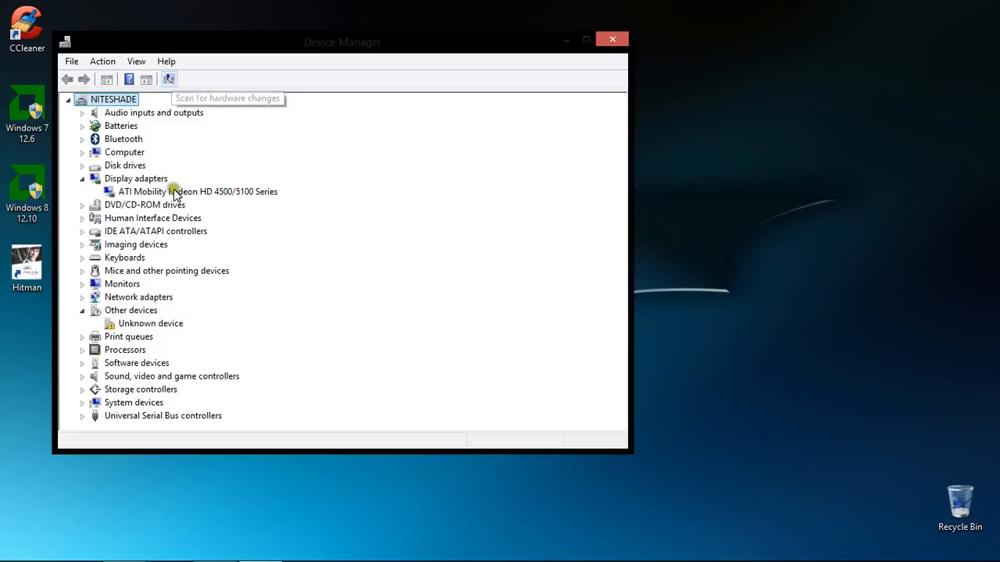
pyautogui.moveTo(213, 49)
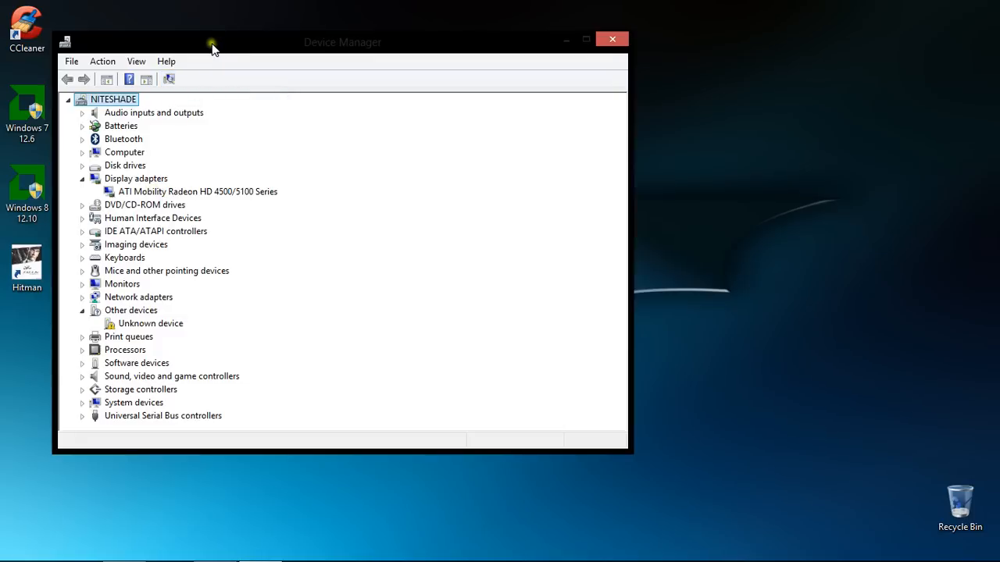
pyautogui.moveTo(212, 43); pyautogui.dragTo(417, 34)
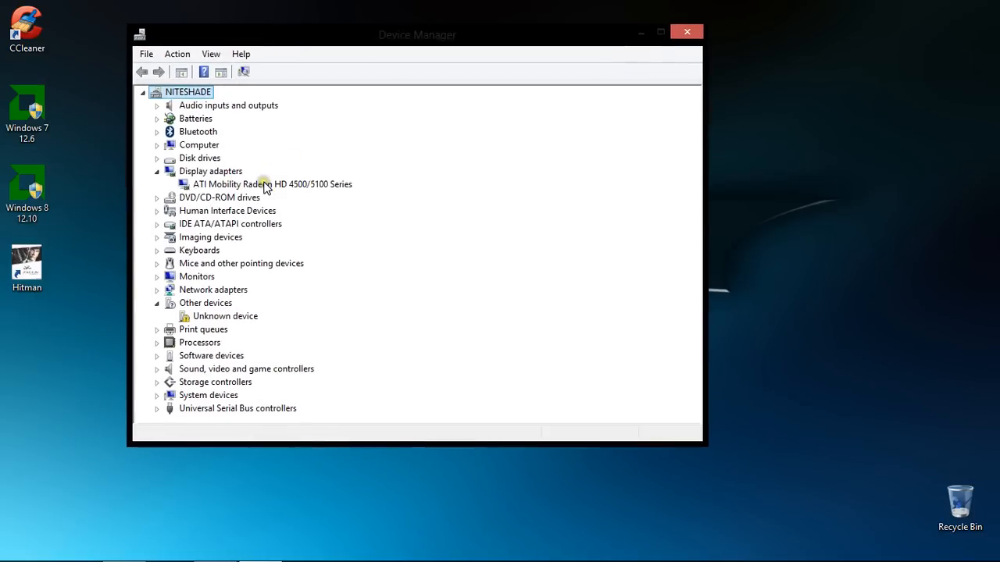
pyautogui.moveTo(274, 184)
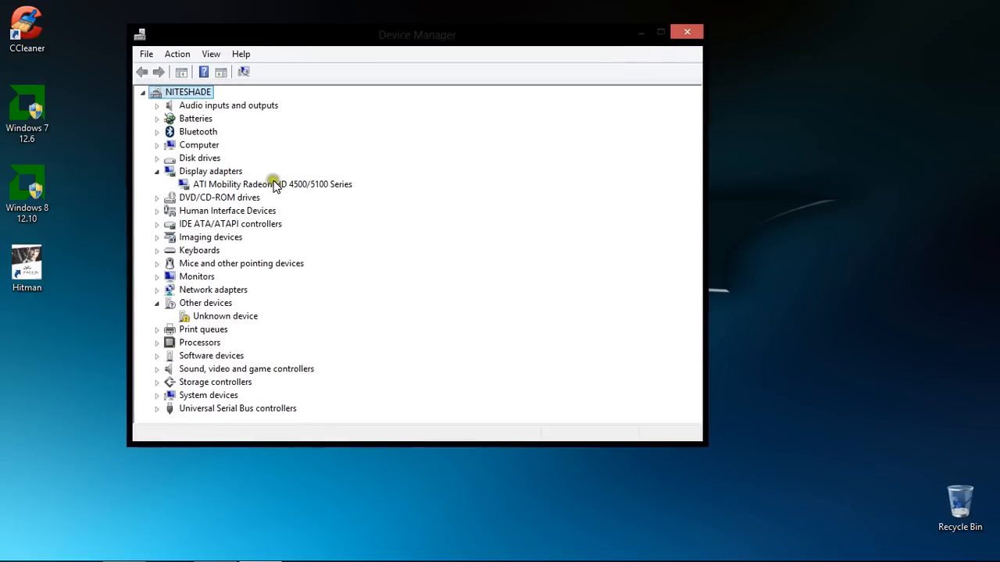
pyautogui.moveTo(264, 187)
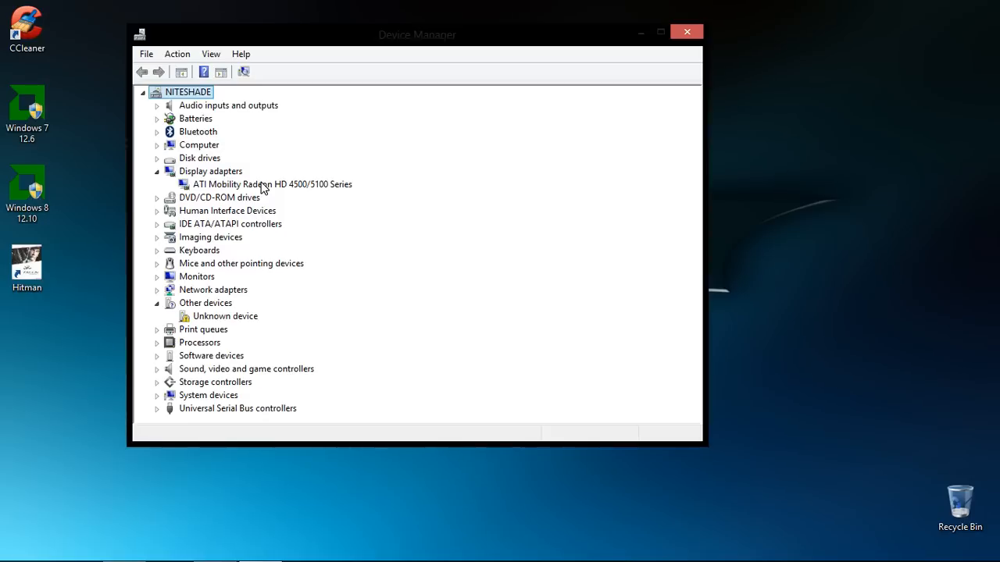
pyautogui.moveTo(312, 195)
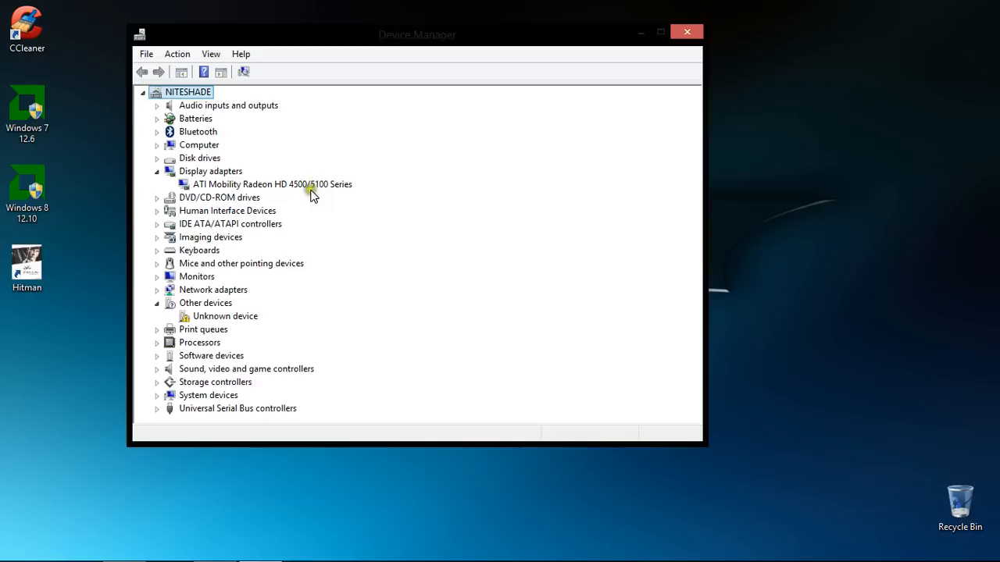
pyautogui.moveTo(329, 189)
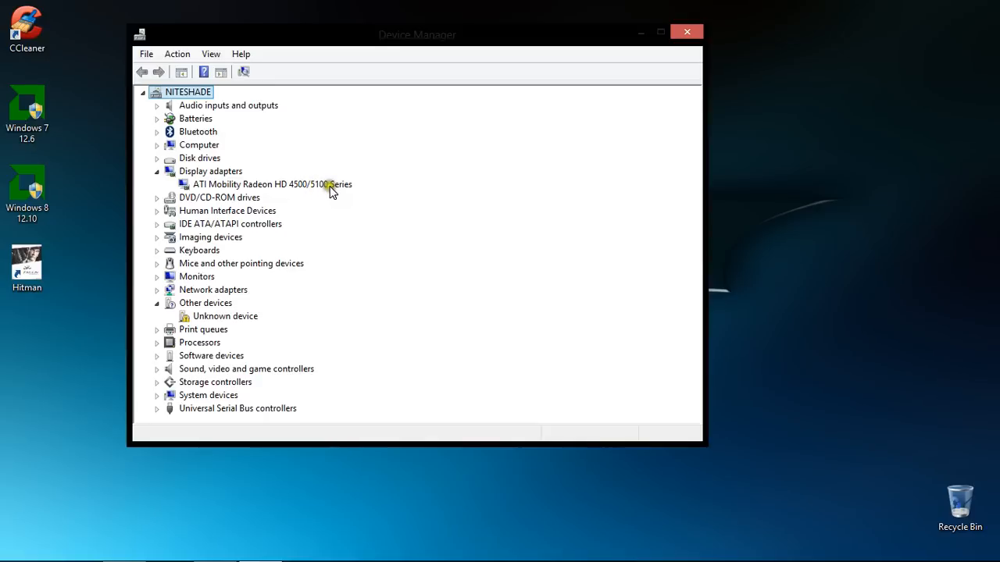
pyautogui.moveTo(333, 194)
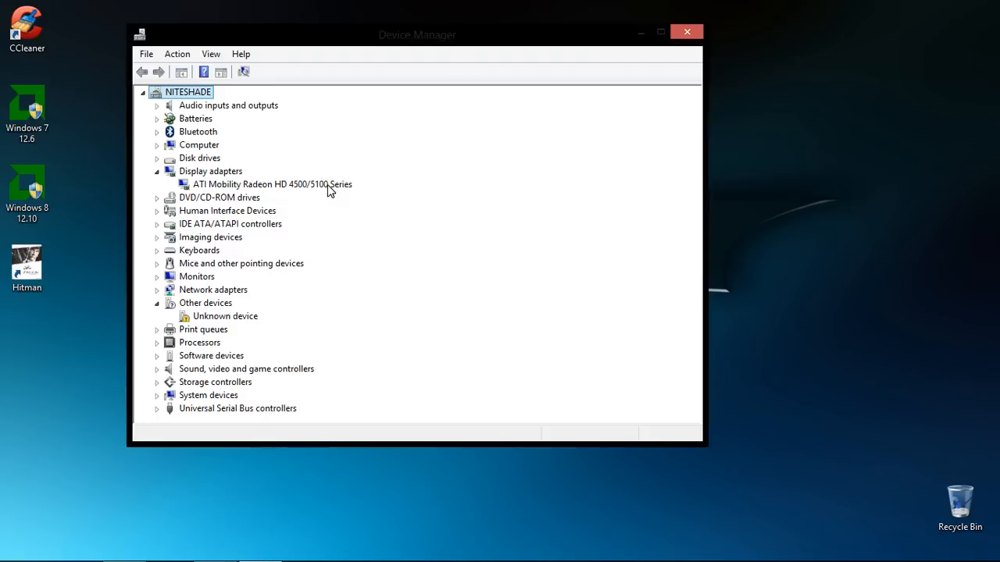
pyautogui.moveTo(675, 23)
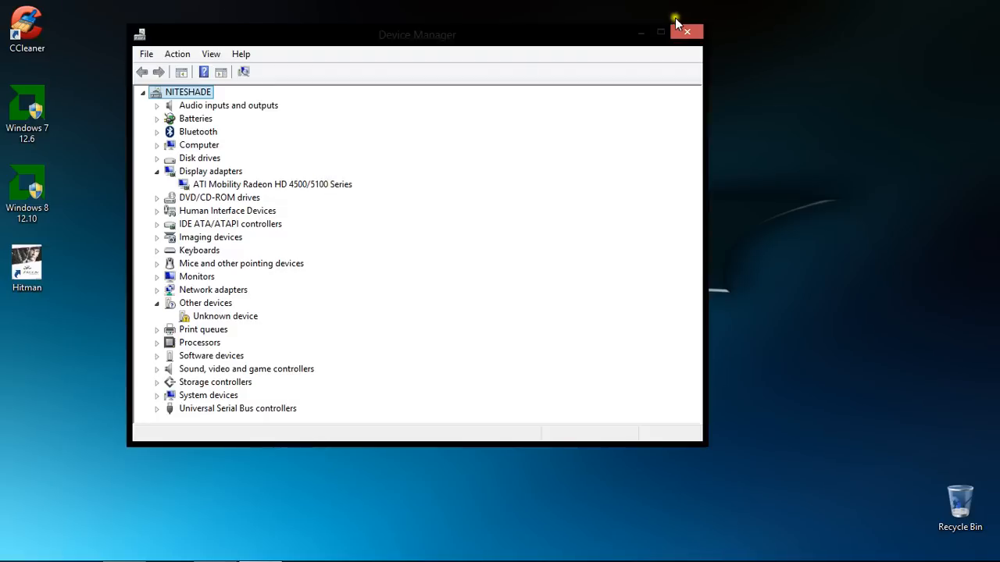
# Close Device Manager and enter 'dxdiaf' in the Windows Search box
pyautogui.click(688, 31)
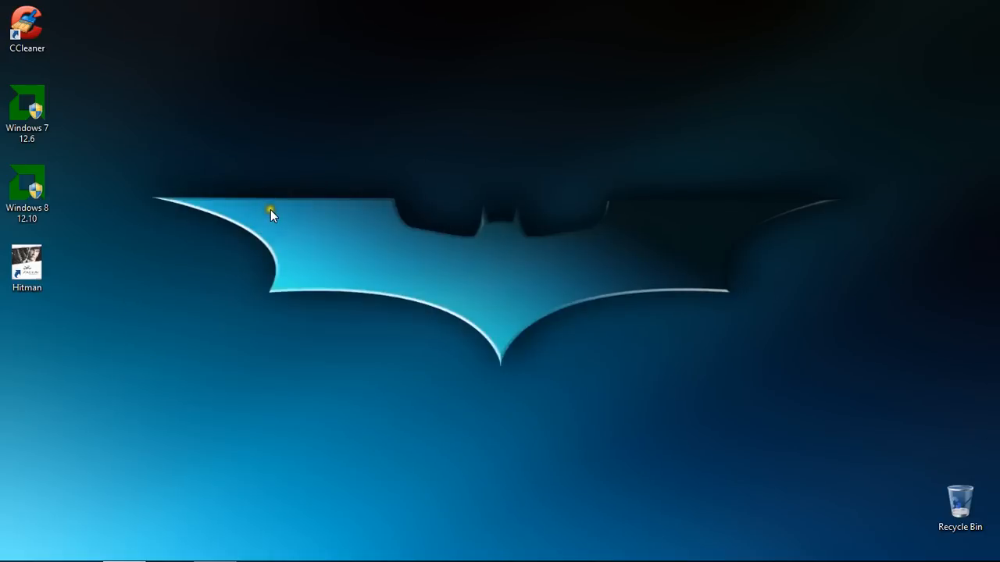
pyautogui.moveTo(434, 207)
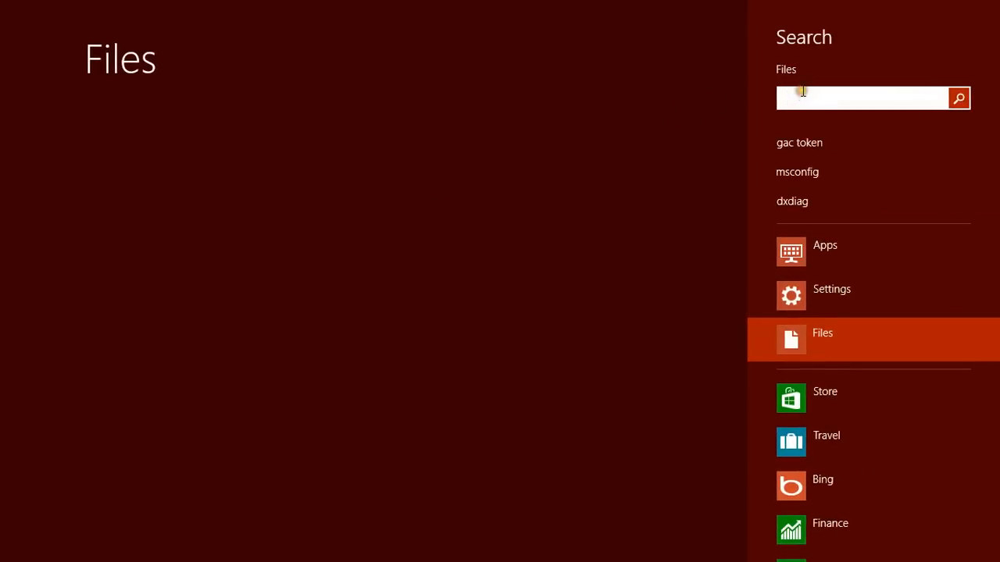
pyautogui.click(860, 98)
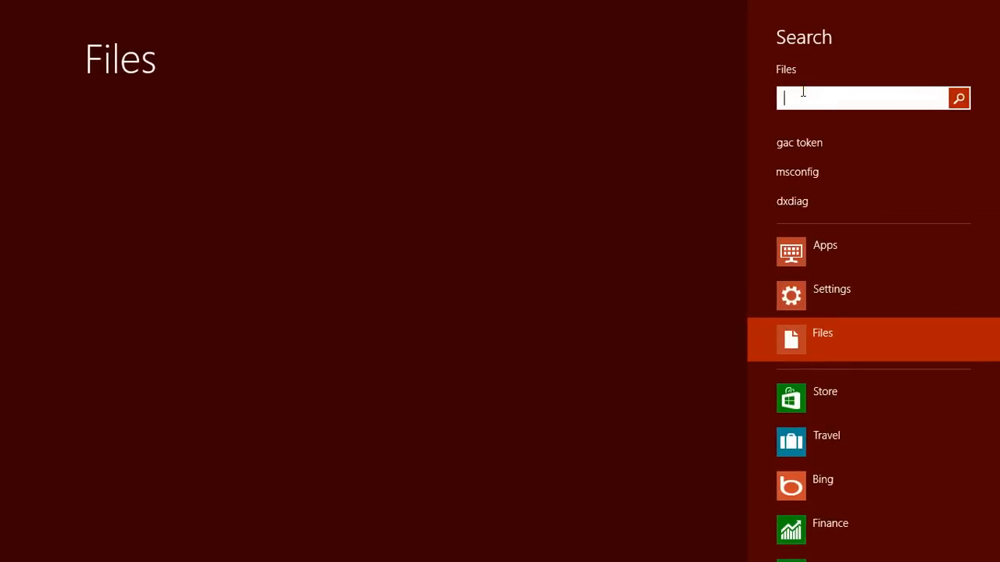
pyautogui.write('dxdiaf')
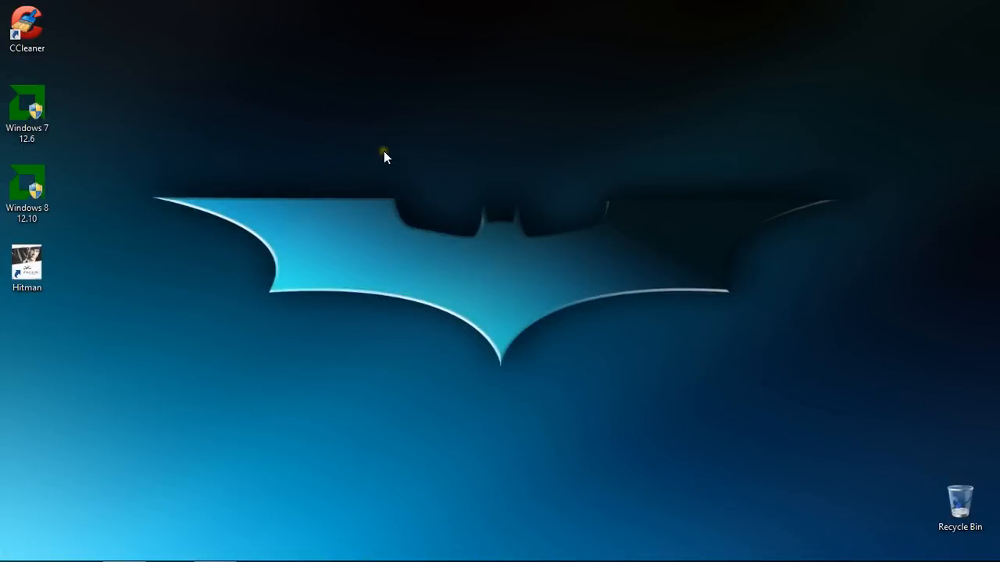
pyautogui.moveTo(379, 129)
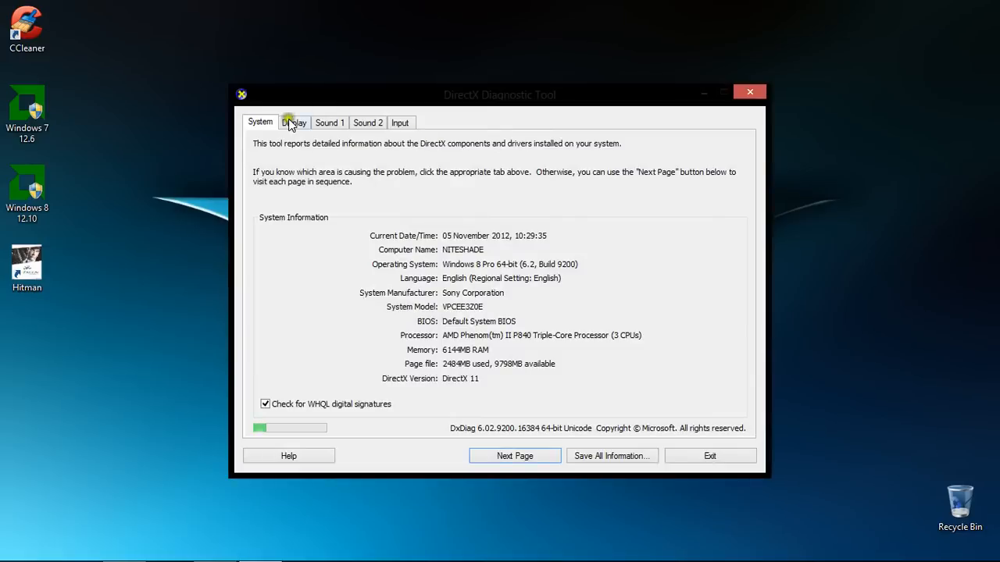
# Check the Display tab for ATI Mobility Radeon HD 4500/5100, driver 8.970.100.3000, then close DxDiag
pyautogui.click(294, 122)
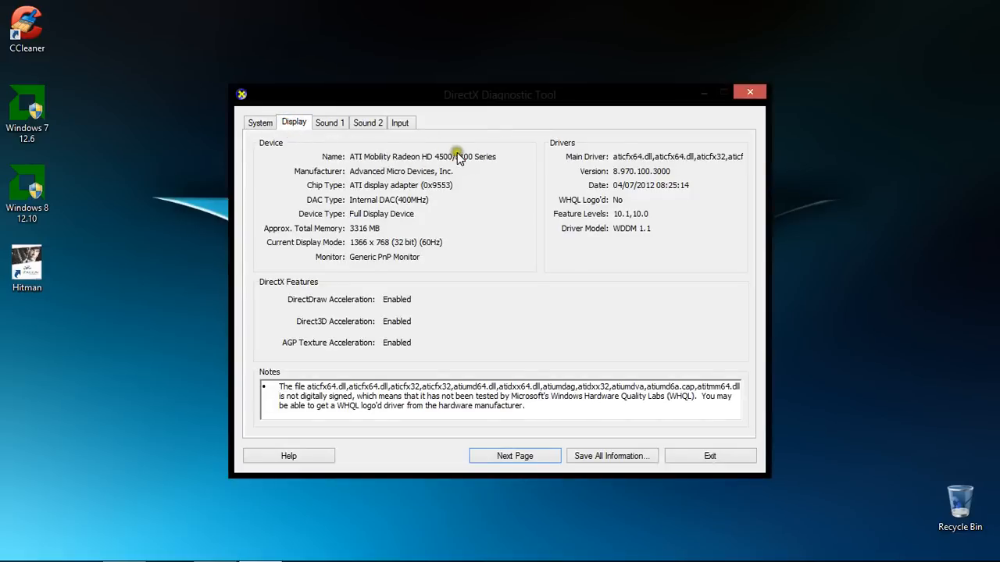
pyautogui.moveTo(450, 205)
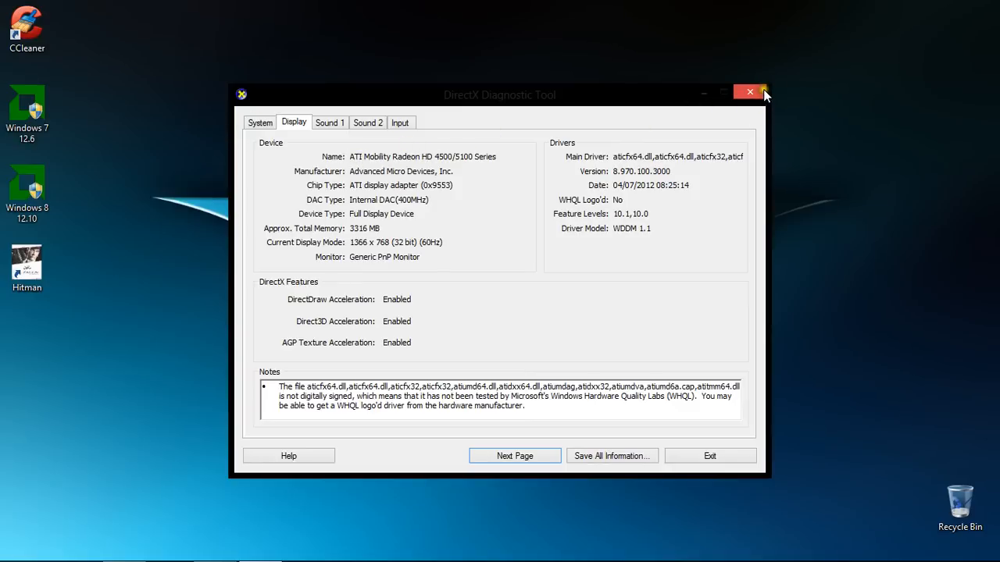
pyautogui.click(748, 91)
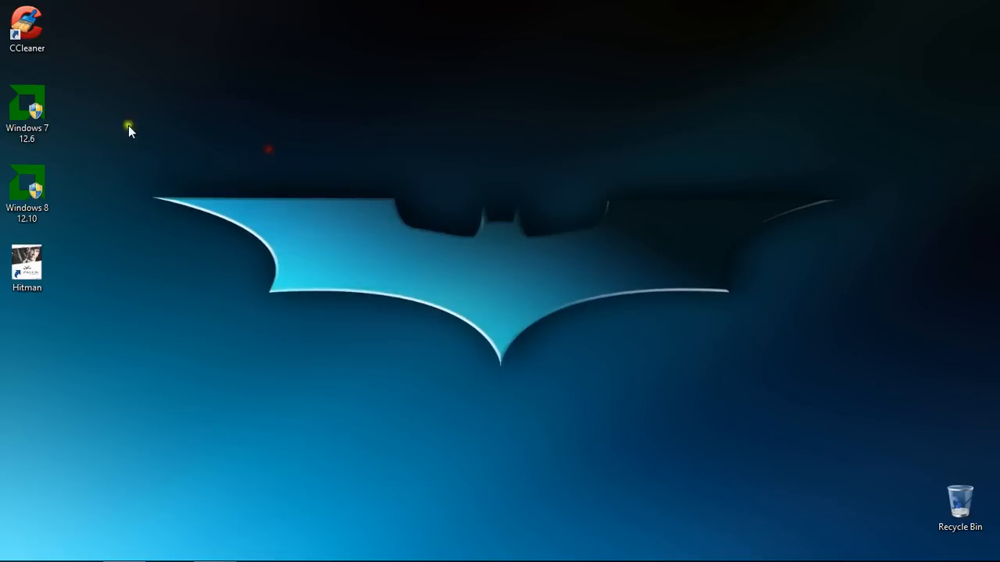
pyautogui.moveTo(26, 109)
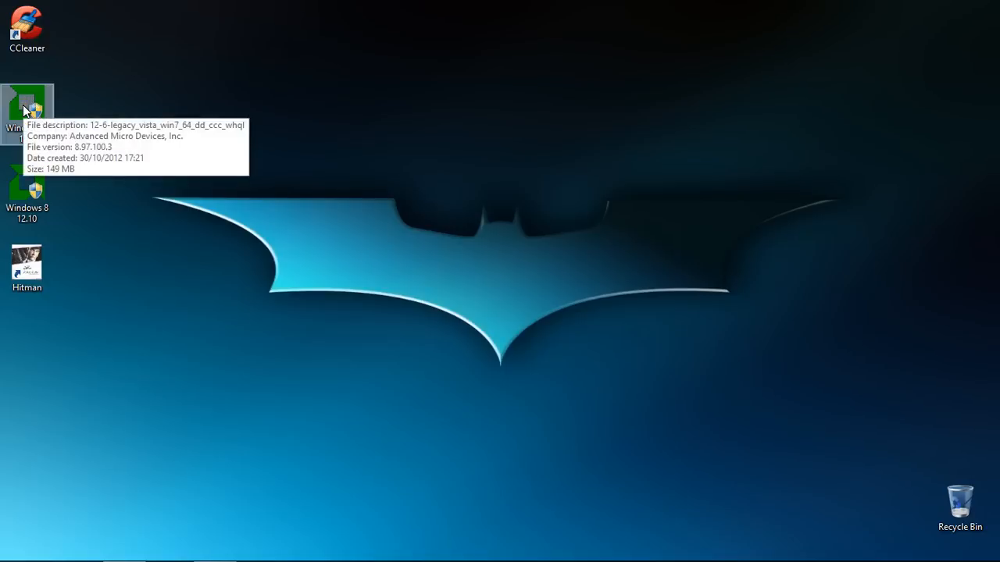
pyautogui.moveTo(459, 201)
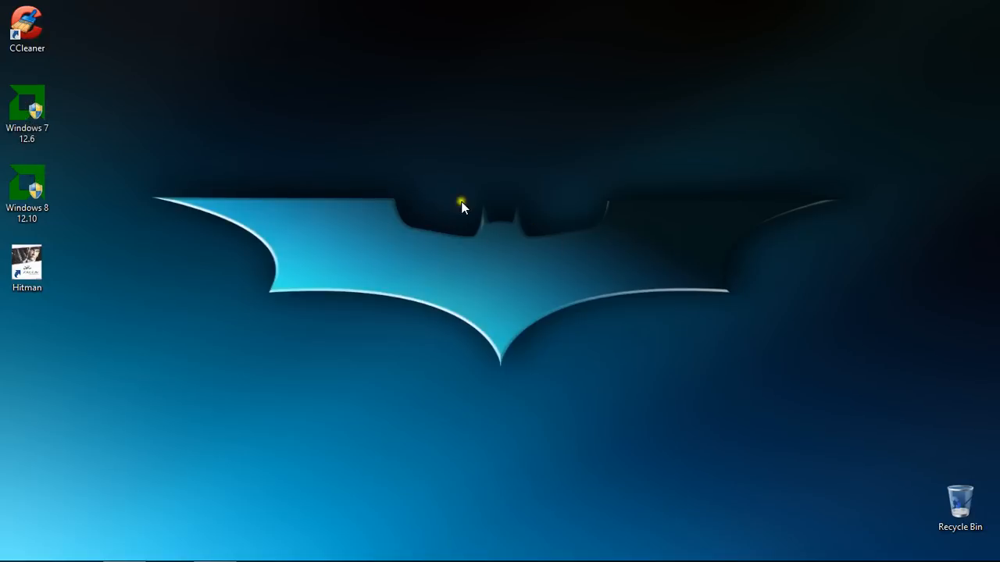
pyautogui.moveTo(80, 102)
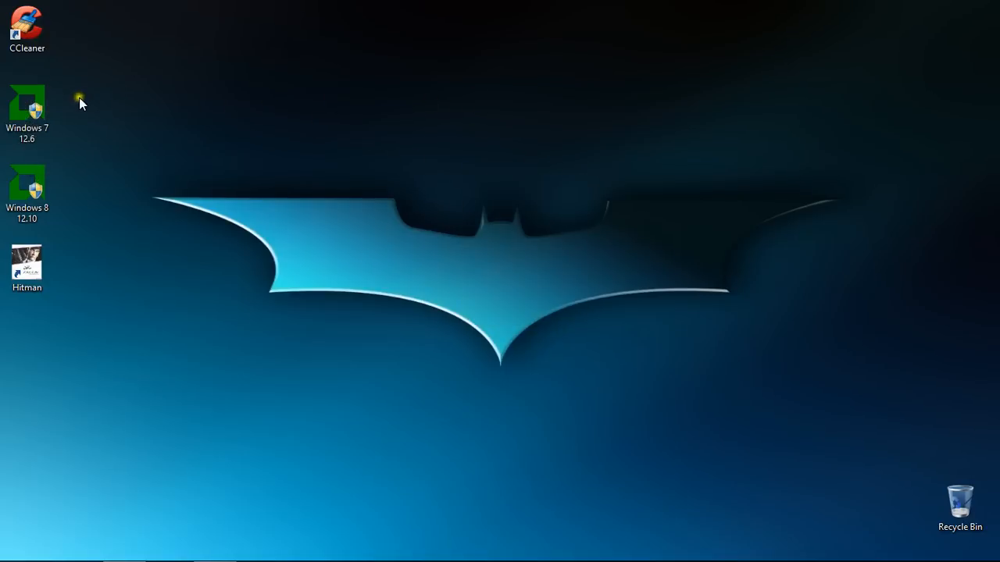
# Launch the Windows 7 12.6 Catalyst package from its desktop icon
pyautogui.click(26, 105)
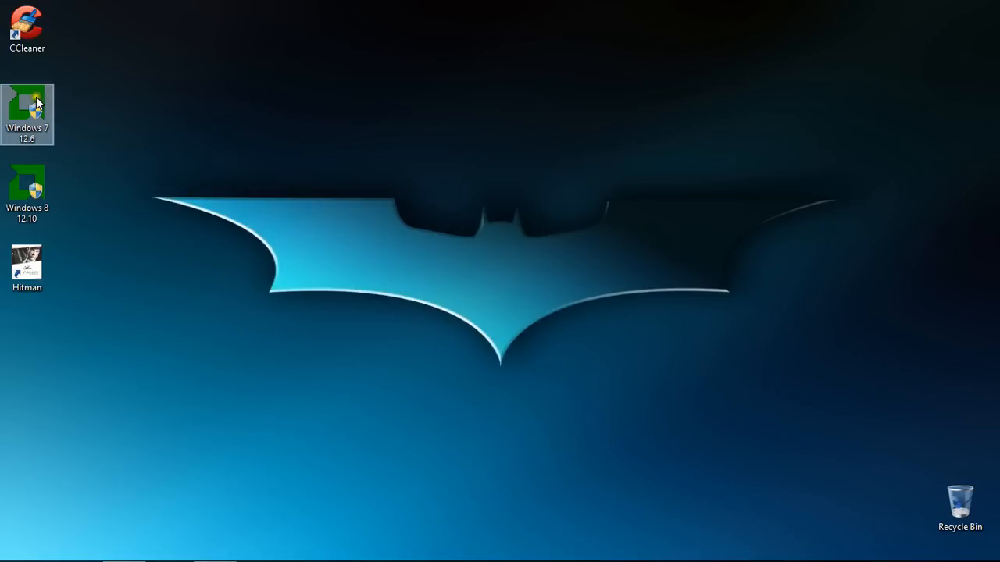
pyautogui.doubleClick(27, 105)
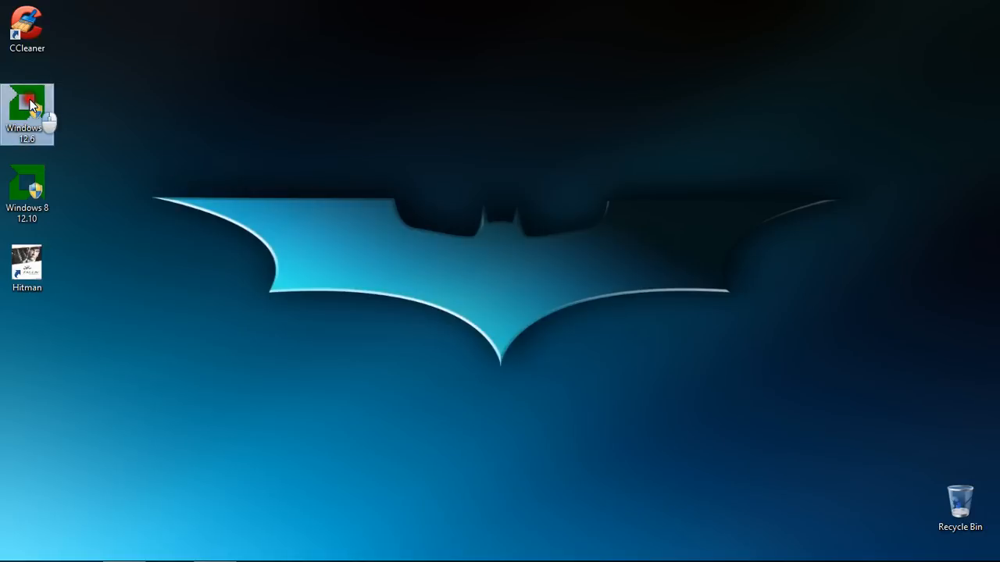
pyautogui.doubleClick(26, 104)
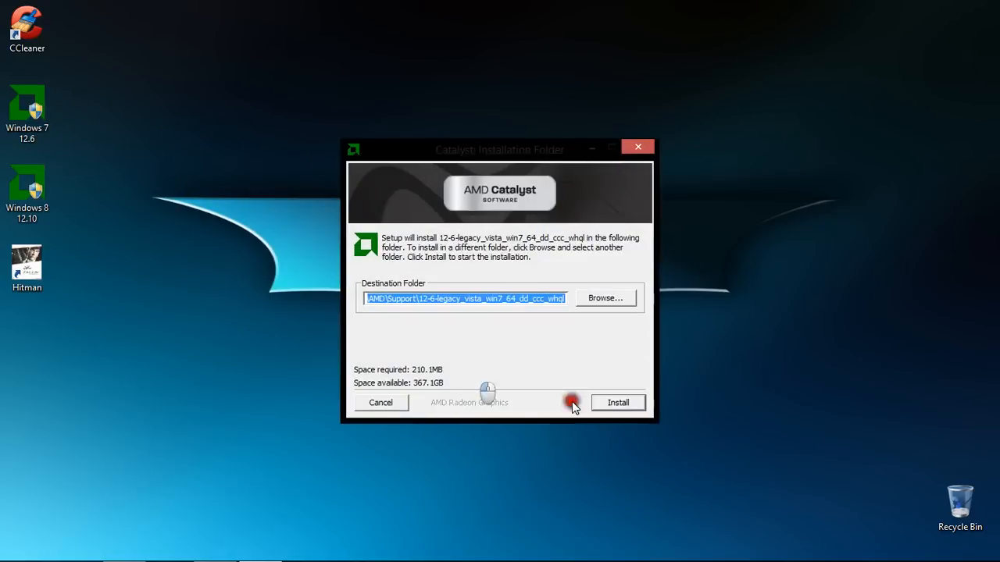
# Extract the Catalyst 12.6 package and start installing AMD software components in English
pyautogui.click(618, 402)
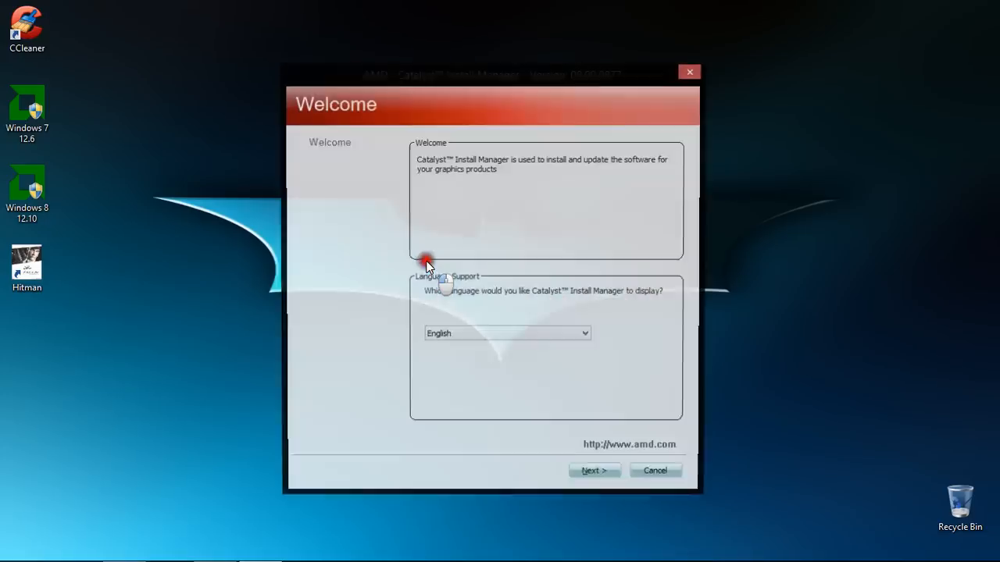
pyautogui.click(594, 470)
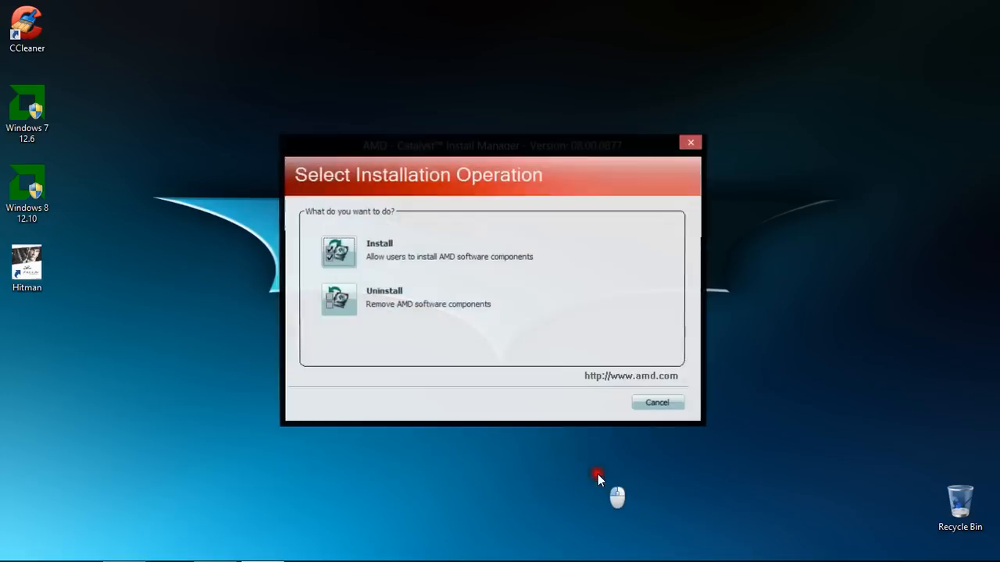
pyautogui.click(338, 251)
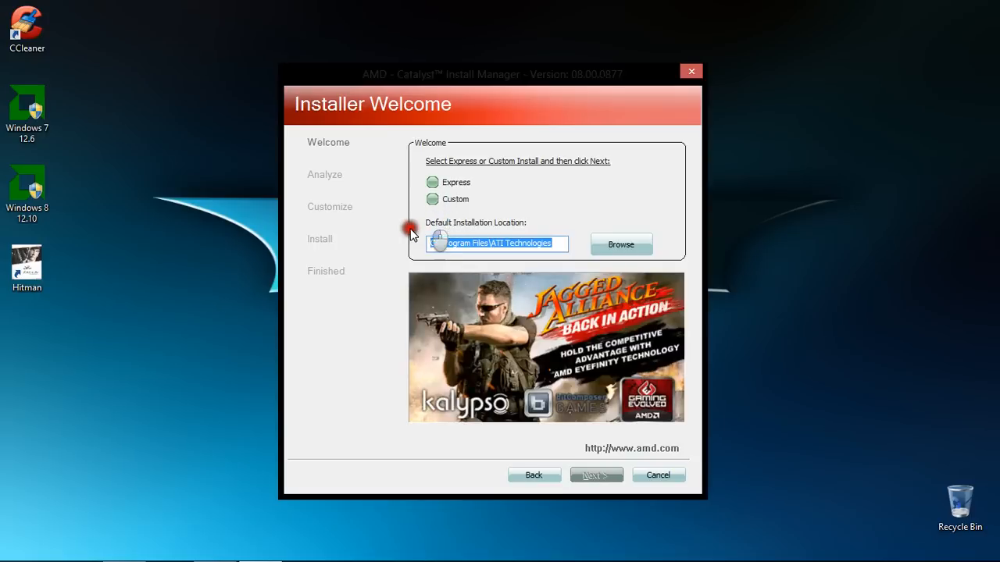
# Choose a Custom install and agree to create the C:\Program Files\ATI Technologies folder
pyautogui.click(433, 199)
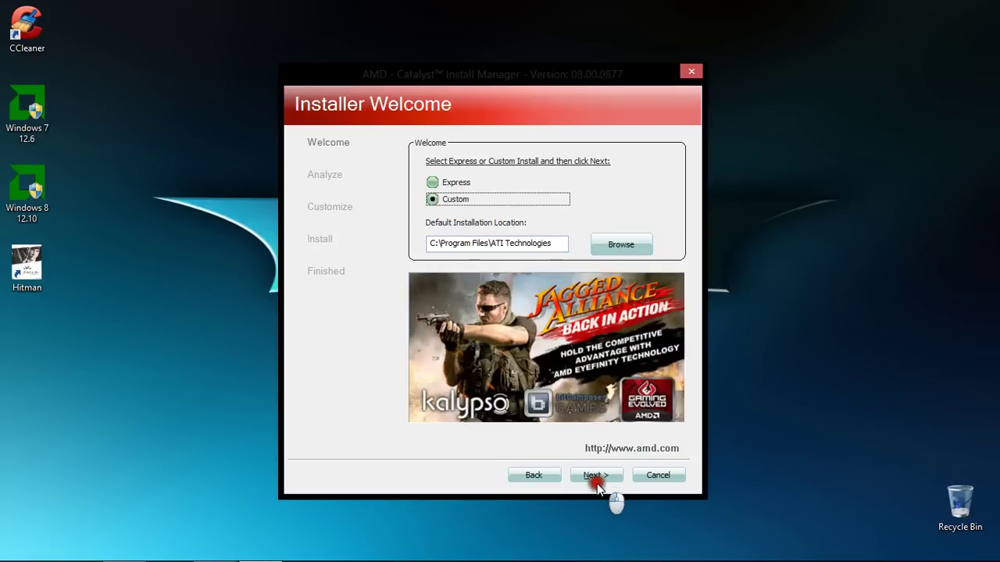
pyautogui.click(596, 475)
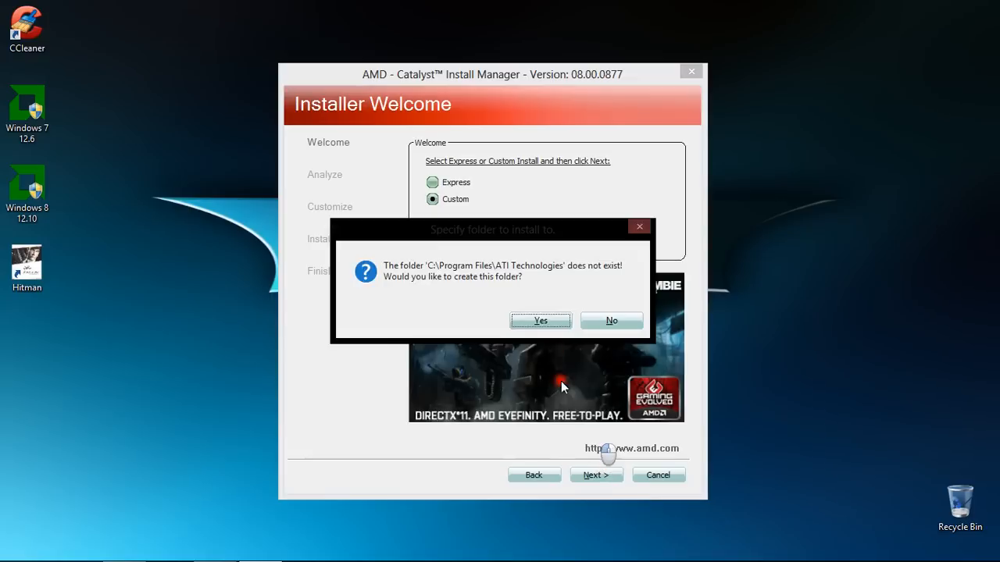
pyautogui.click(540, 320)
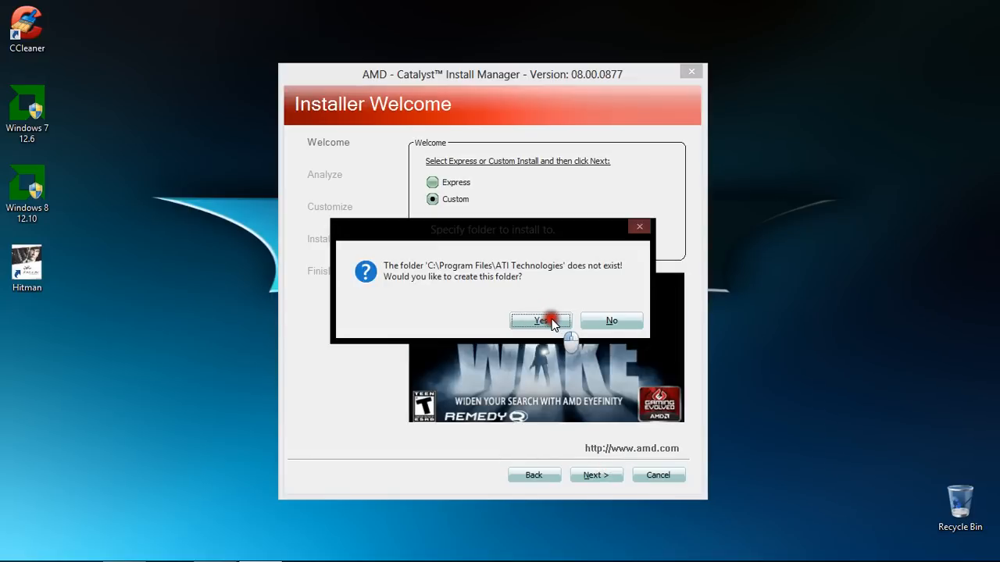
pyautogui.click(539, 320)
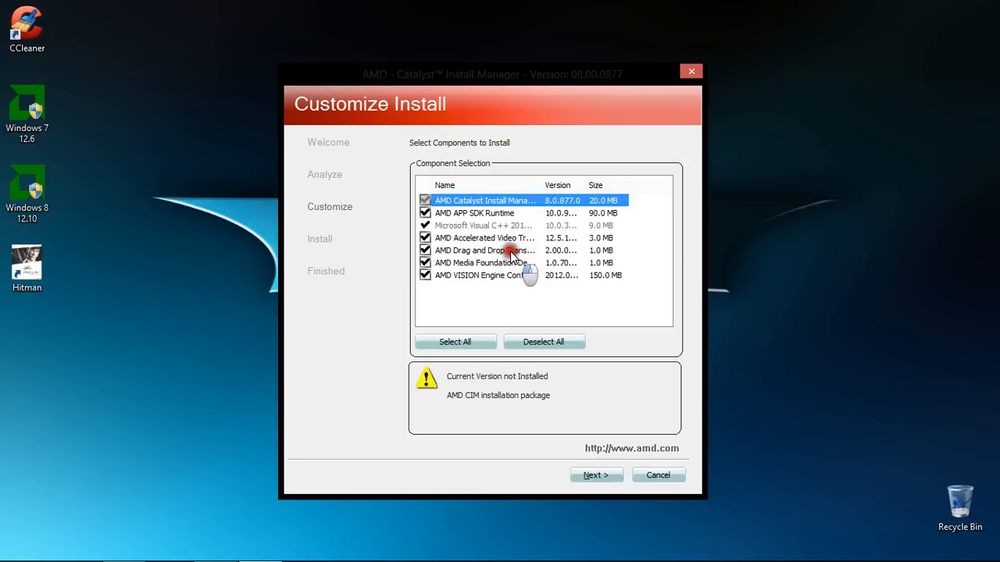
pyautogui.moveTo(484, 210)
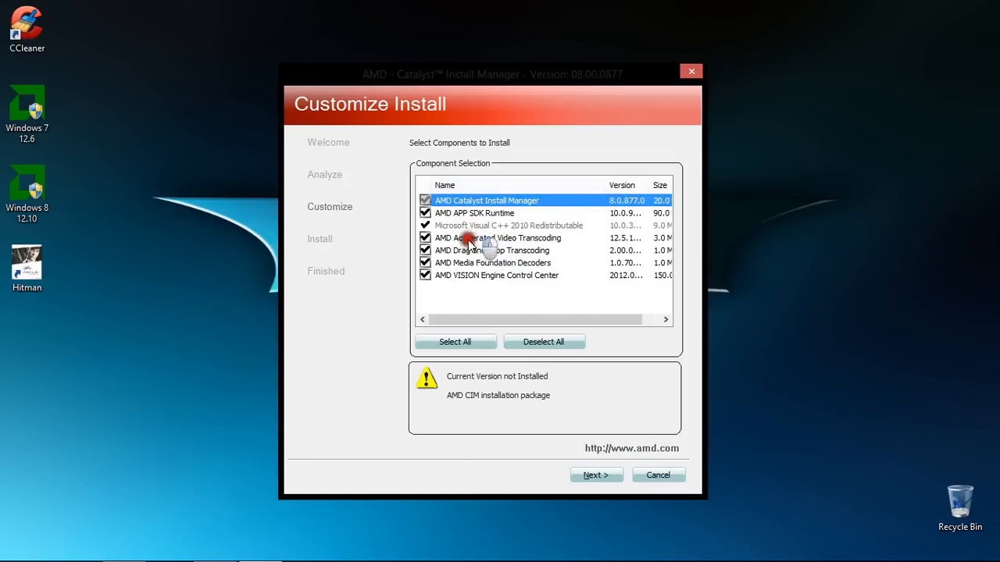
pyautogui.moveTo(155, 183)
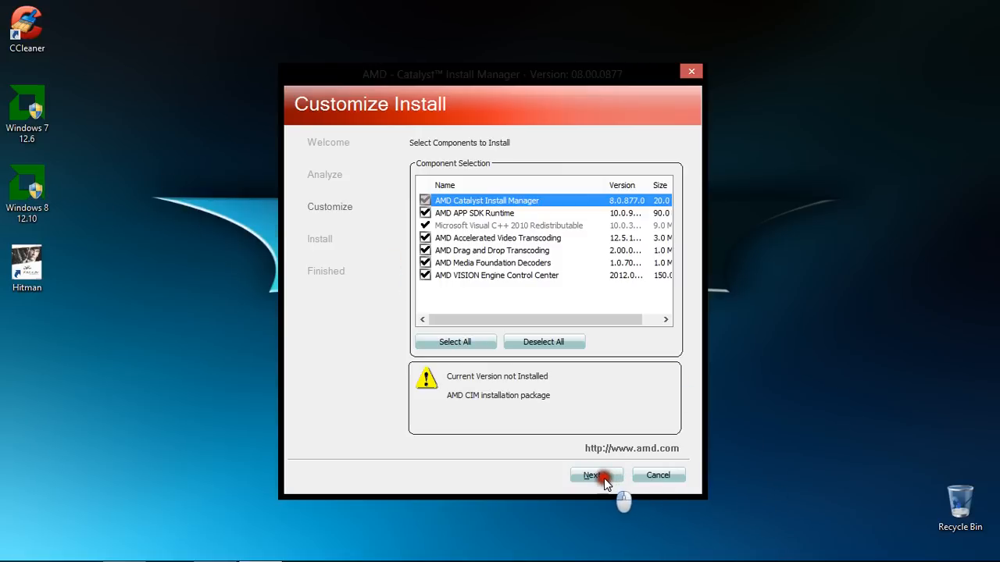
# Keep all components selected, accept the license agreement, and run the installation
pyautogui.click(595, 475)
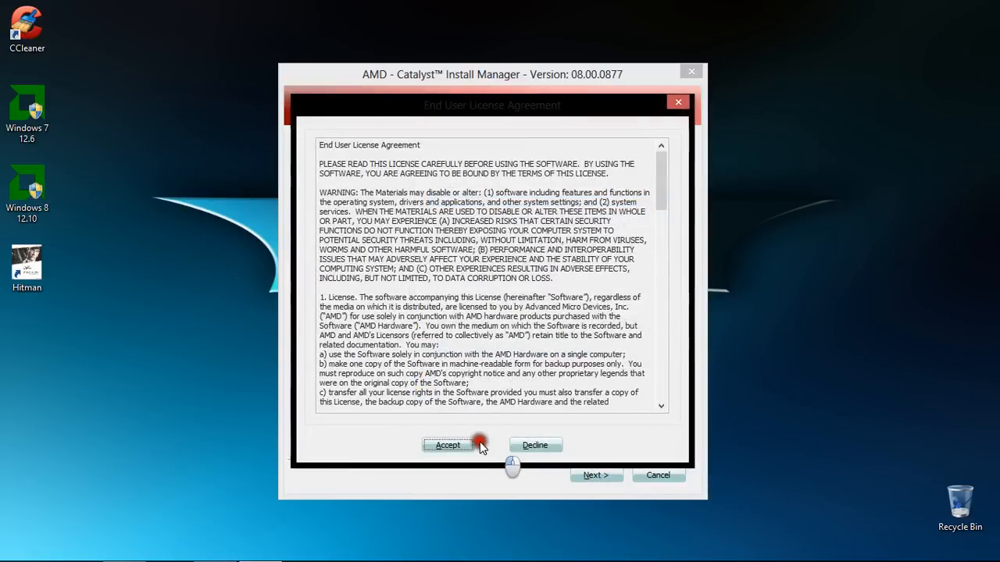
pyautogui.click(448, 444)
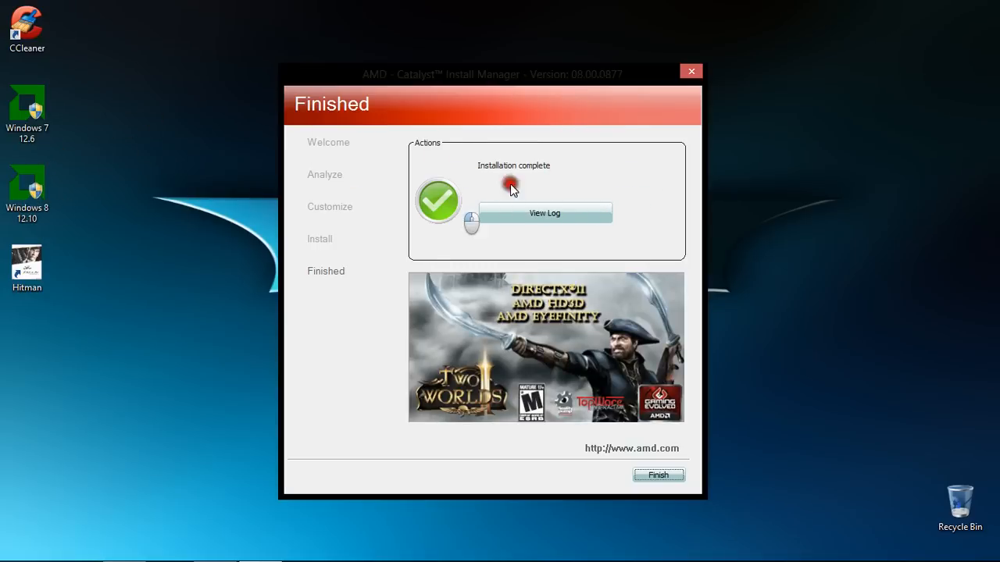
pyautogui.moveTo(513, 186)
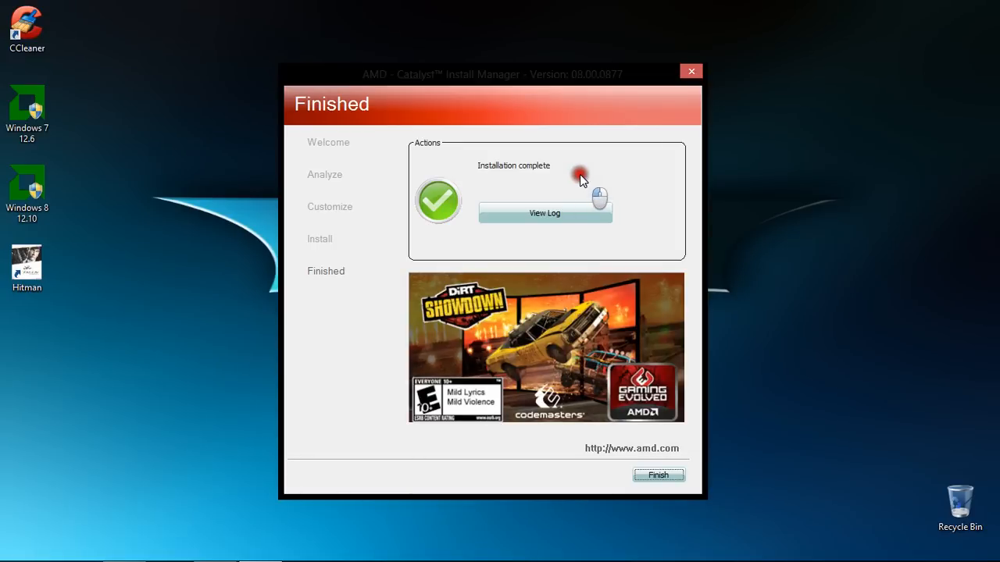
pyautogui.moveTo(546, 181)
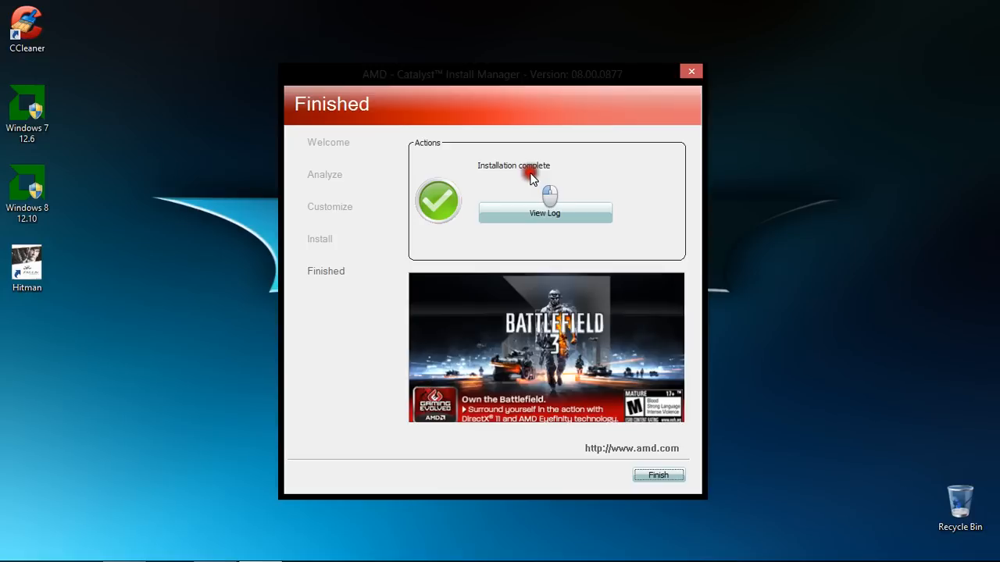
pyautogui.moveTo(545, 190)
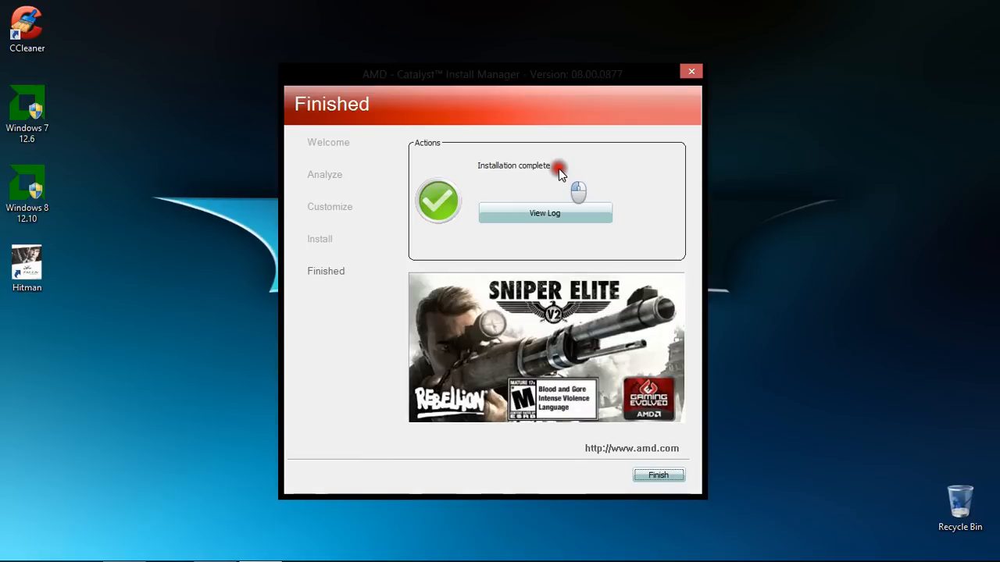
pyautogui.moveTo(660, 475)
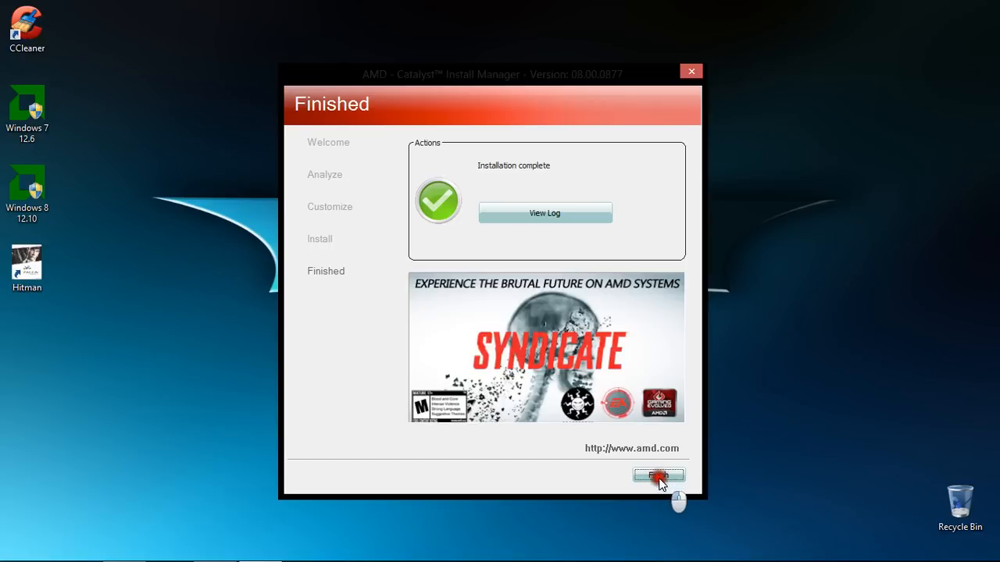
# Close the finished AMD Catalyst Install Manager to return to the desktop
pyautogui.rightClick(465, 189)
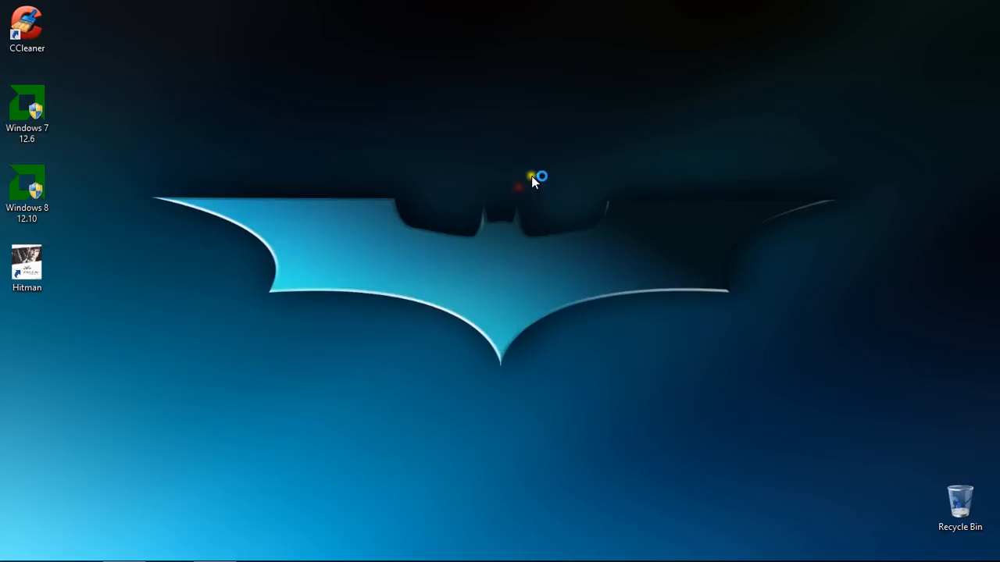
pyautogui.moveTo(520, 145)
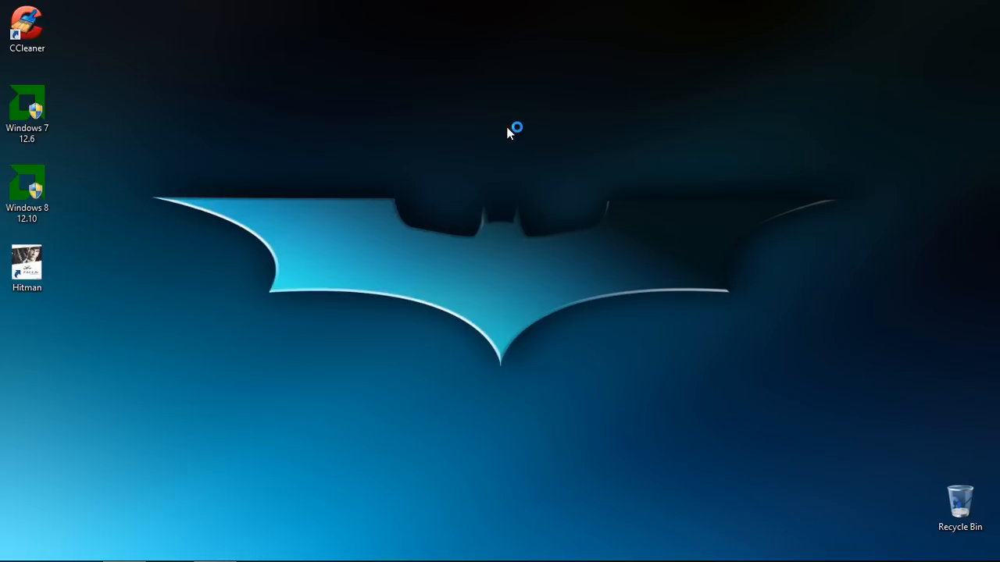
pyautogui.moveTo(499, 150)
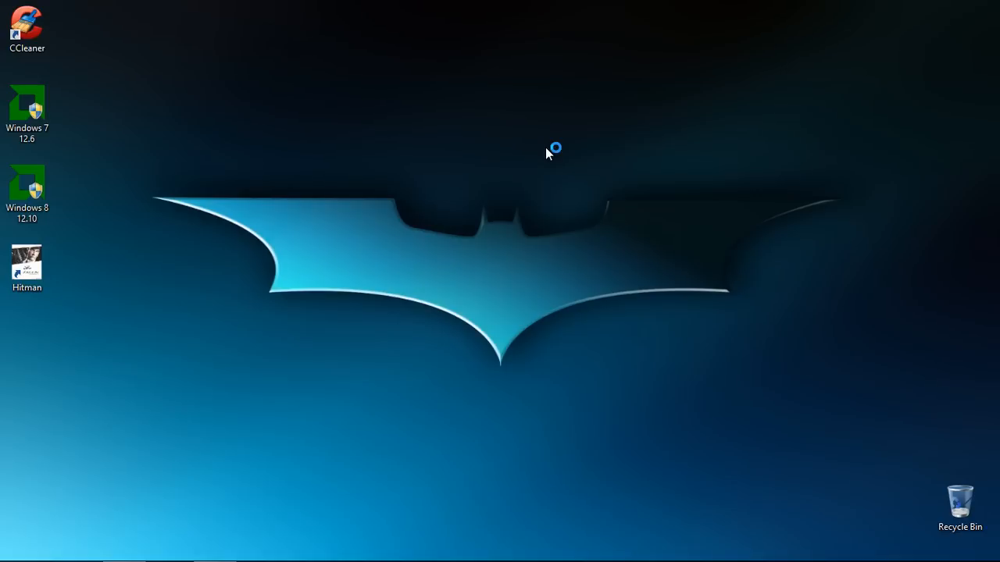
pyautogui.moveTo(524, 154)
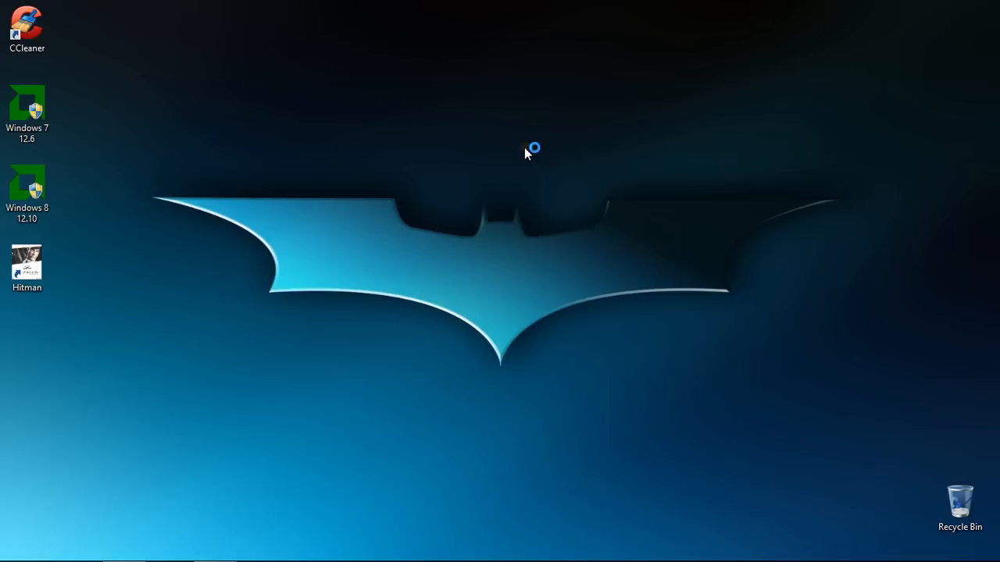
pyautogui.moveTo(502, 147)
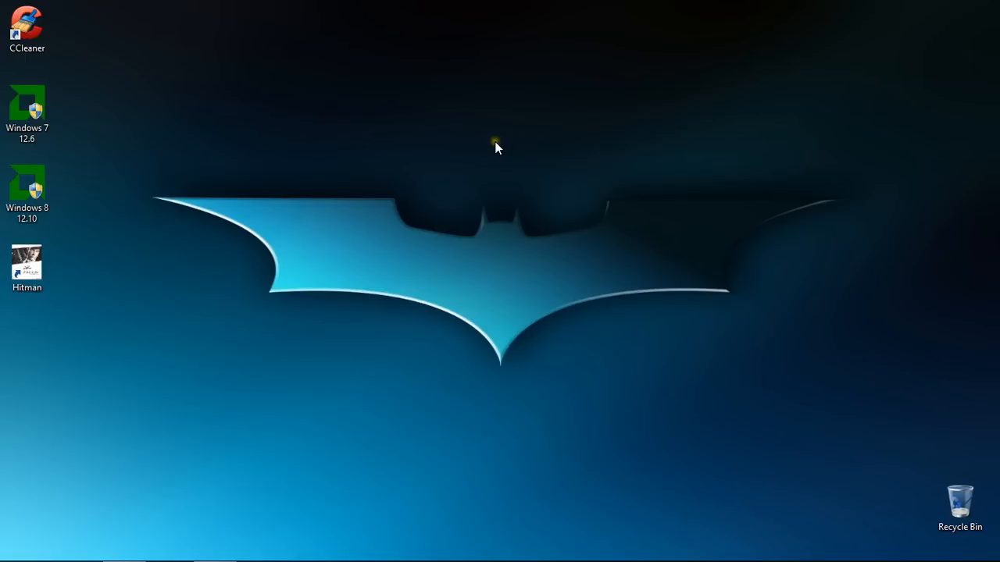
pyautogui.moveTo(250, 513)
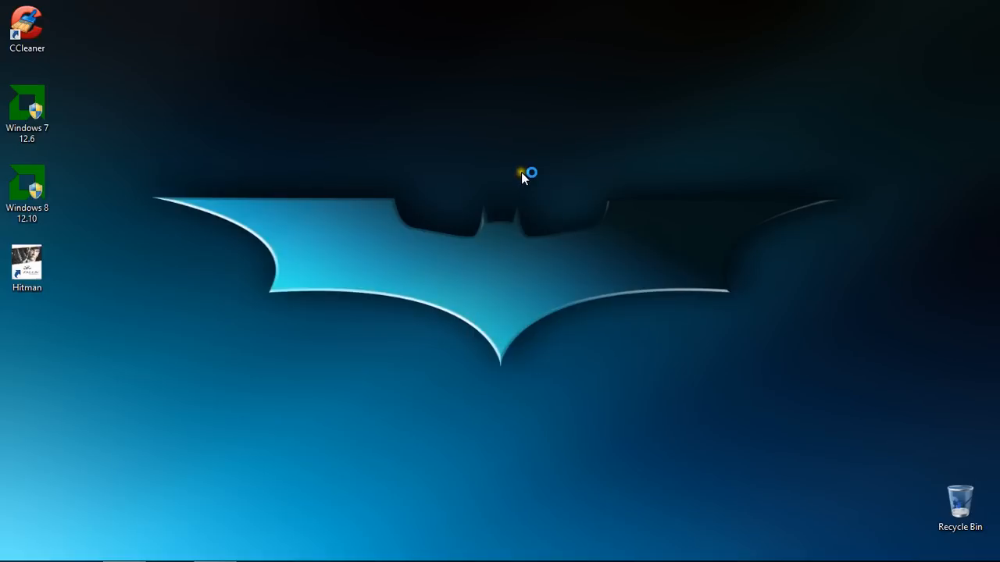
pyautogui.moveTo(502, 169)
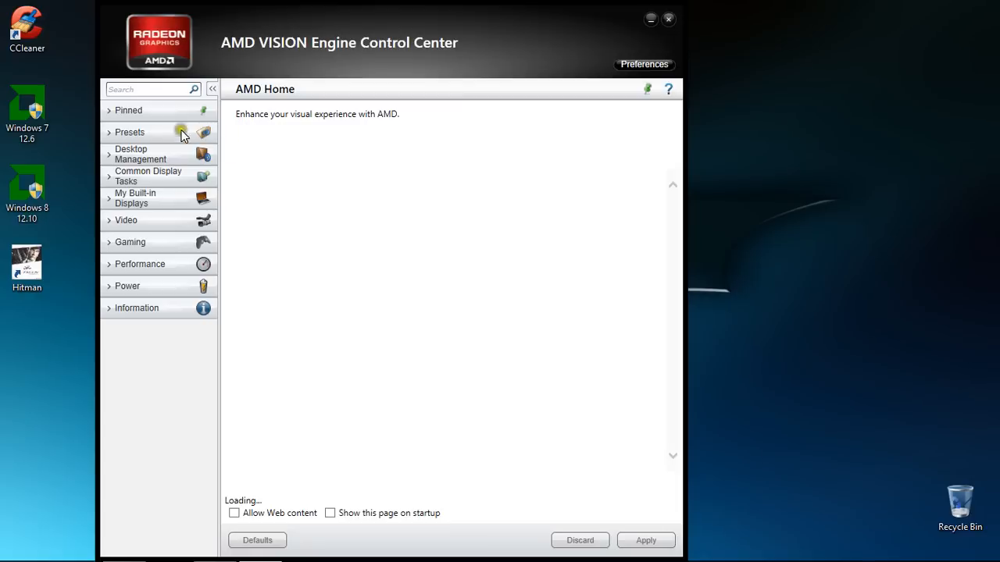
# Show the built-in display's Properties (1366x768, 60 Hz) and Display Color, then expand Video
pyautogui.click(135, 197)
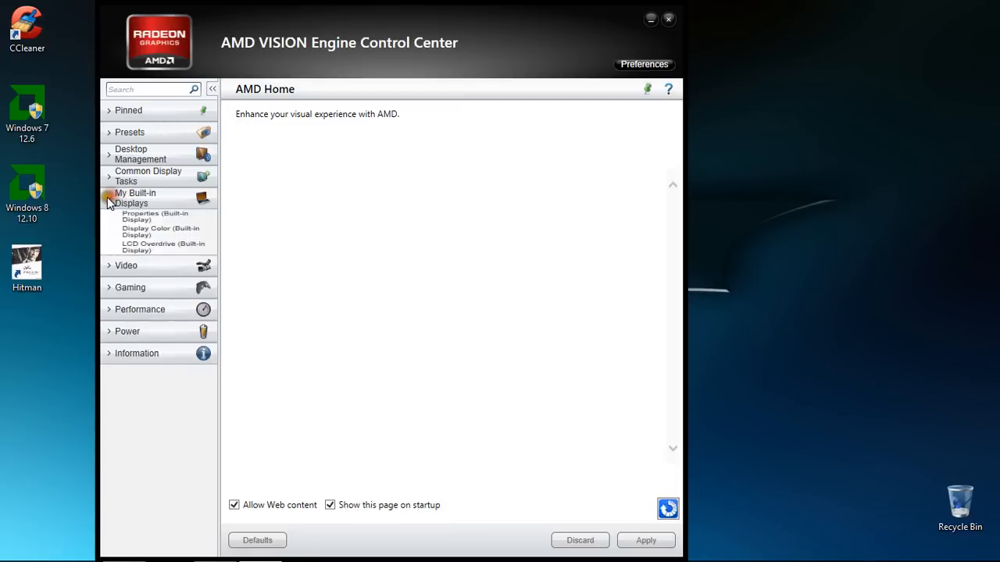
pyautogui.click(155, 220)
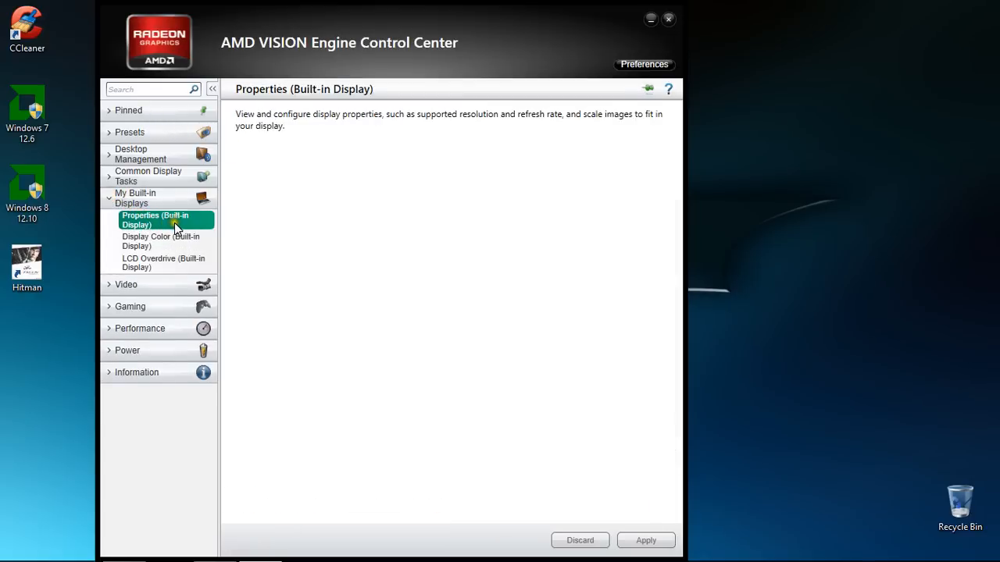
pyautogui.click(155, 220)
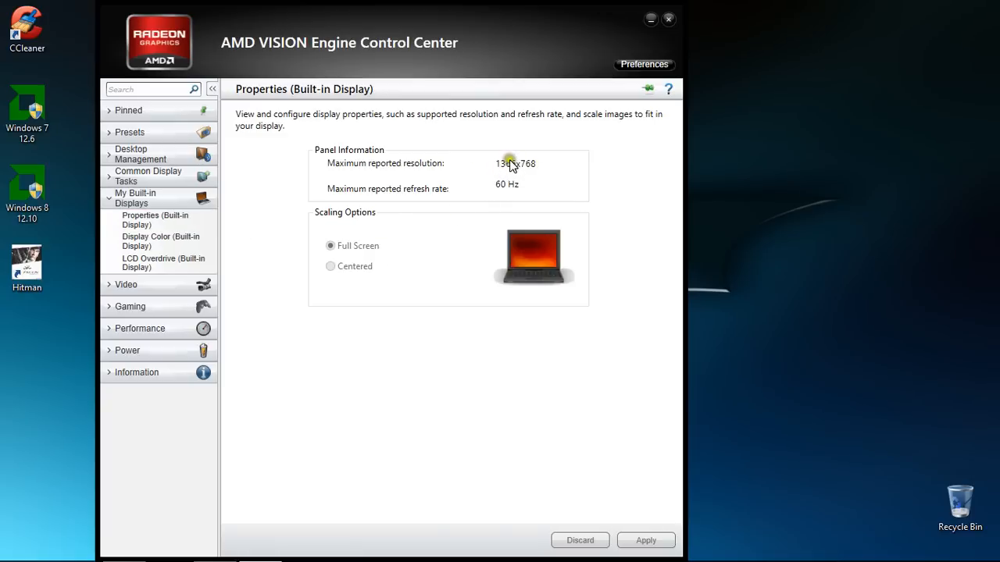
pyautogui.moveTo(522, 171)
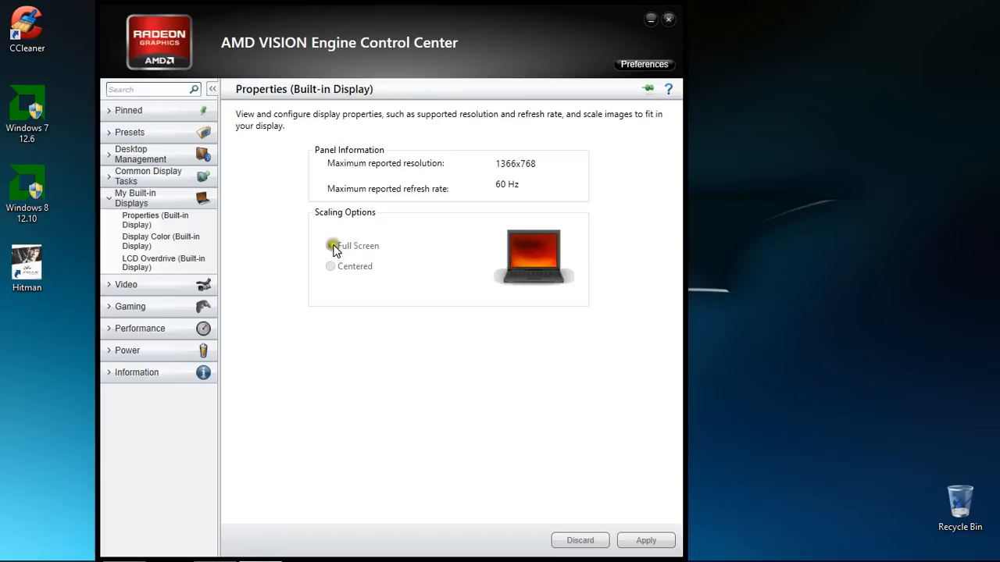
pyautogui.click(160, 241)
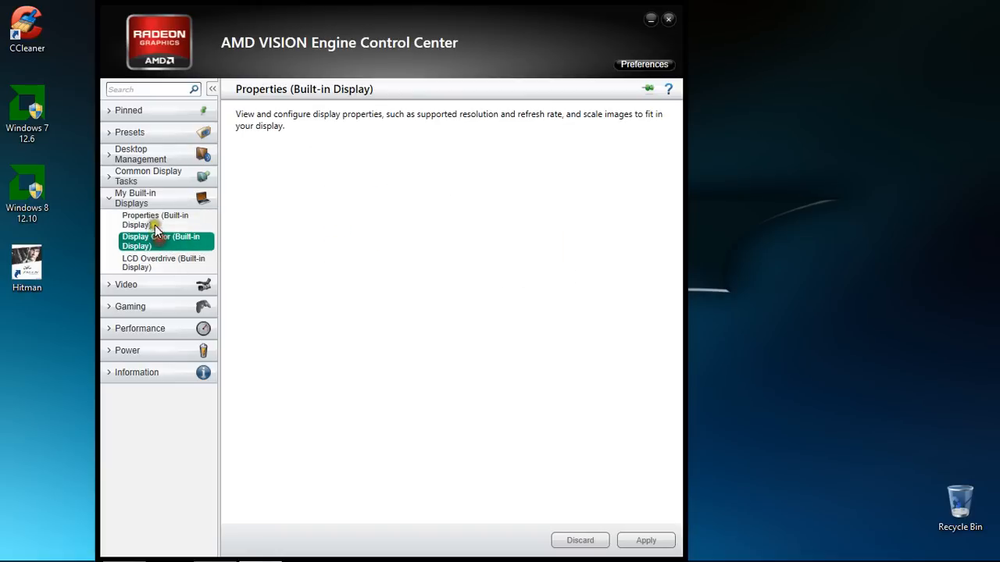
pyautogui.click(161, 241)
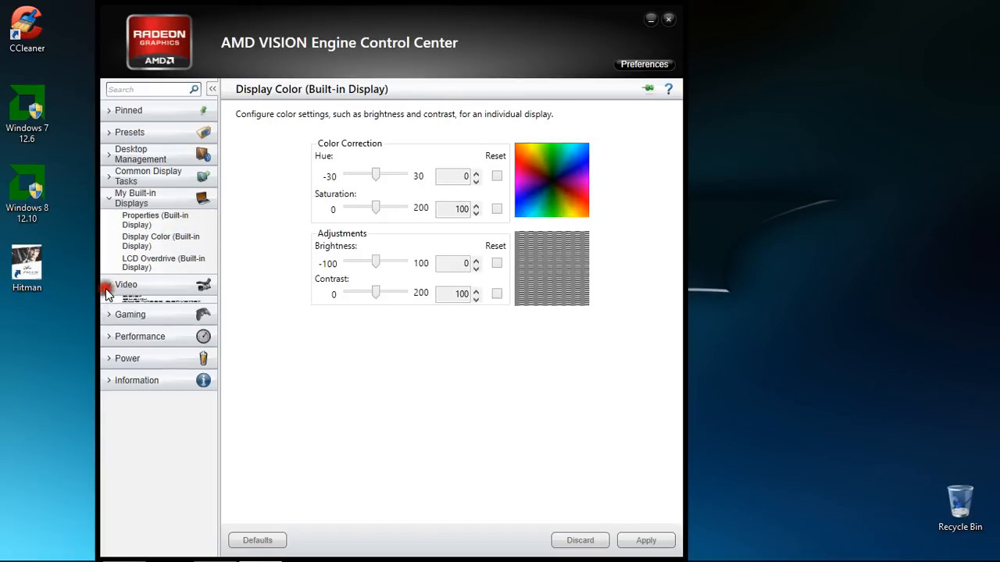
pyautogui.click(109, 284)
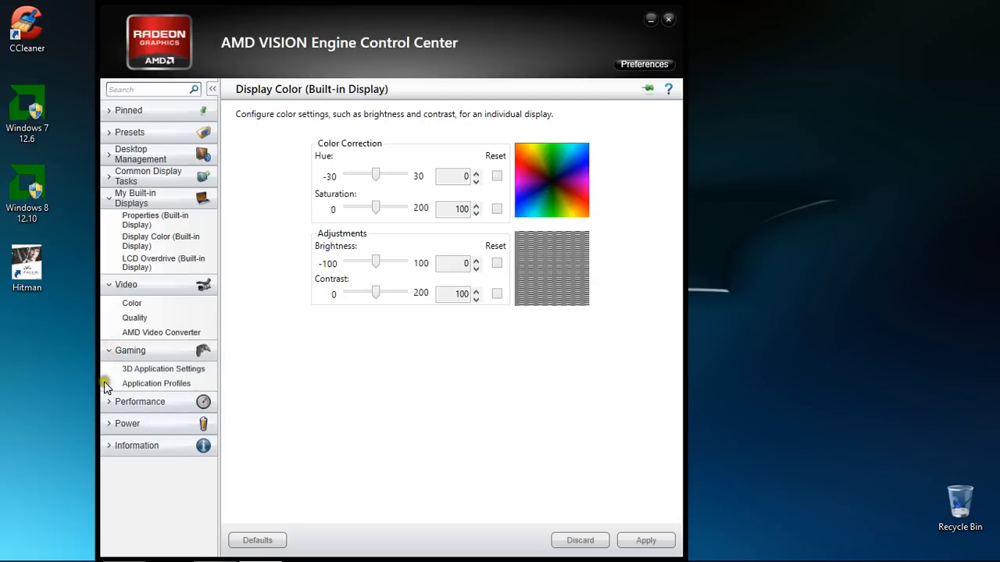